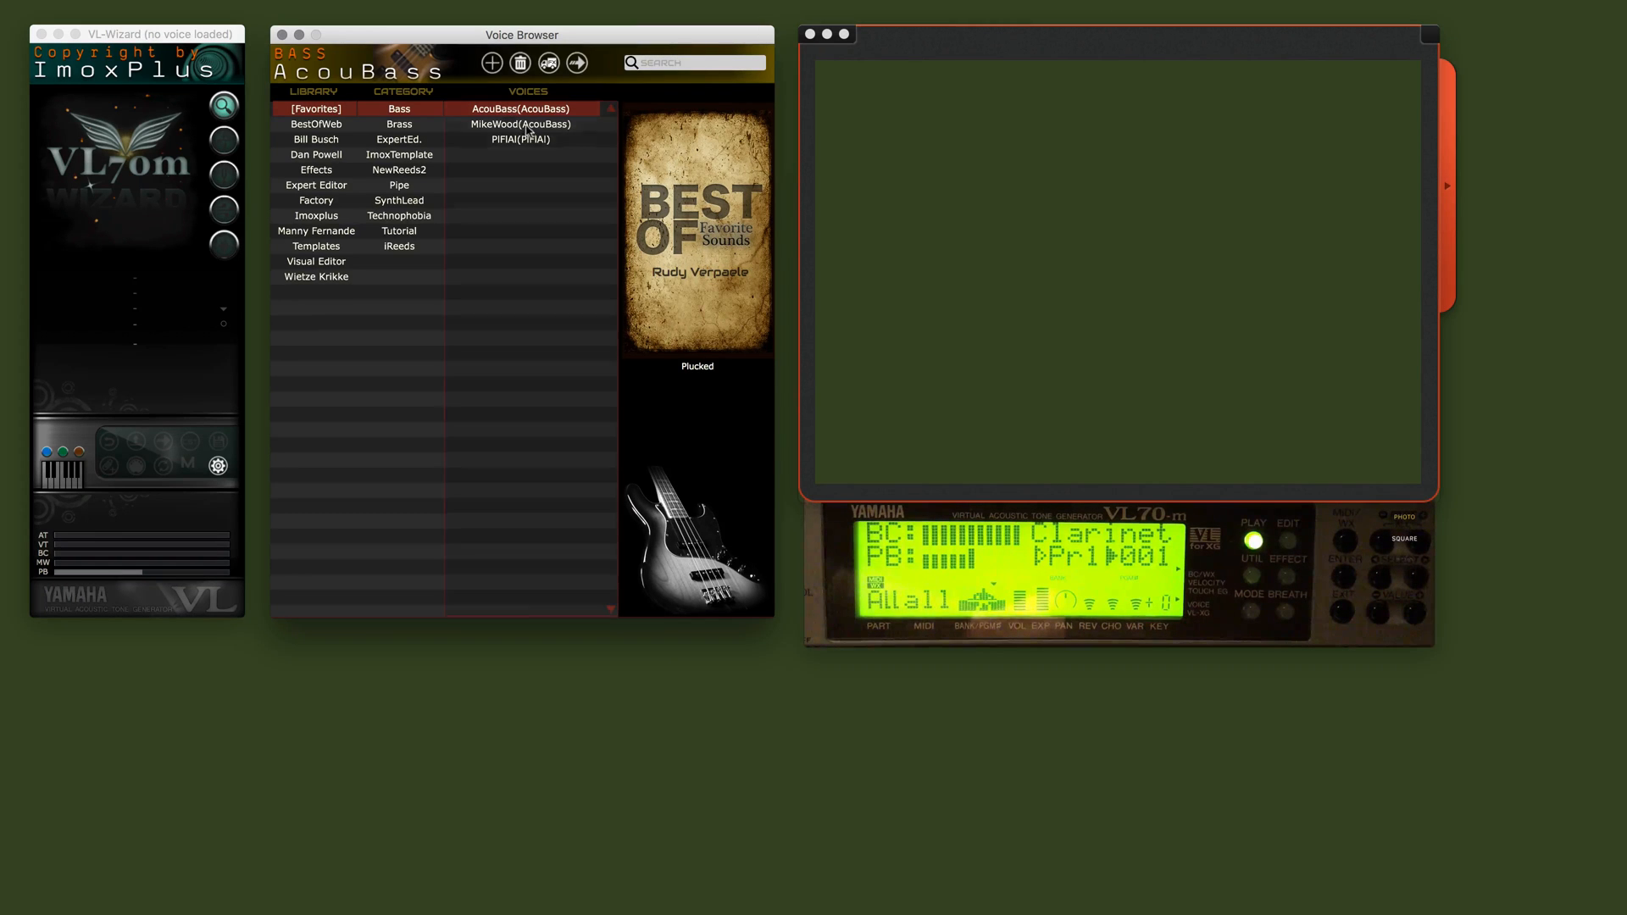
mouse_move(325, 199)
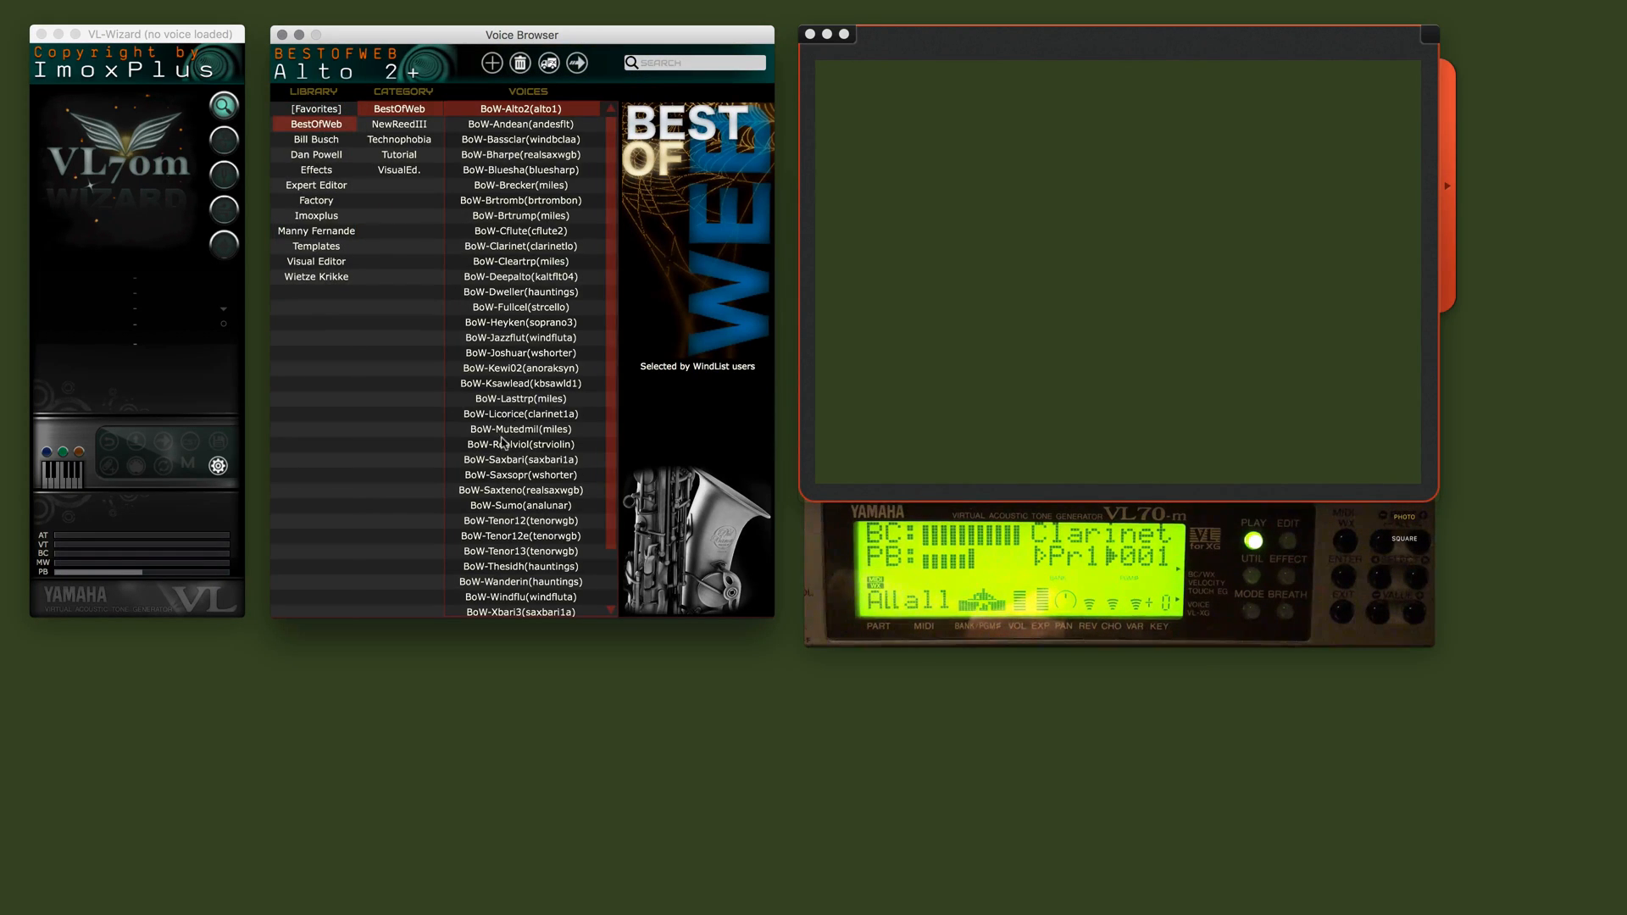
mouse_move(538, 503)
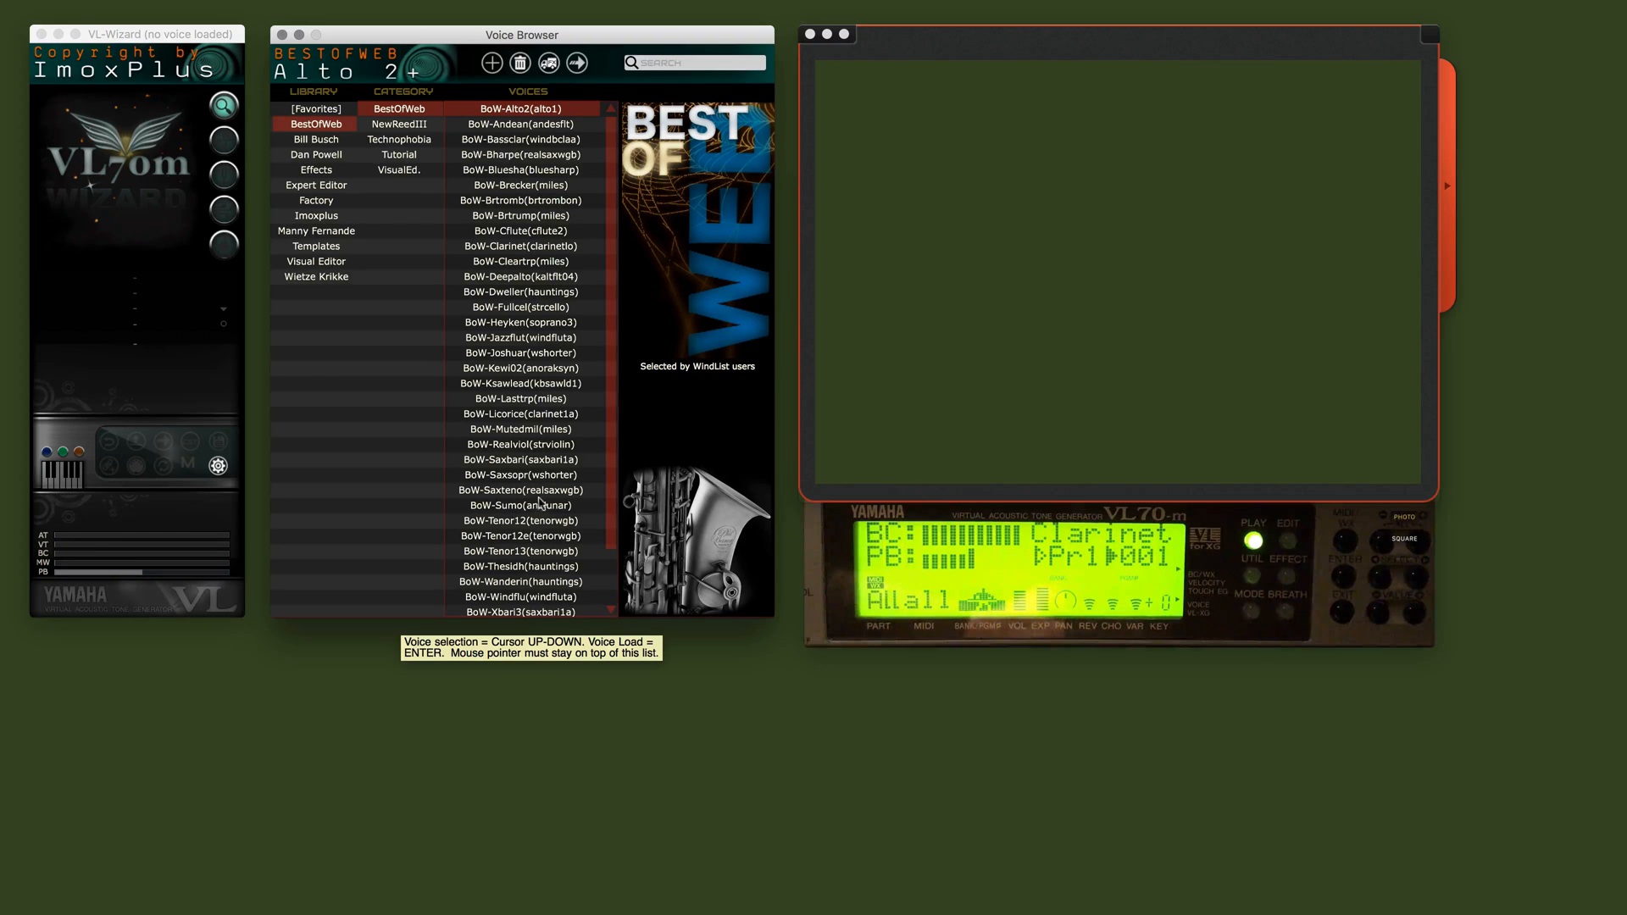
Step: Load the BoW-Saxteno (RealSaxWGB) tenor sax voice into the editor and the module
left_click(520, 490)
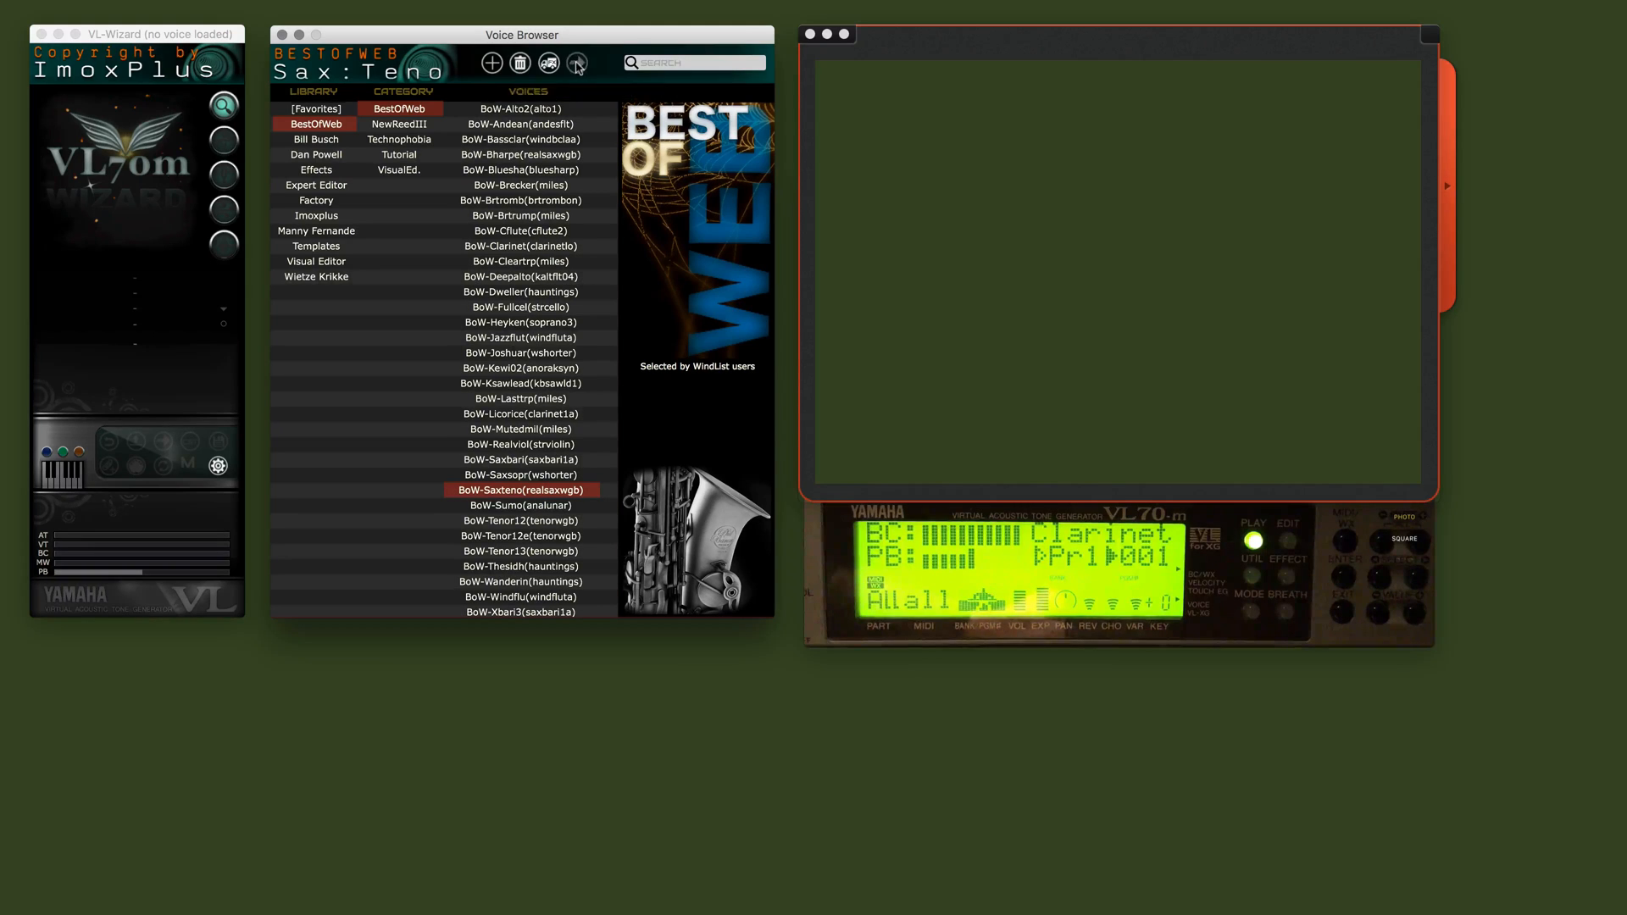
left_click(577, 62)
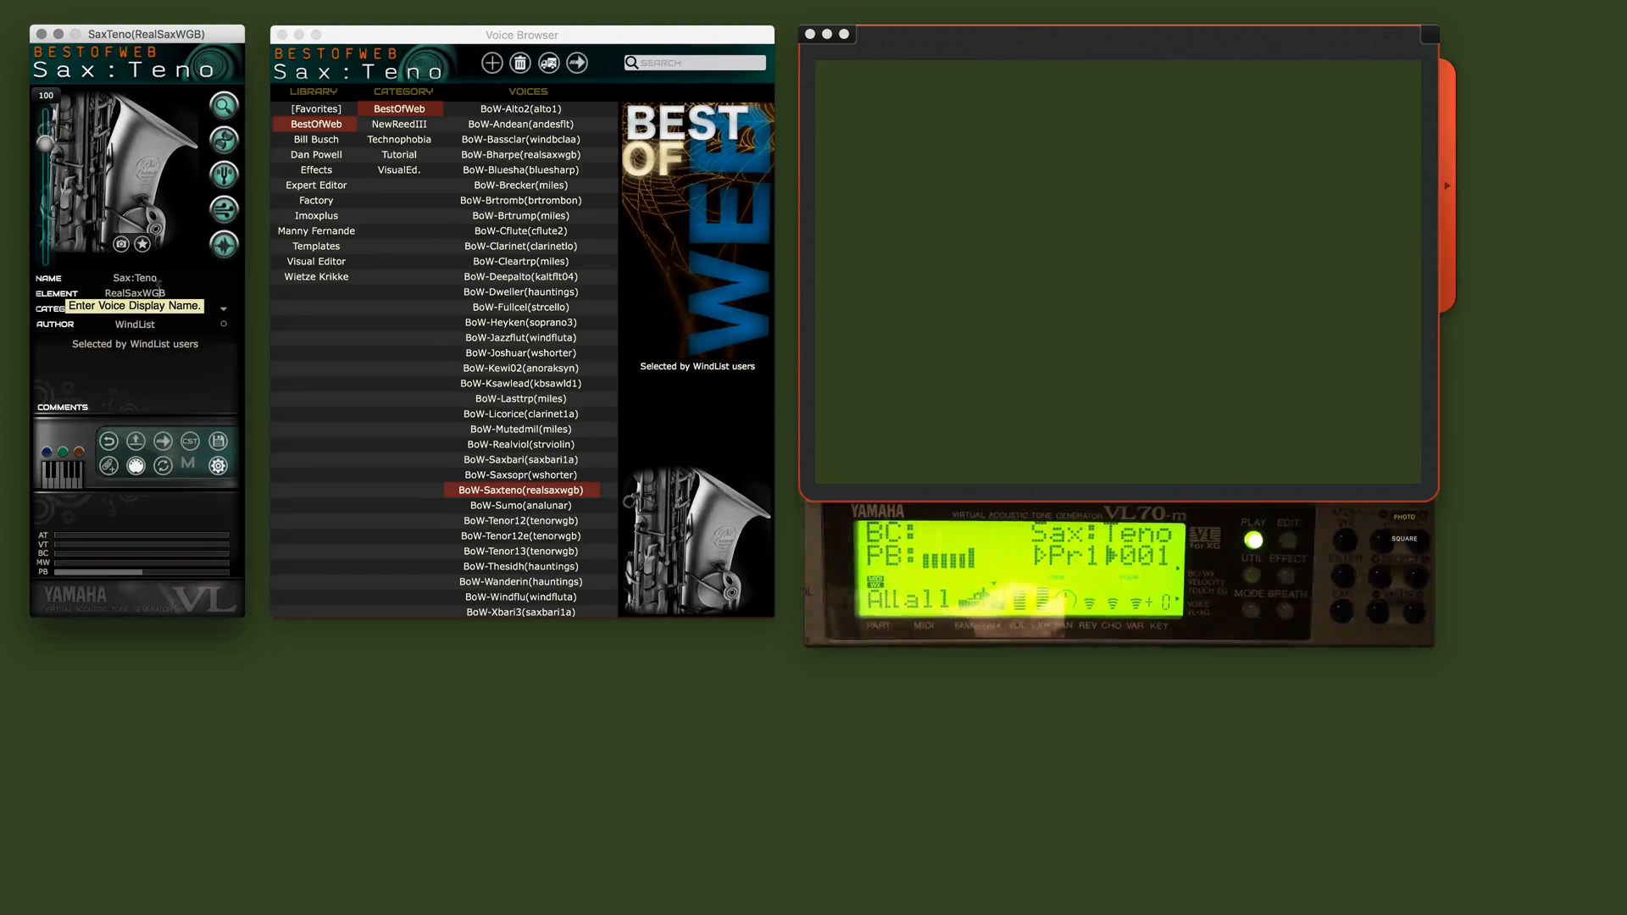
Step: Rename the loaded tenor sax voice's display name to SaxTnrT
key("Backspace")
type("EST")
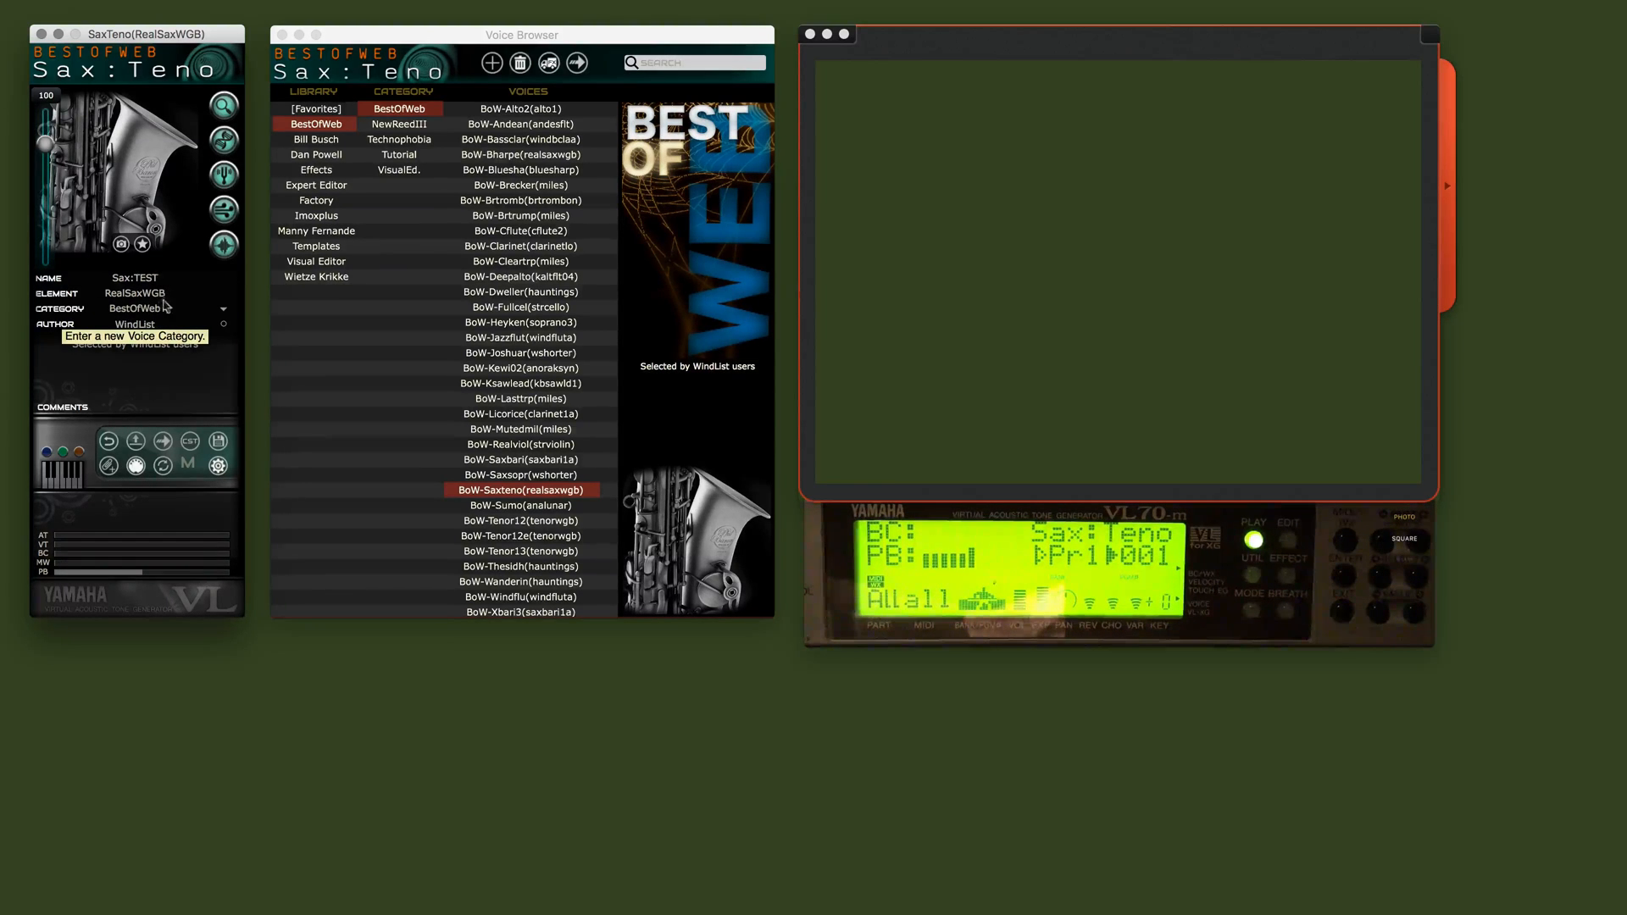
type("SaxTEST")
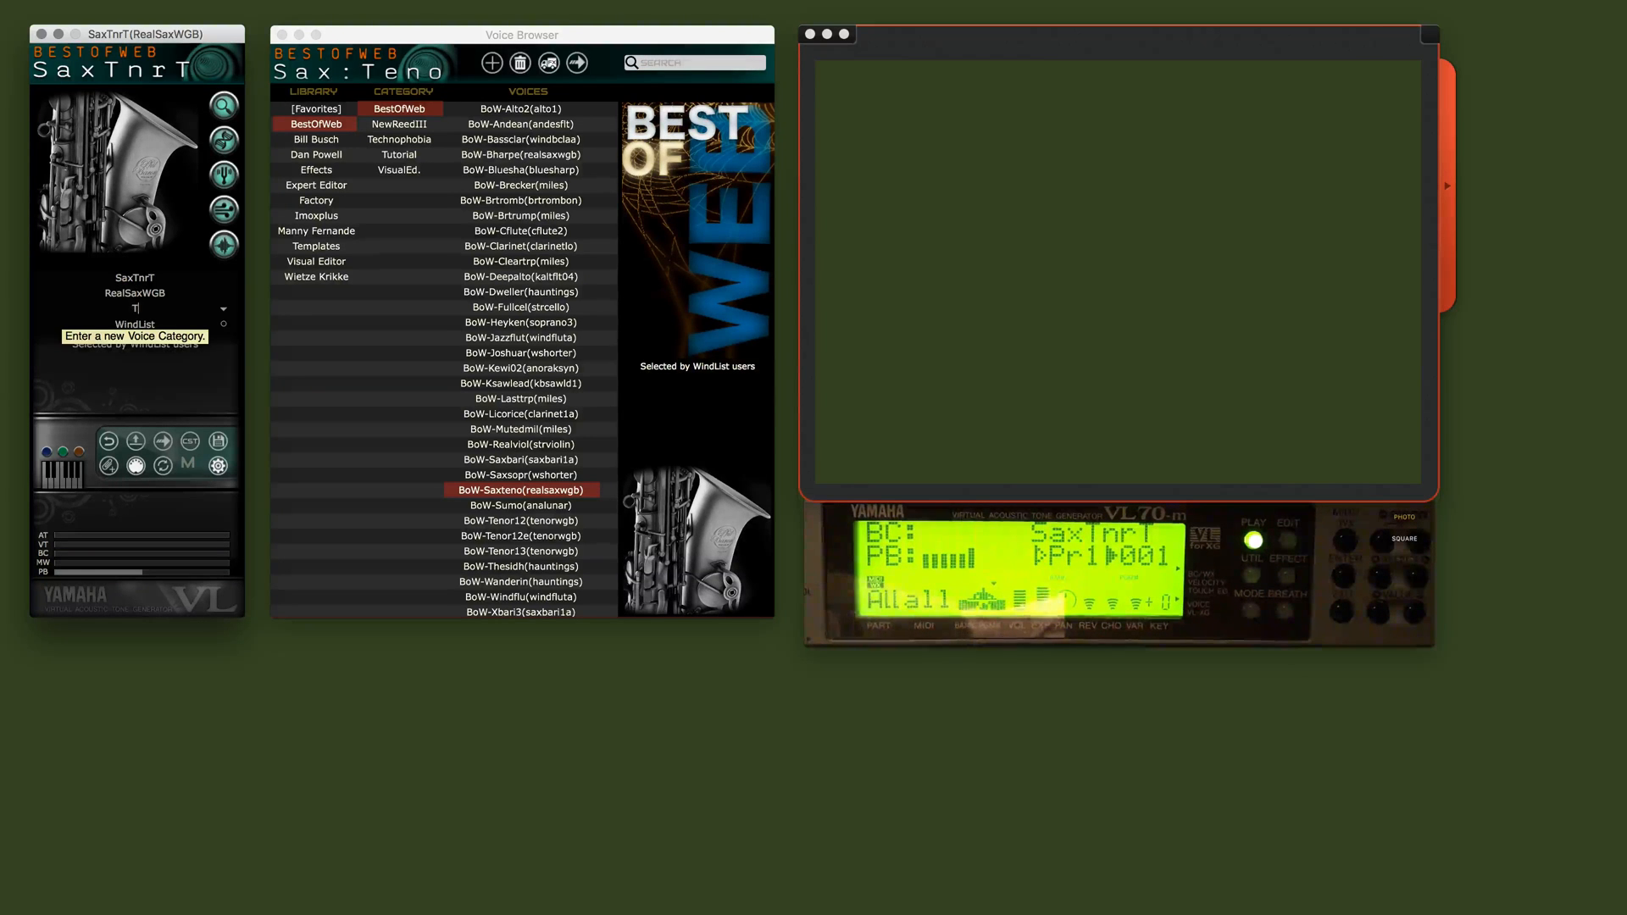
Step: Set the SaxTnrT voice's category to TenorFun
type("enorFun")
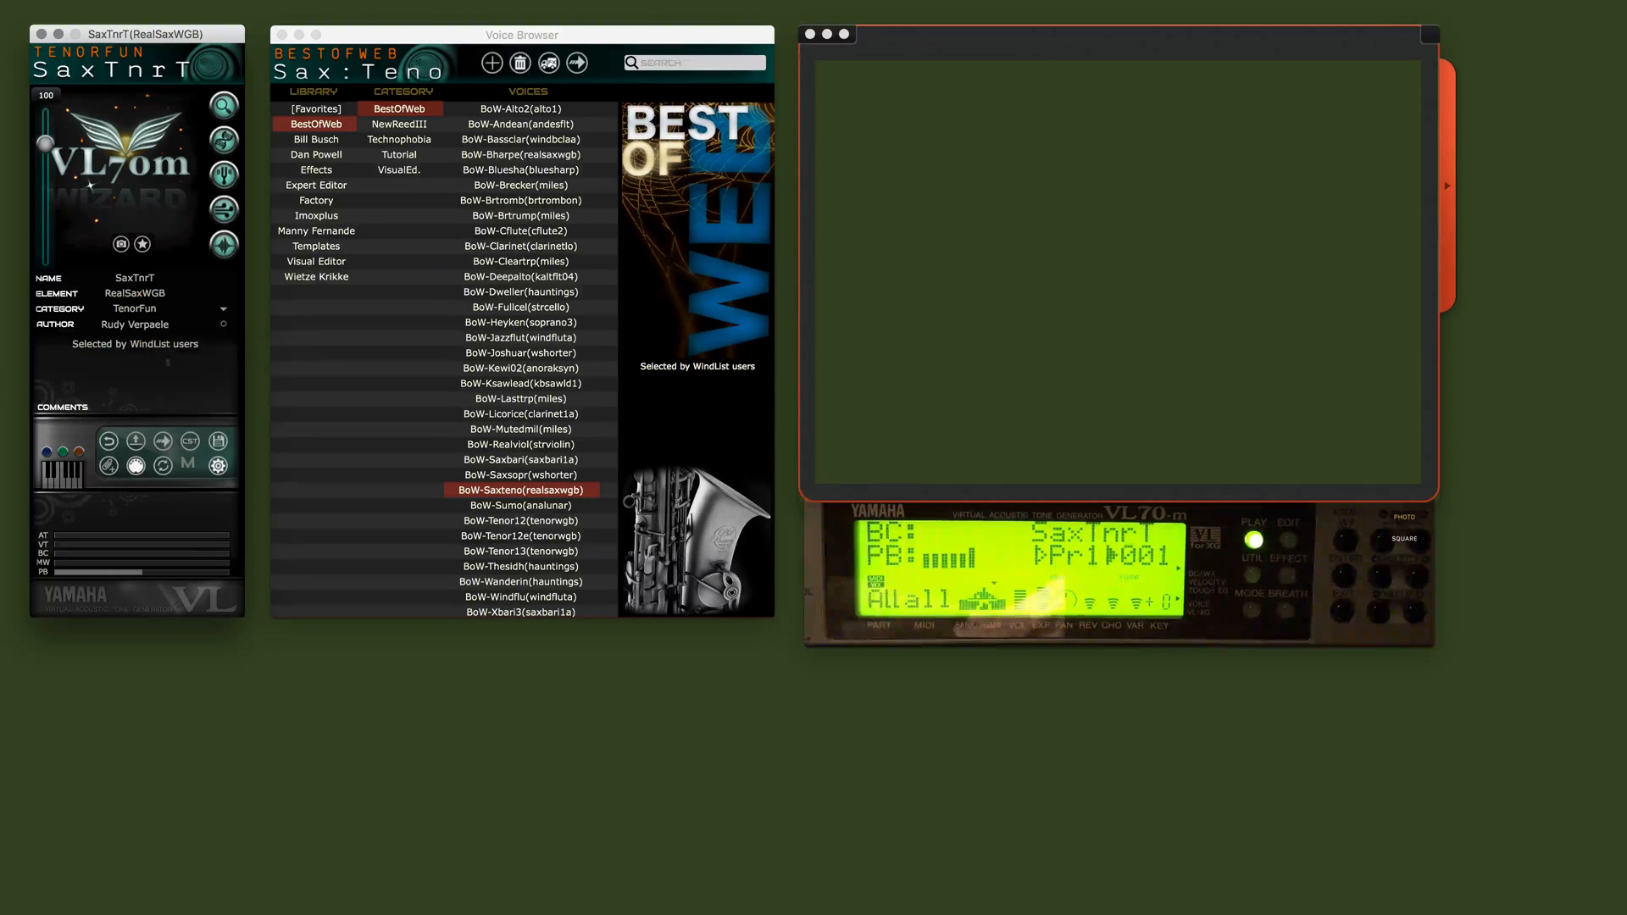
mouse_move(220, 329)
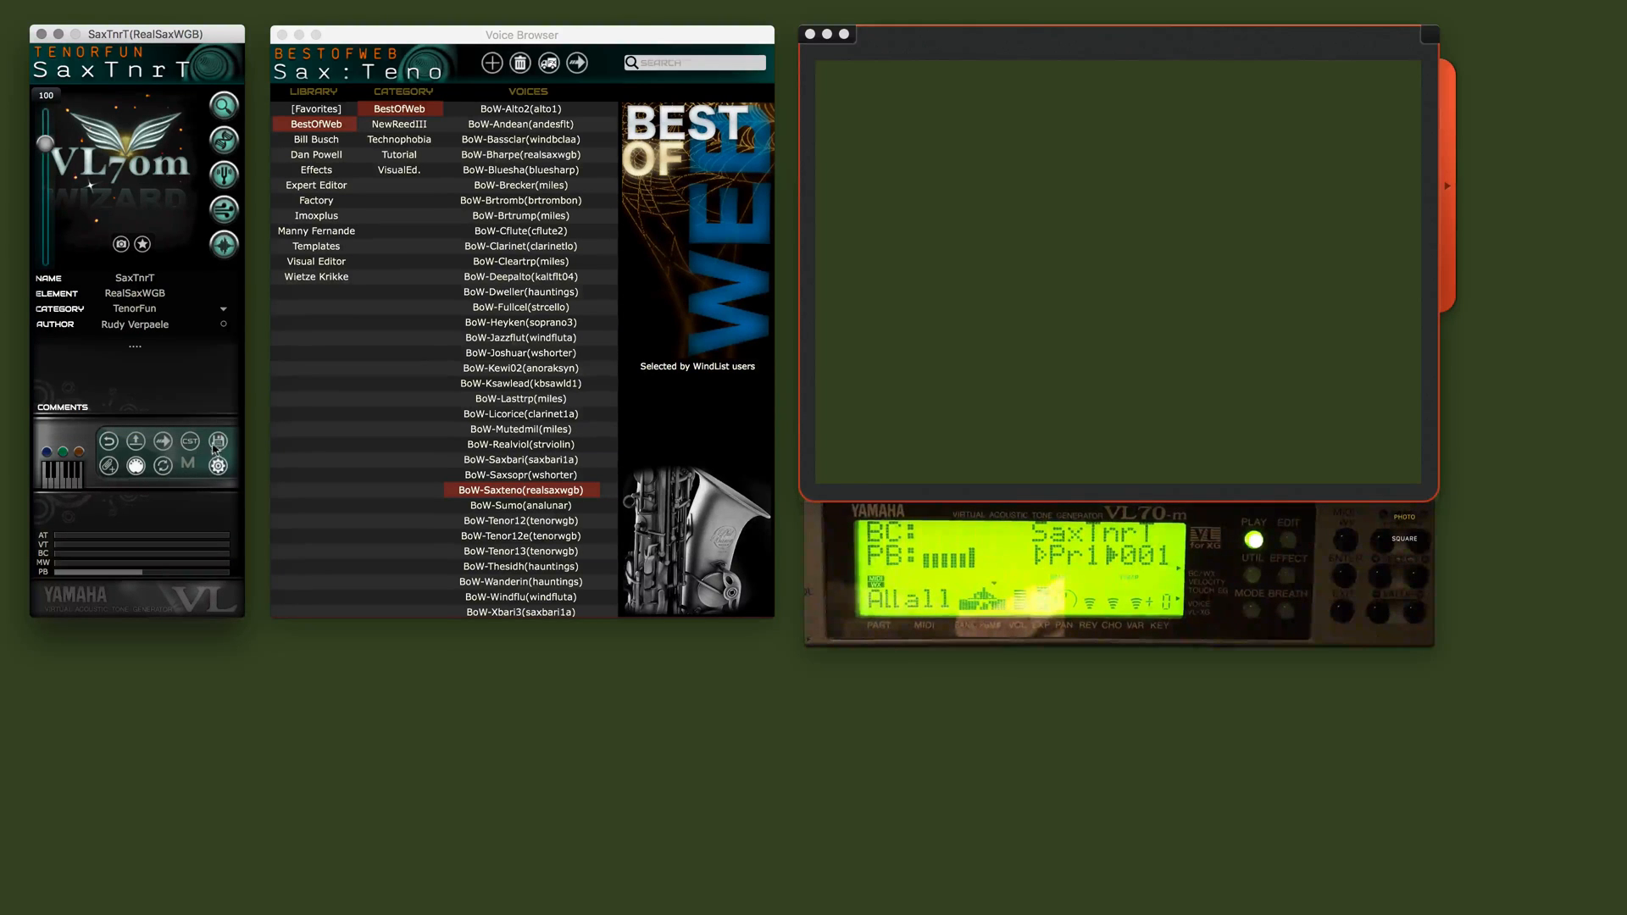
mouse_move(218, 440)
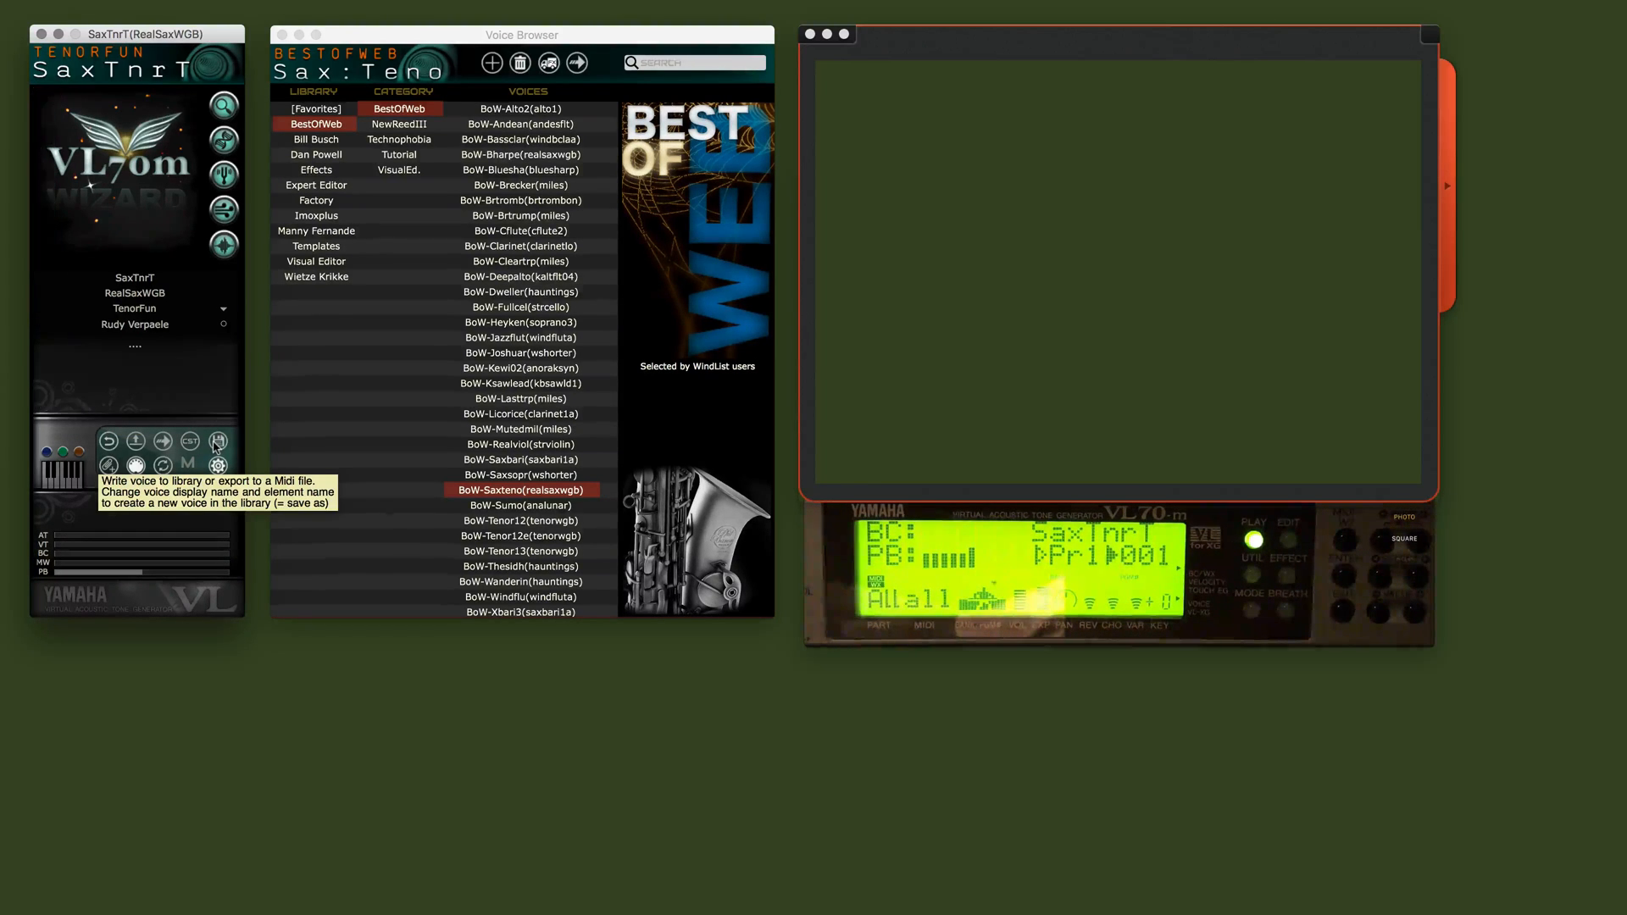
Step: Store the SaxTnrT voice in the [Favorites] library under TenorFun
left_click(219, 440)
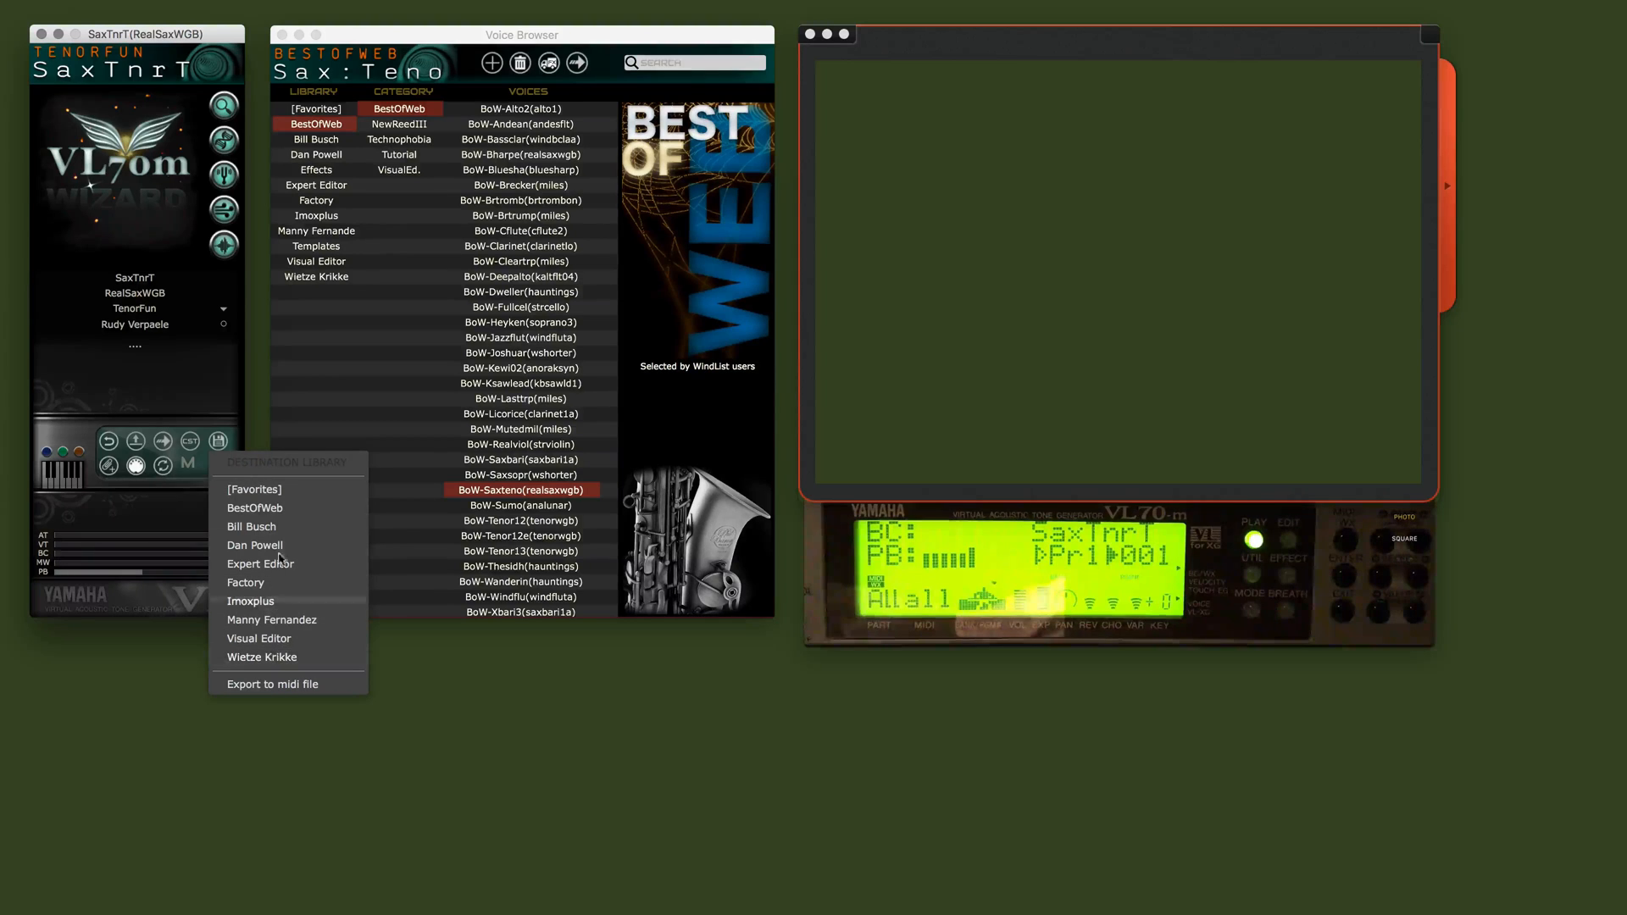
mouse_move(261, 563)
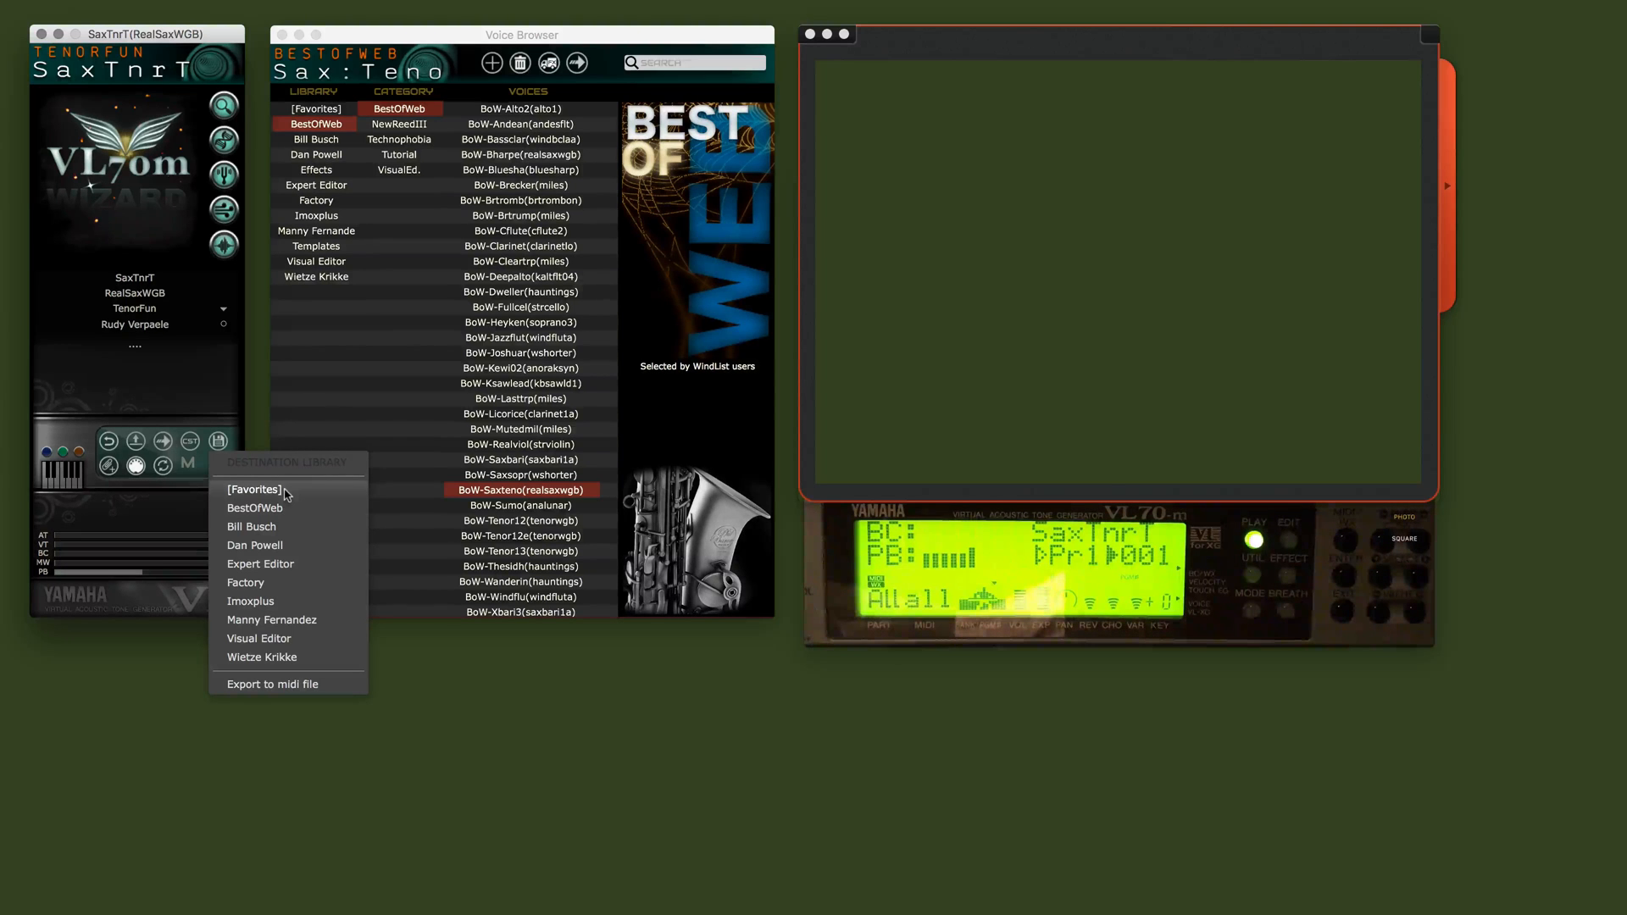
left_click(218, 463)
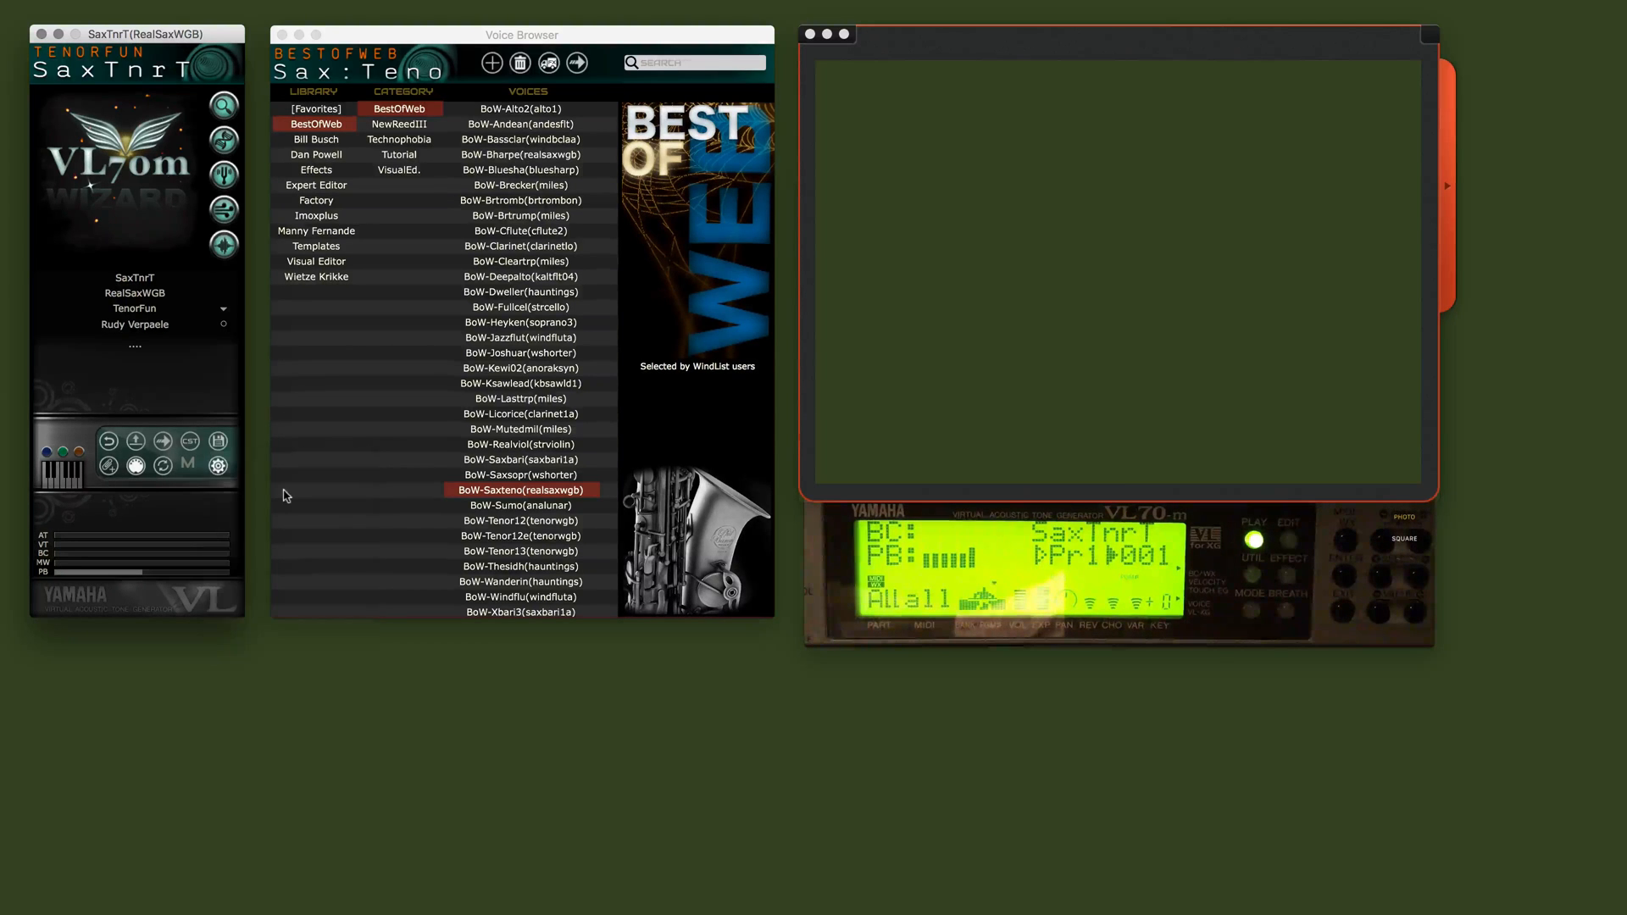
left_click(315, 108)
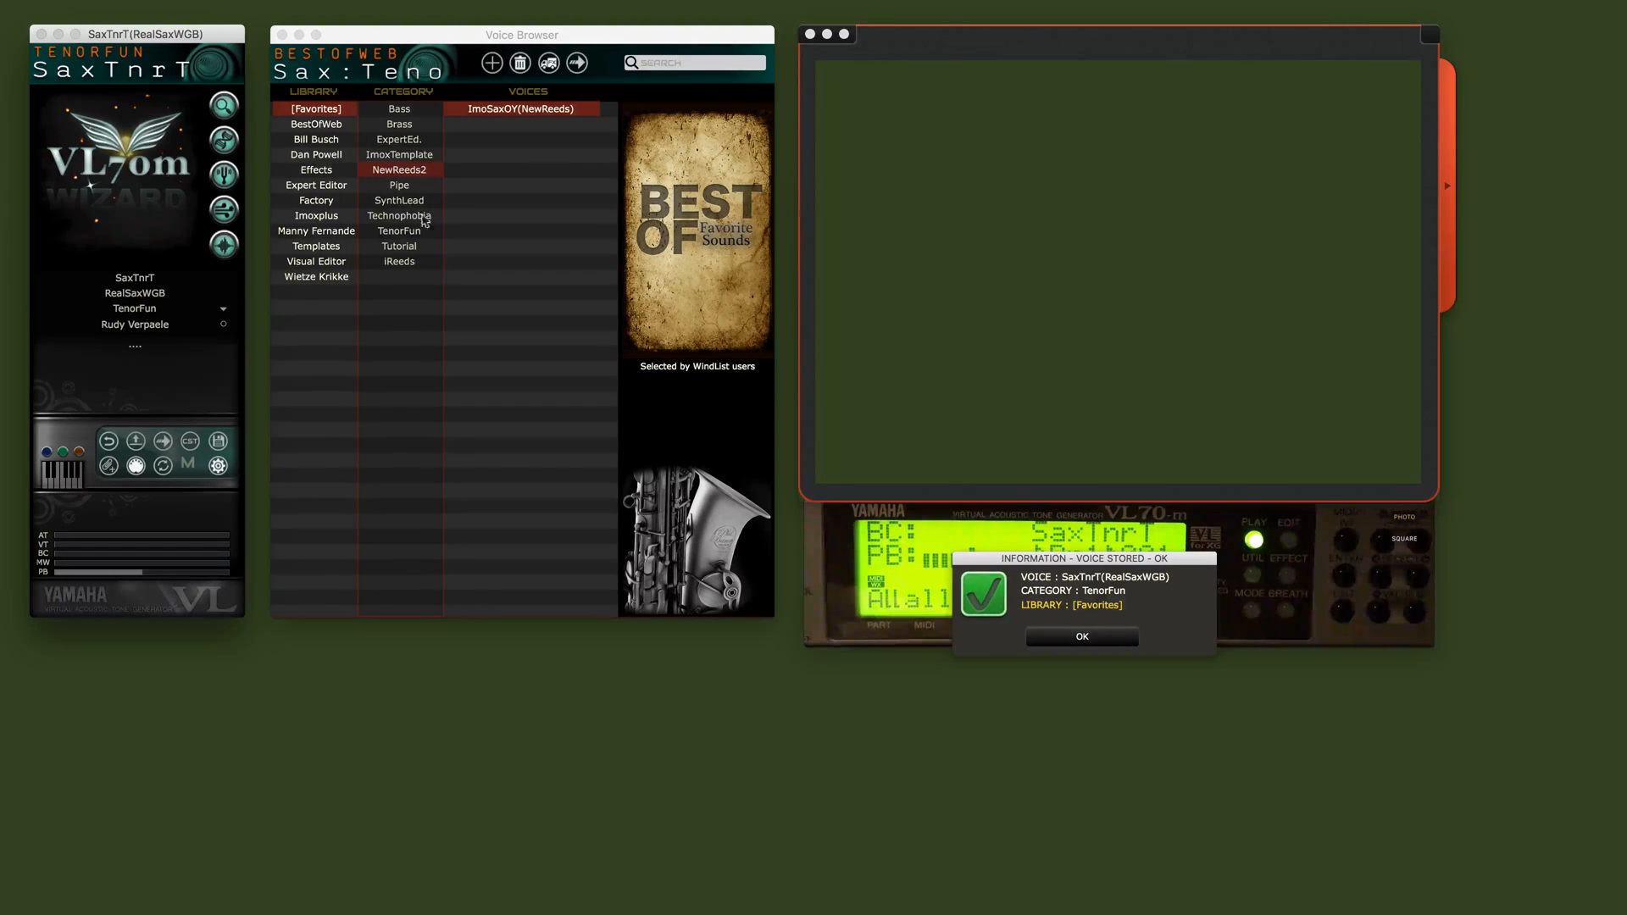
Step: List SaxTnrT under Favorites › TenorFun and dismiss the voice-stored confirmation
left_click(398, 230)
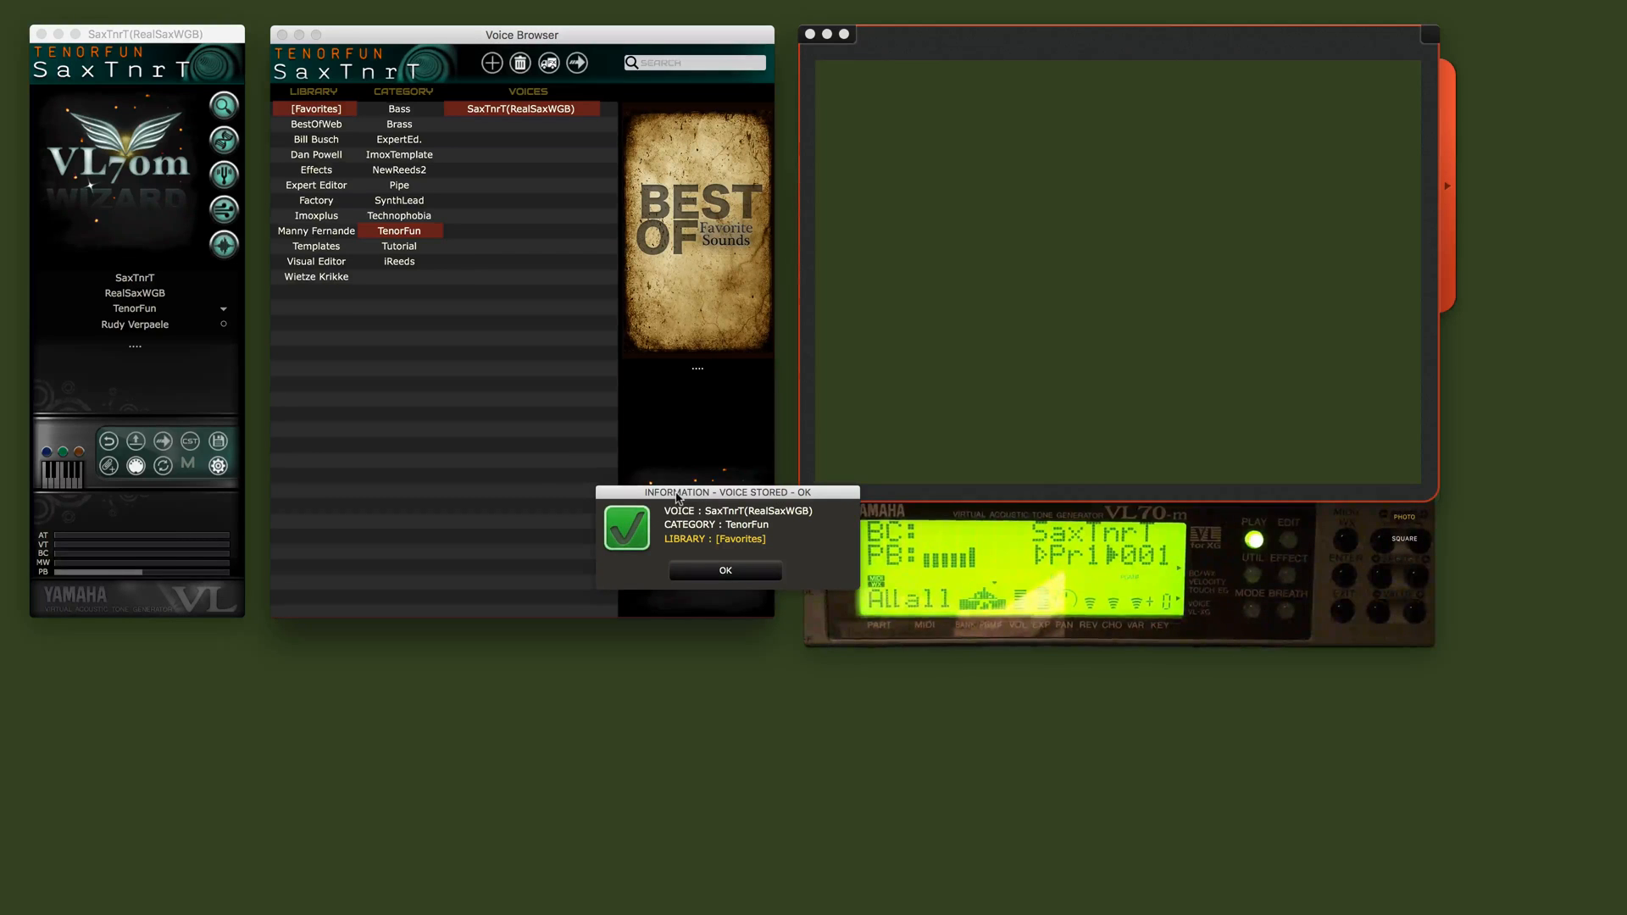
left_click_drag(727, 491, 488, 452)
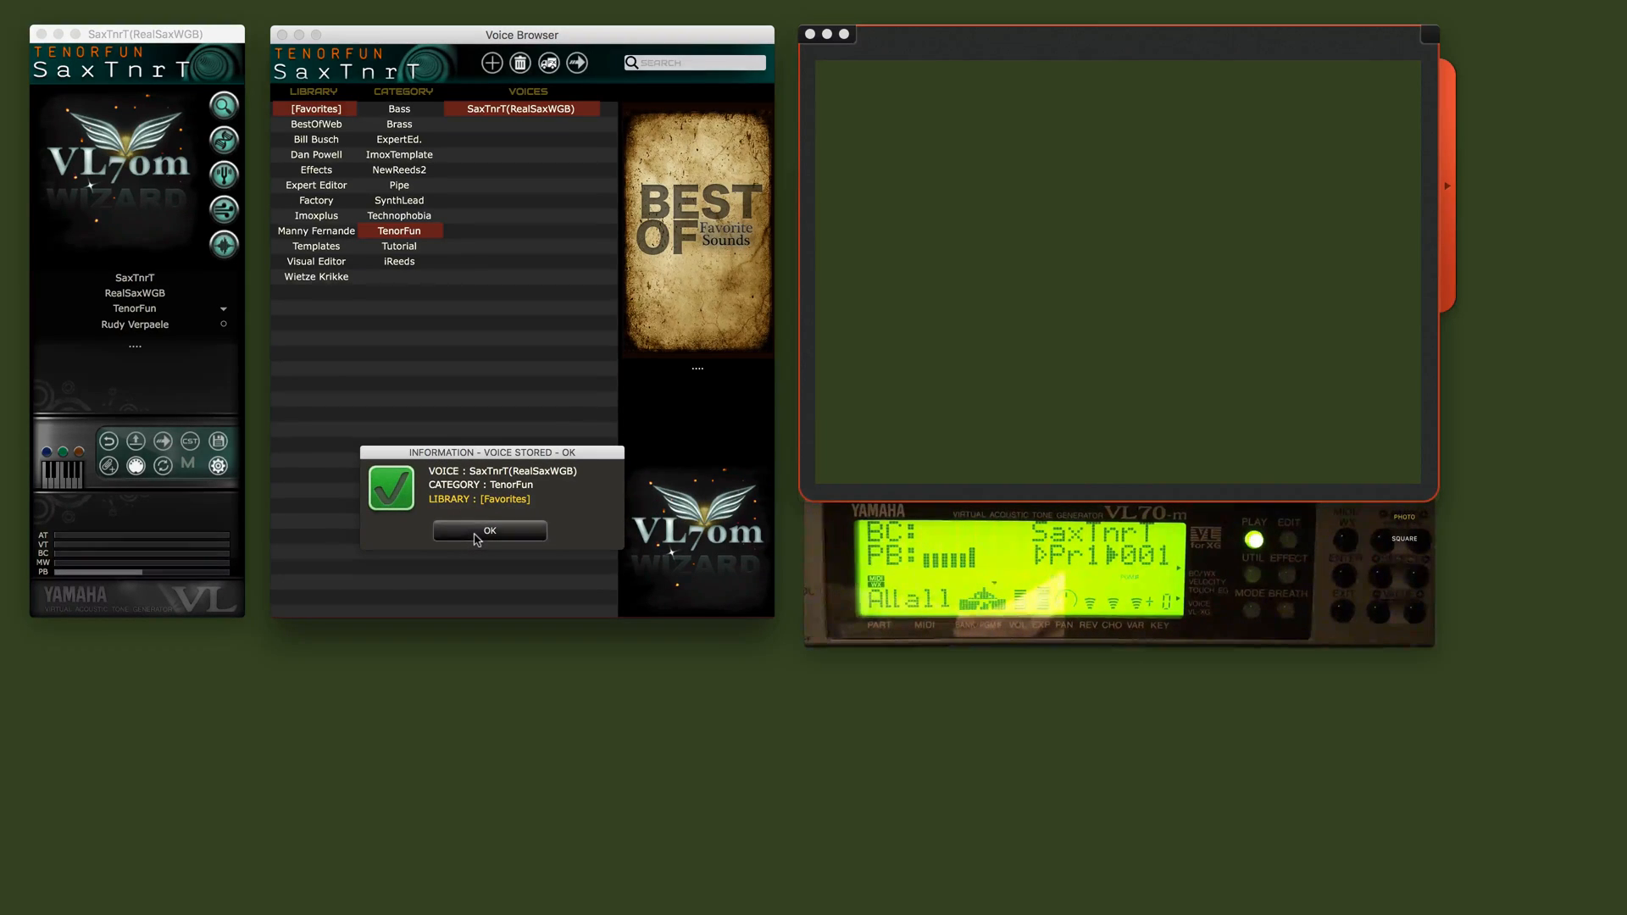
left_click(488, 530)
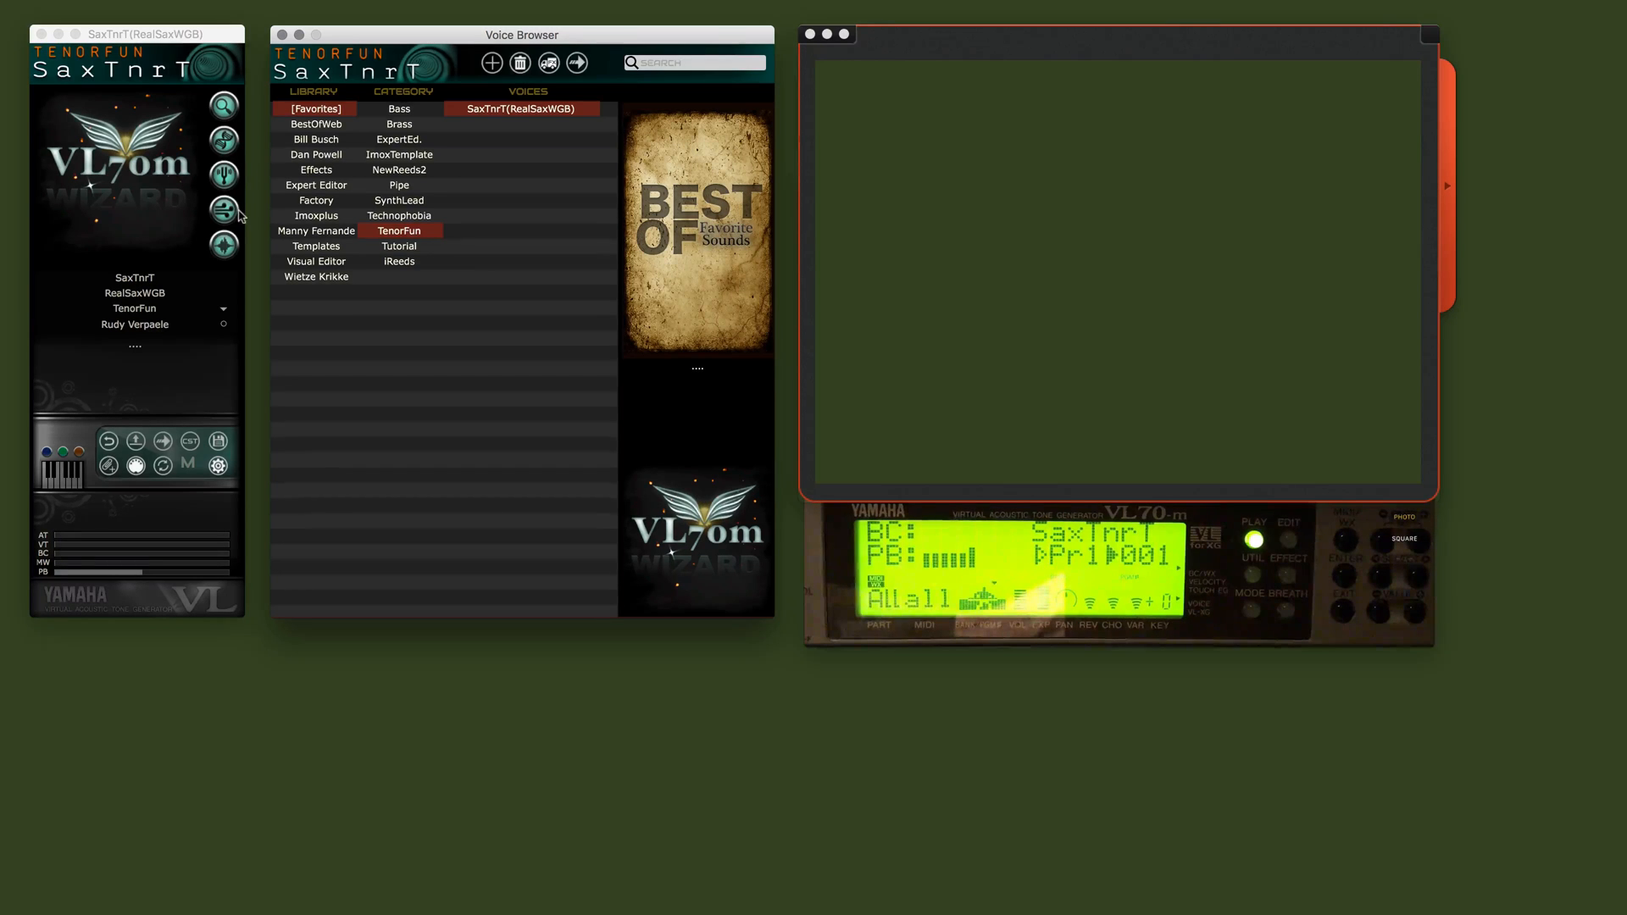
mouse_move(224, 243)
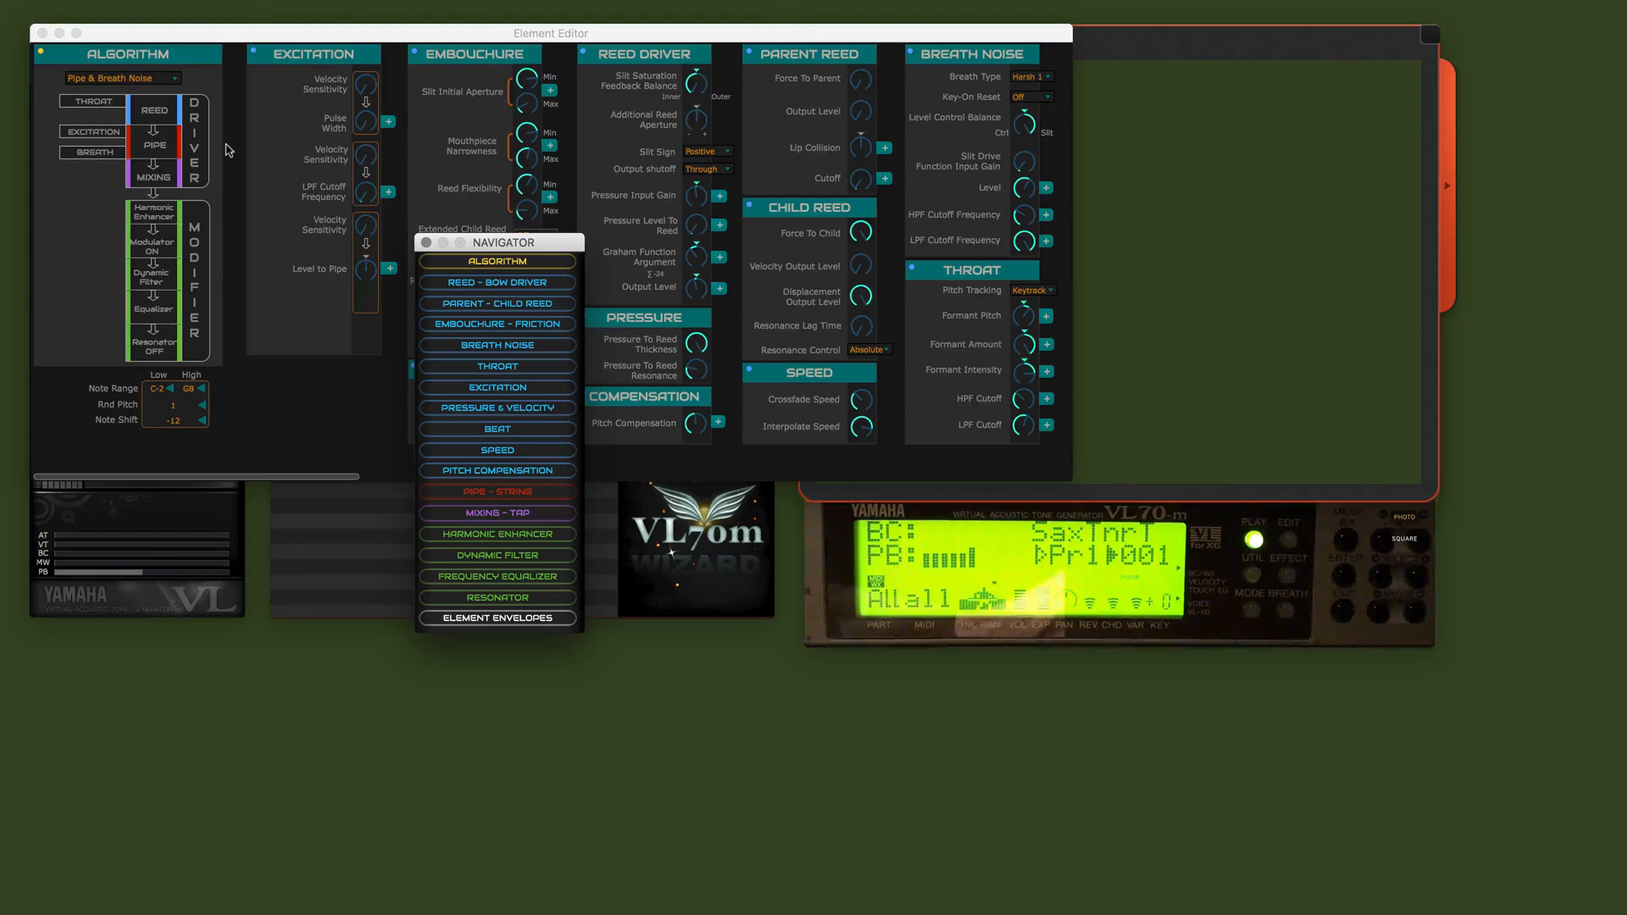
mouse_move(1071, 442)
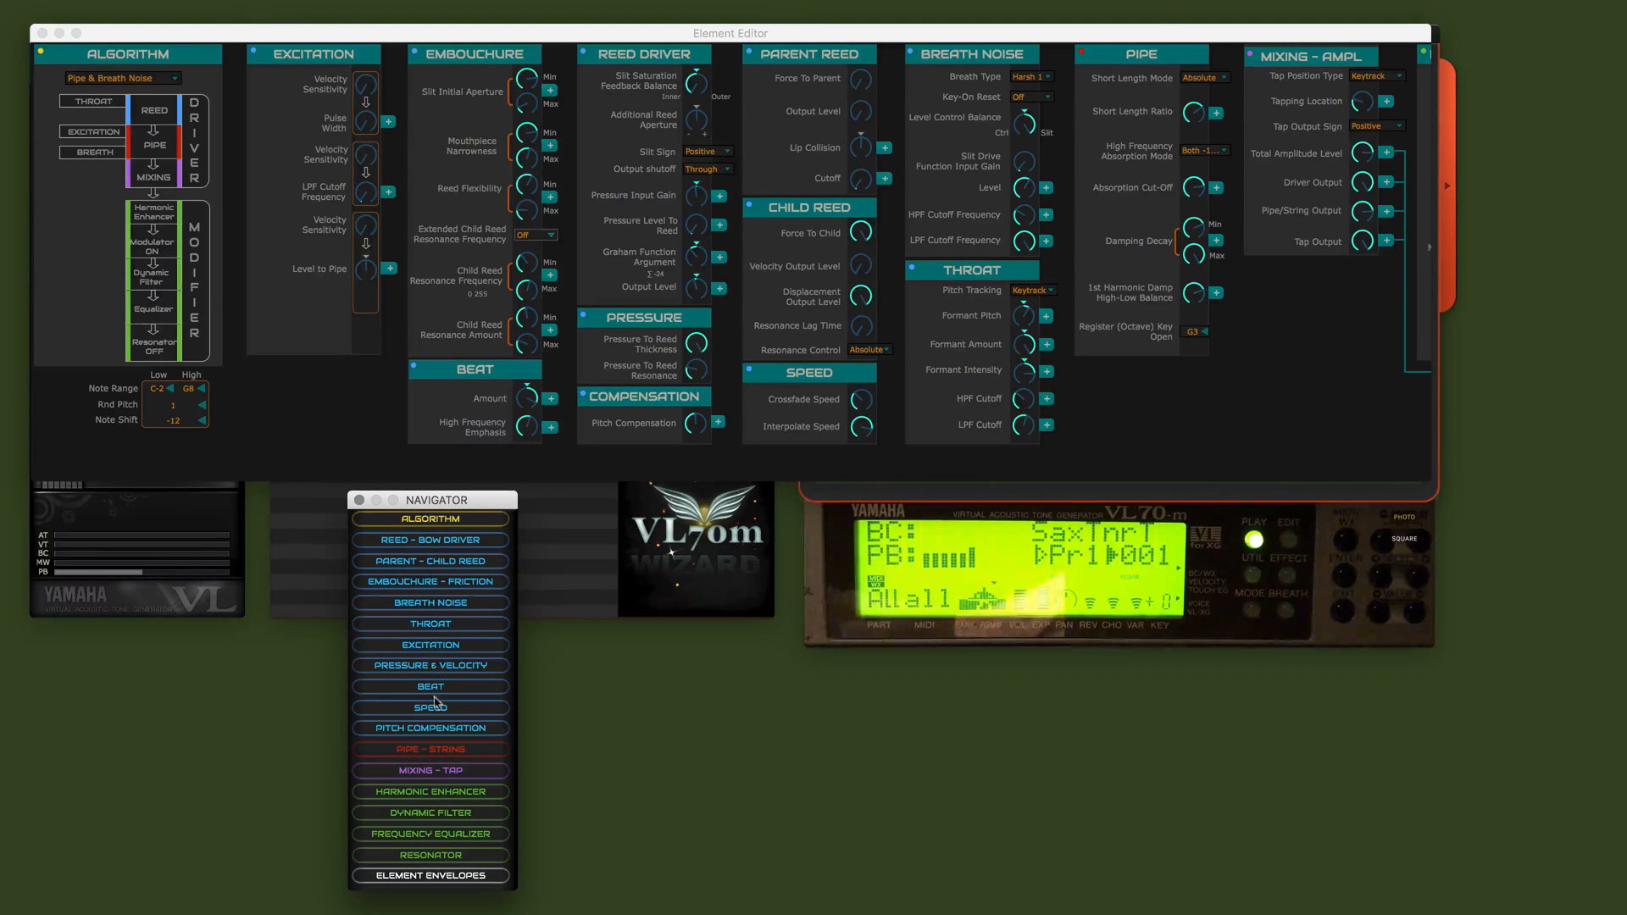
Step: Jump the element editor to the harmonic enhancer and frequency equalizer sections
left_click(429, 791)
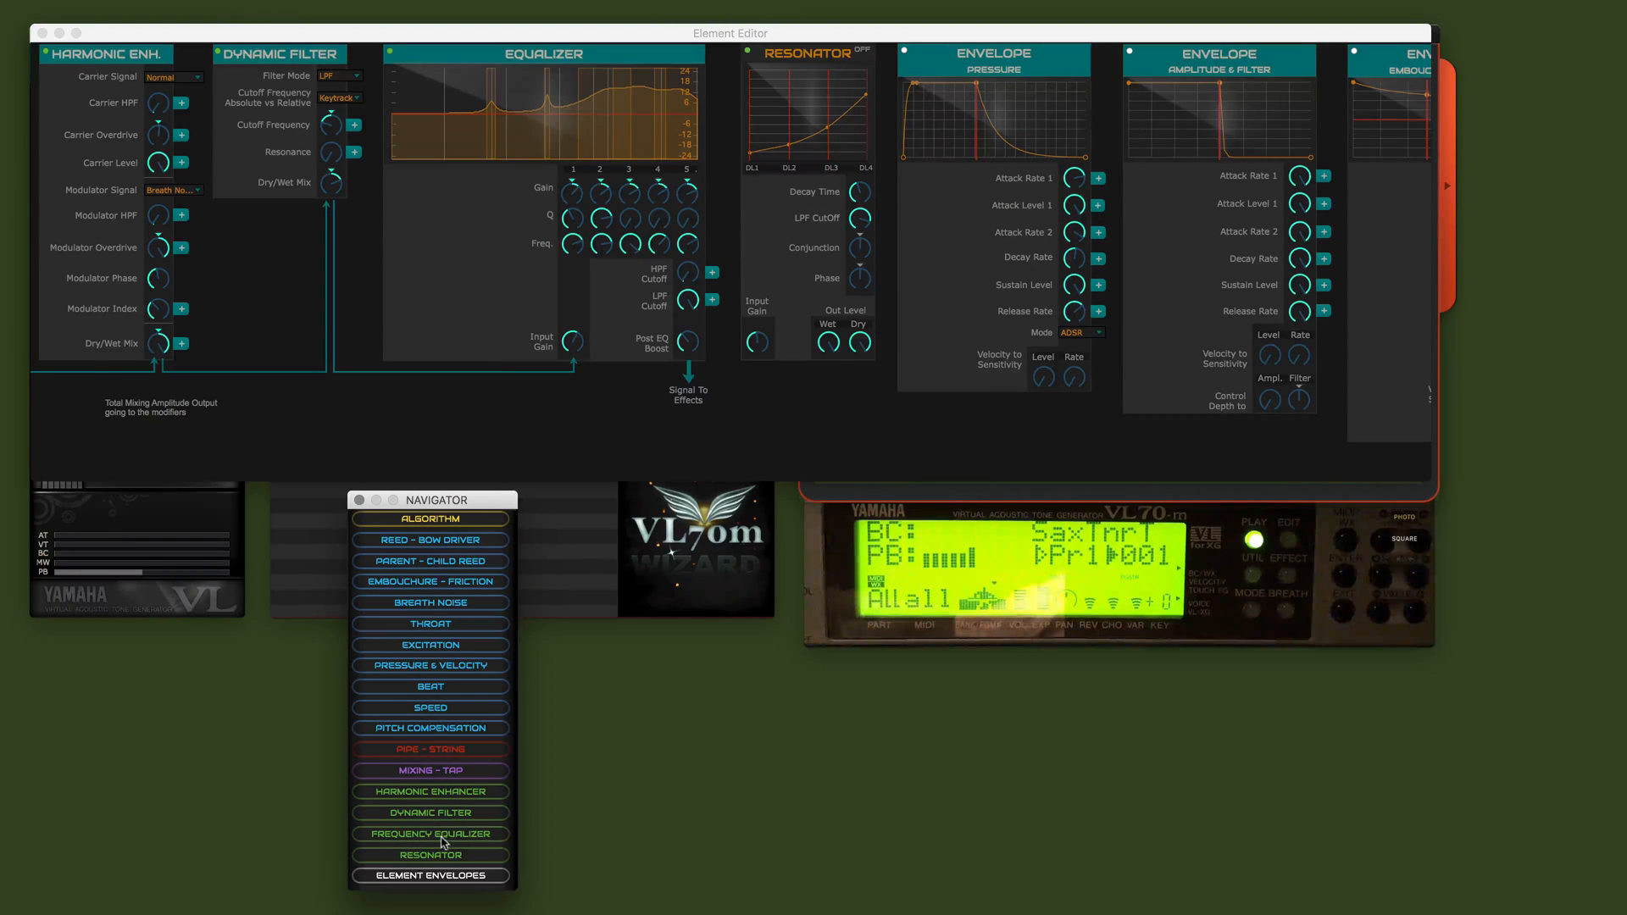
left_click(428, 854)
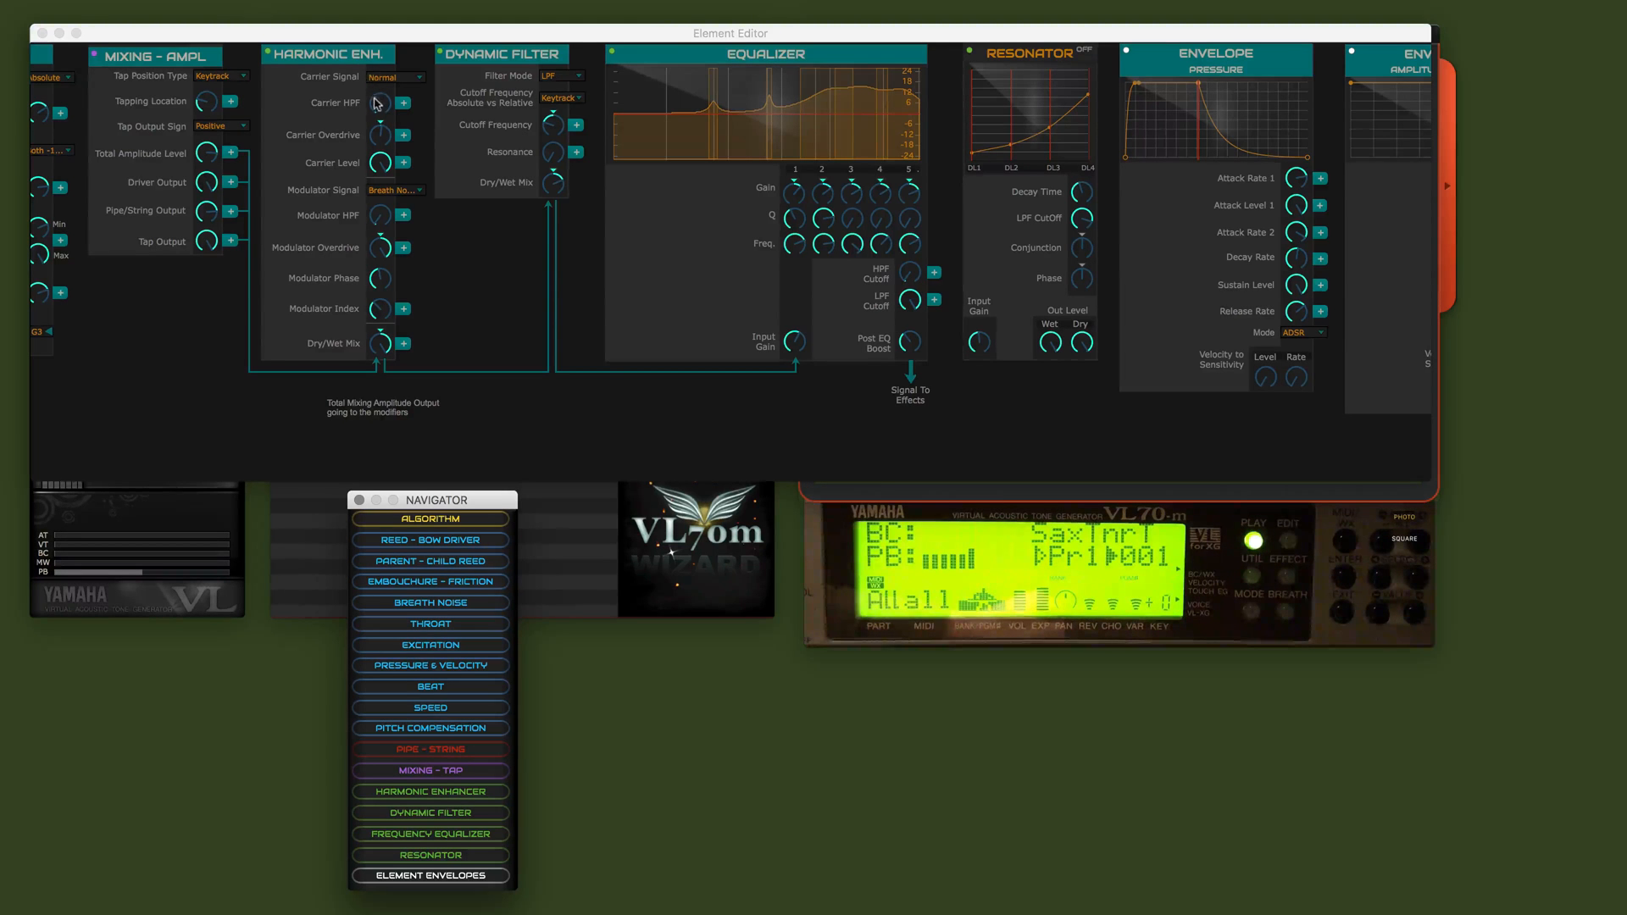
Step: Set the harmonic enhancer's carrier signal to Reed instead of Normal
left_click(395, 76)
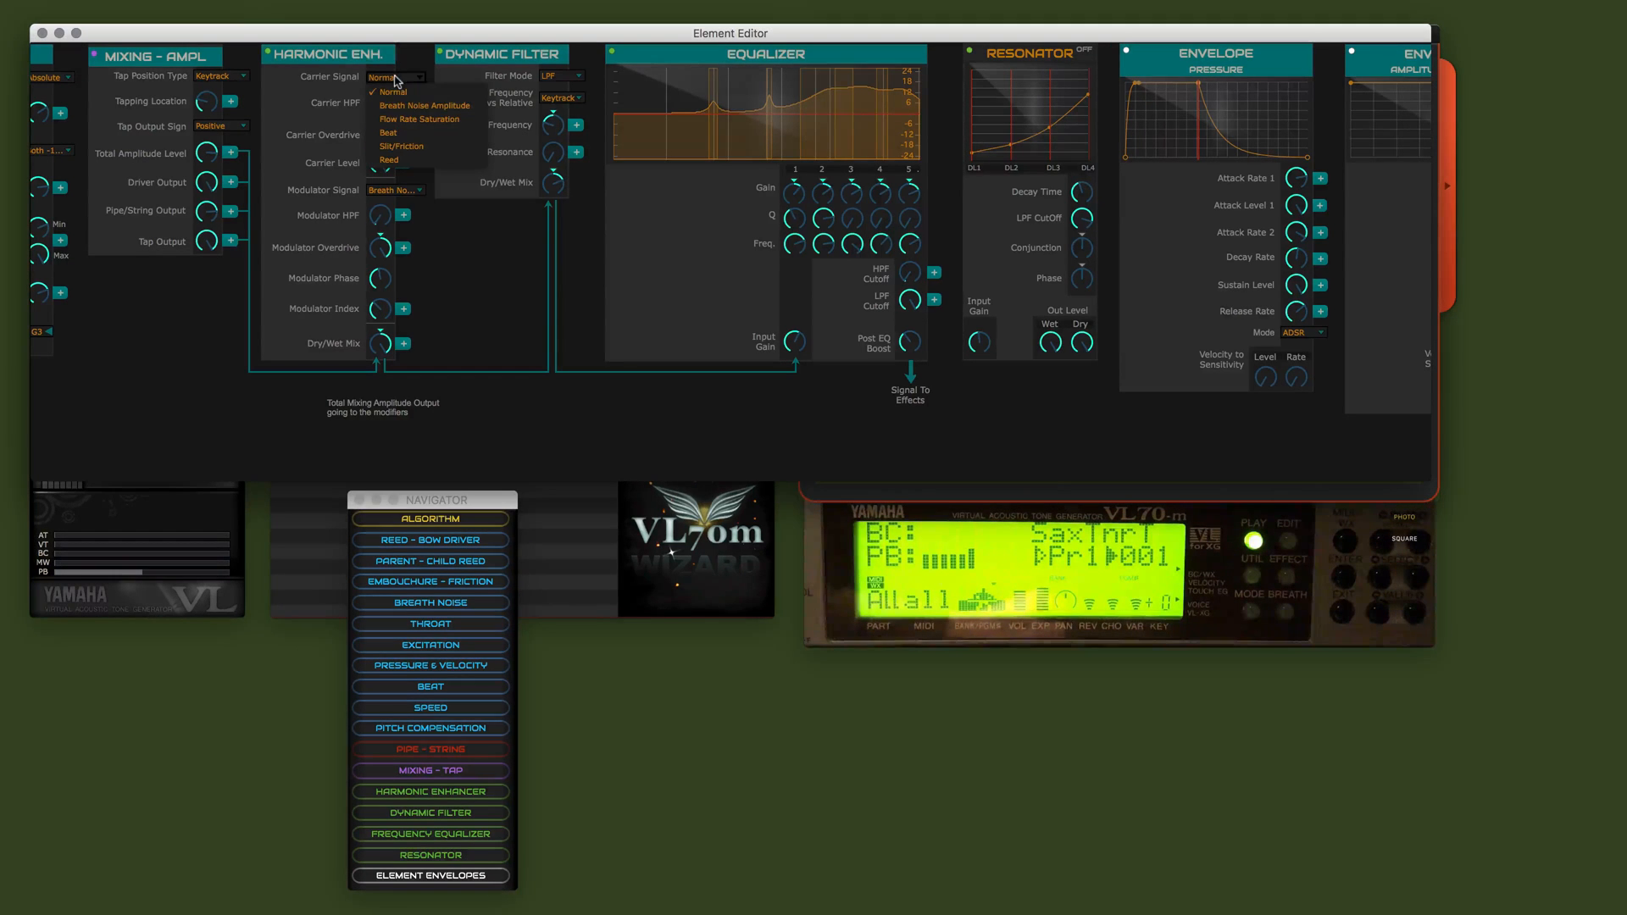
left_click(390, 159)
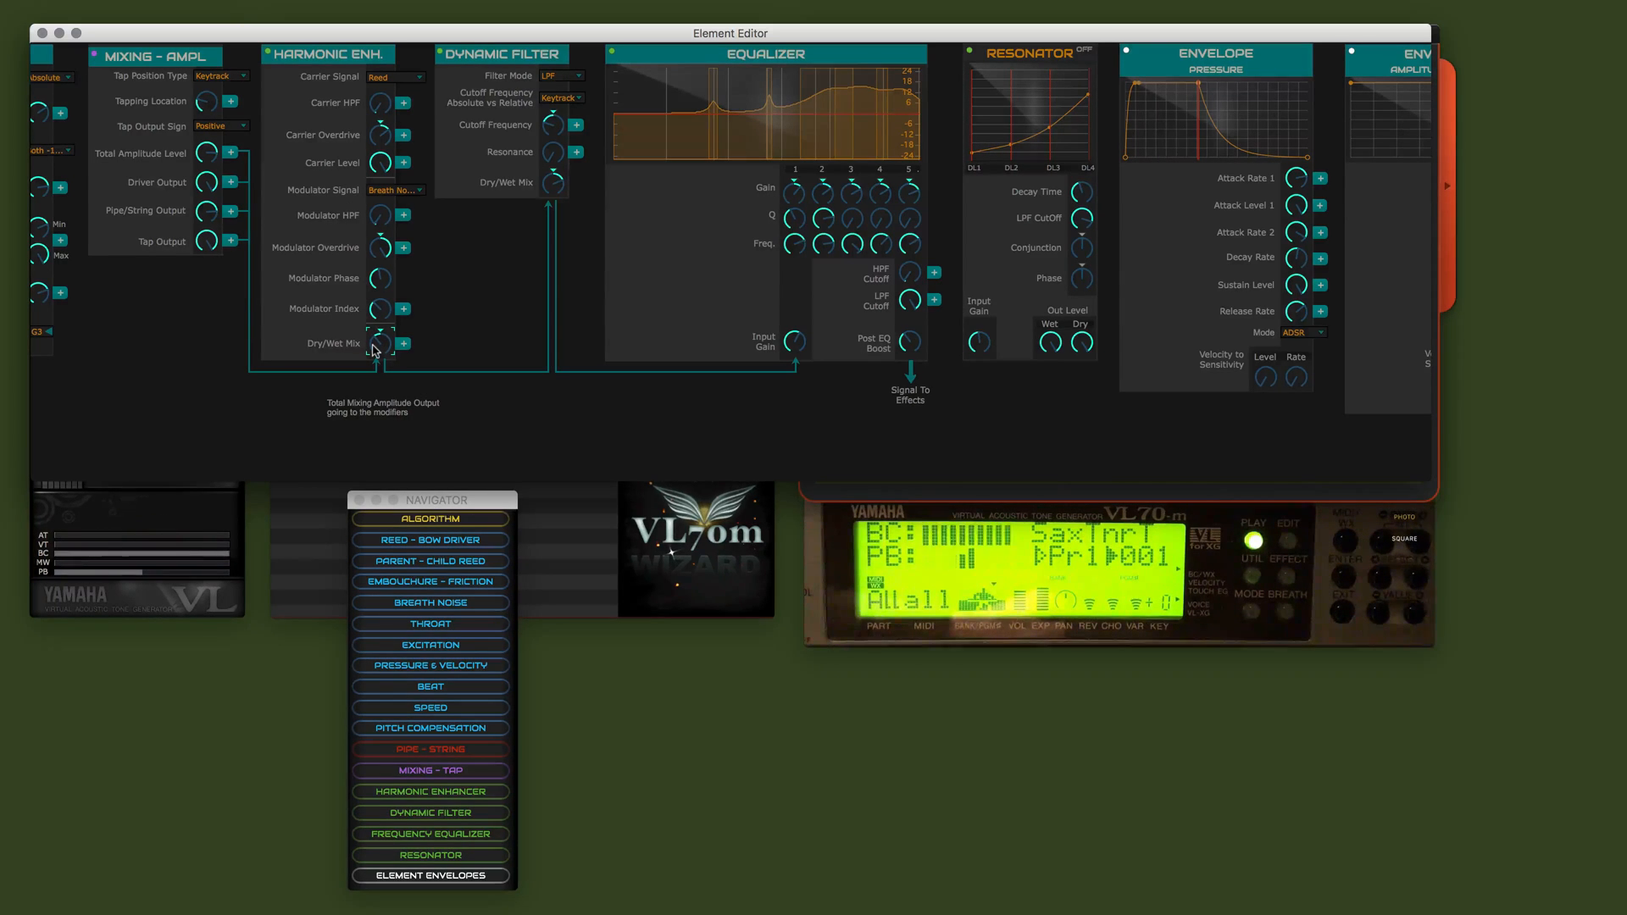
Step: Raise the harmonic enhancer's dry/wet mix with the knob
left_click_drag(381, 344, 381, 332)
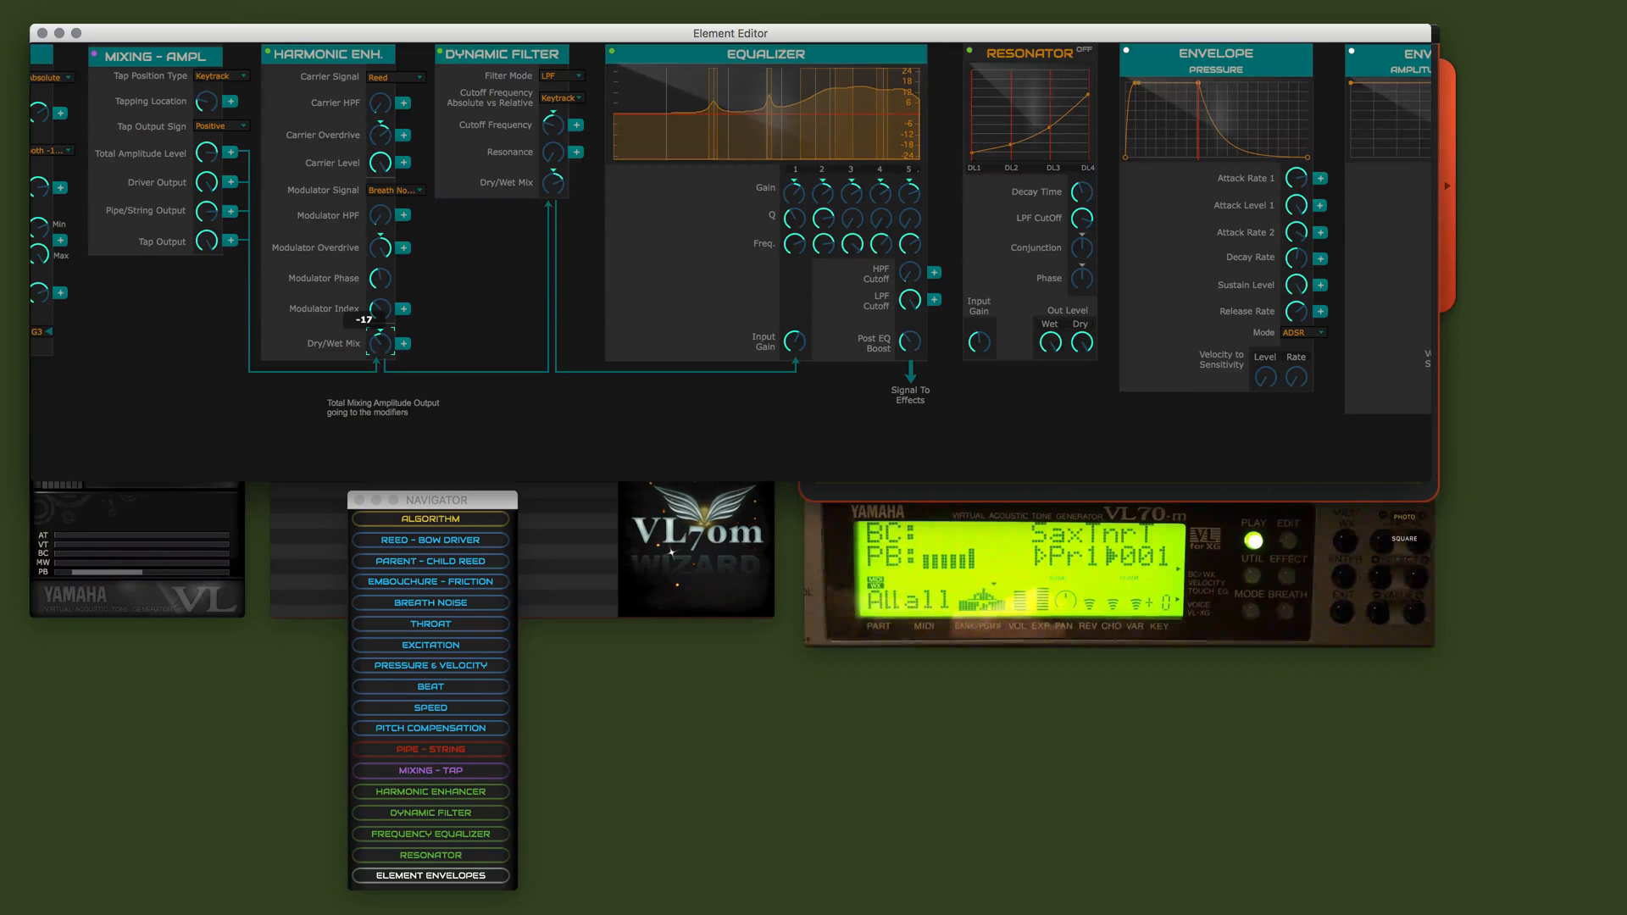
left_click_drag(385, 313, 385, 270)
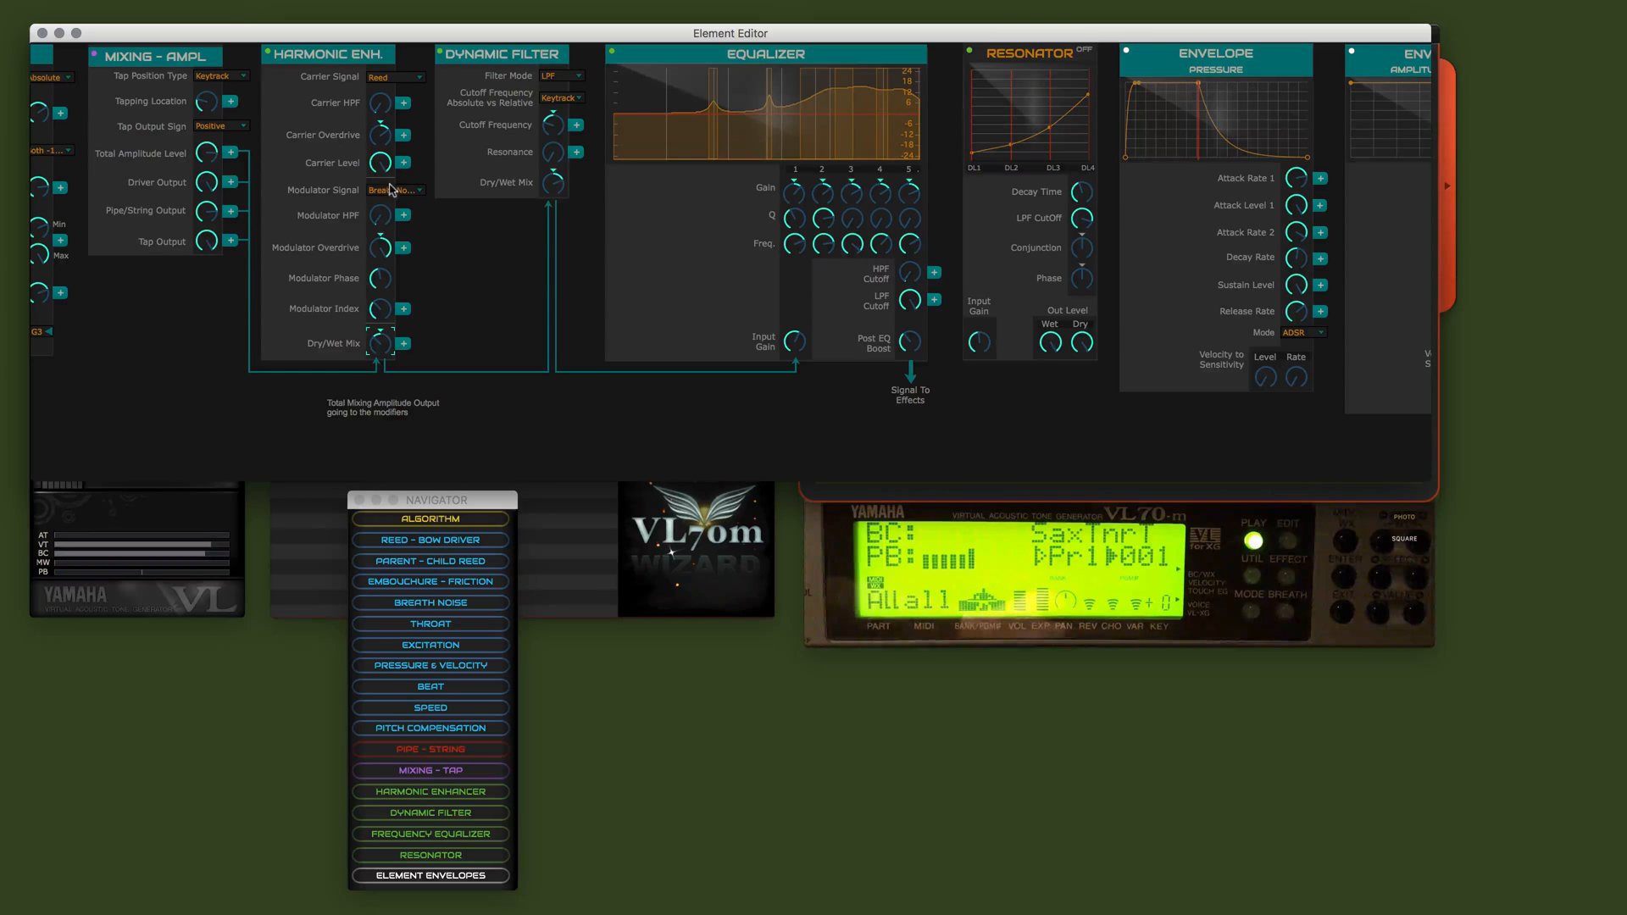
Step: Set the modulator signal to Beat with a modulator phase of about 43
left_click(395, 190)
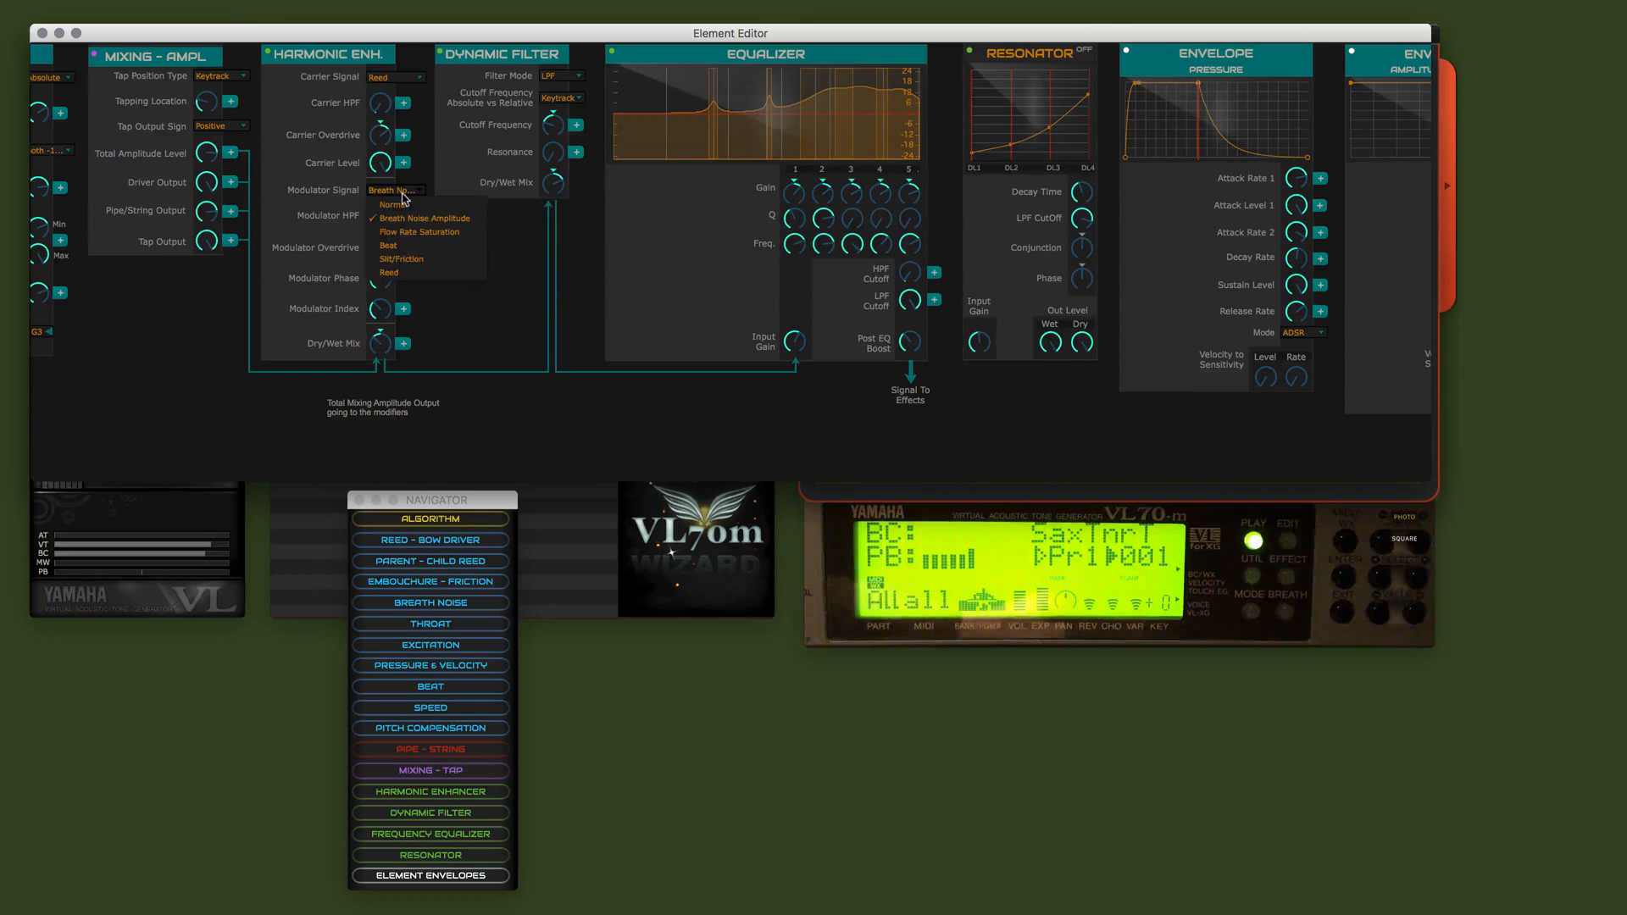
left_click(389, 244)
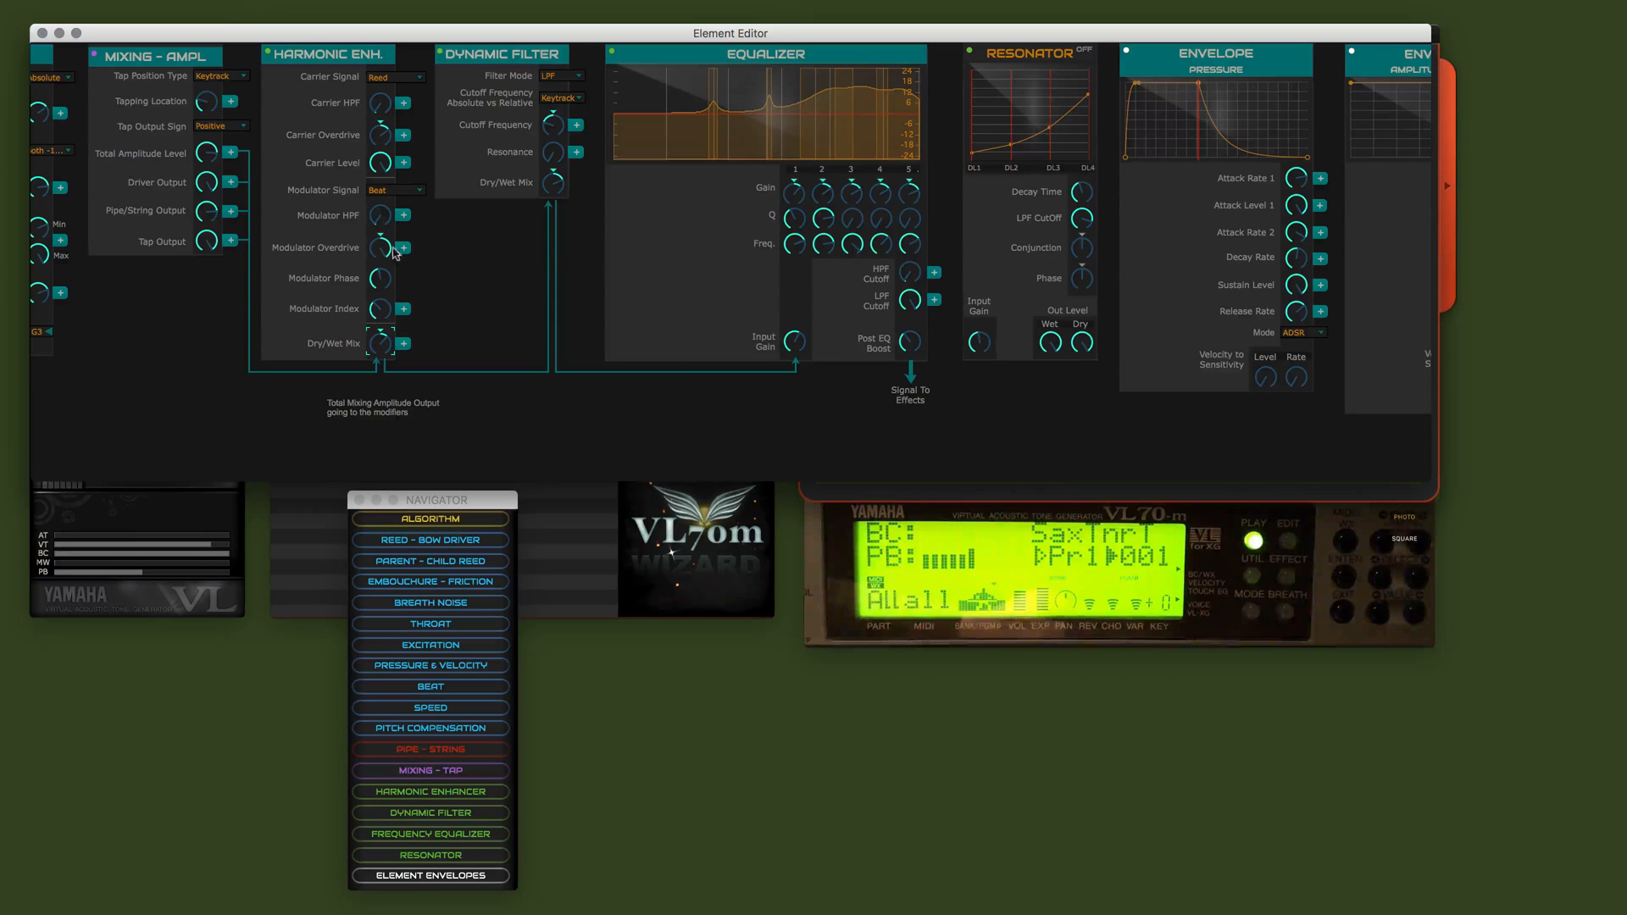
mouse_move(395, 141)
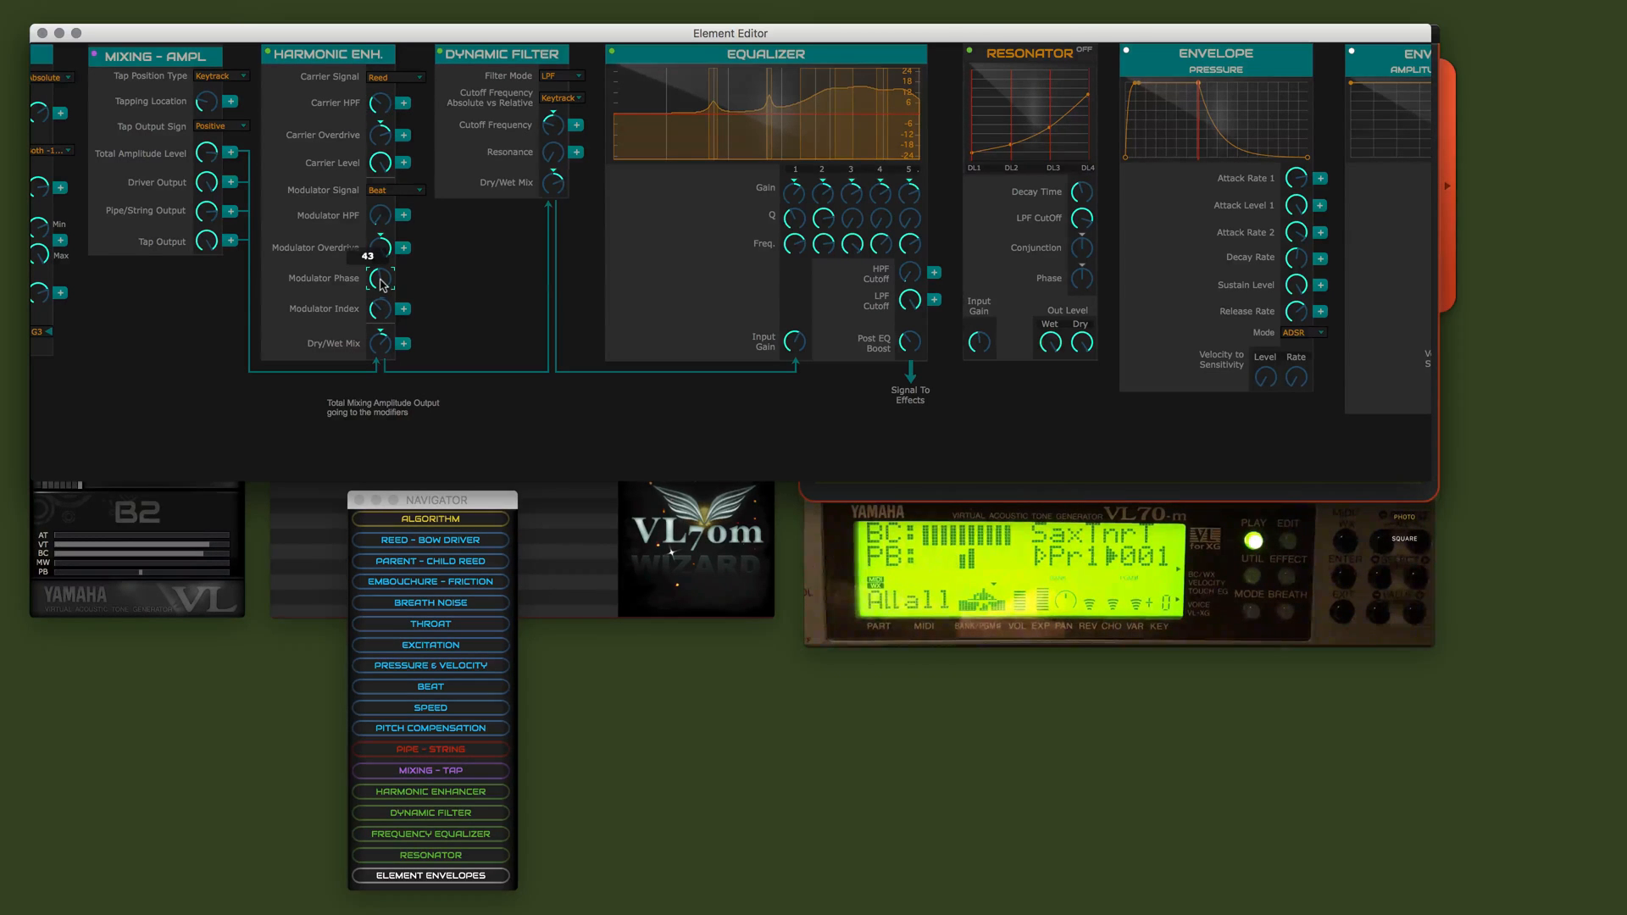
left_click_drag(381, 278, 381, 301)
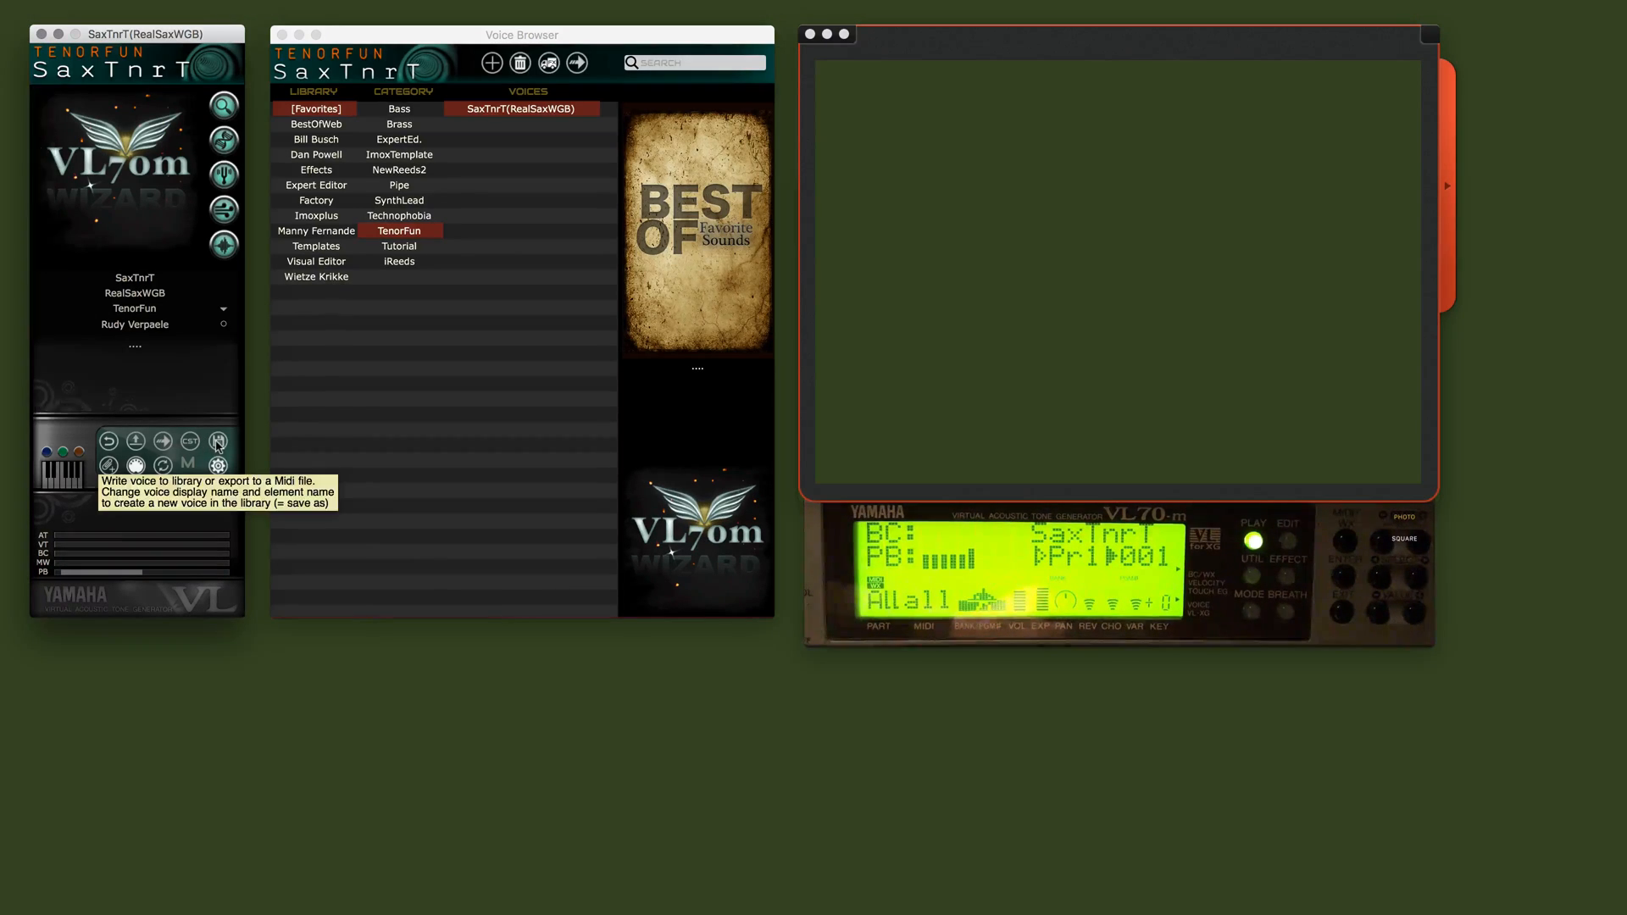
Step: Overwrite SaxTnrT(RealSaxWGB) in the [Favorites] library and dismiss the confirmation
left_click(219, 440)
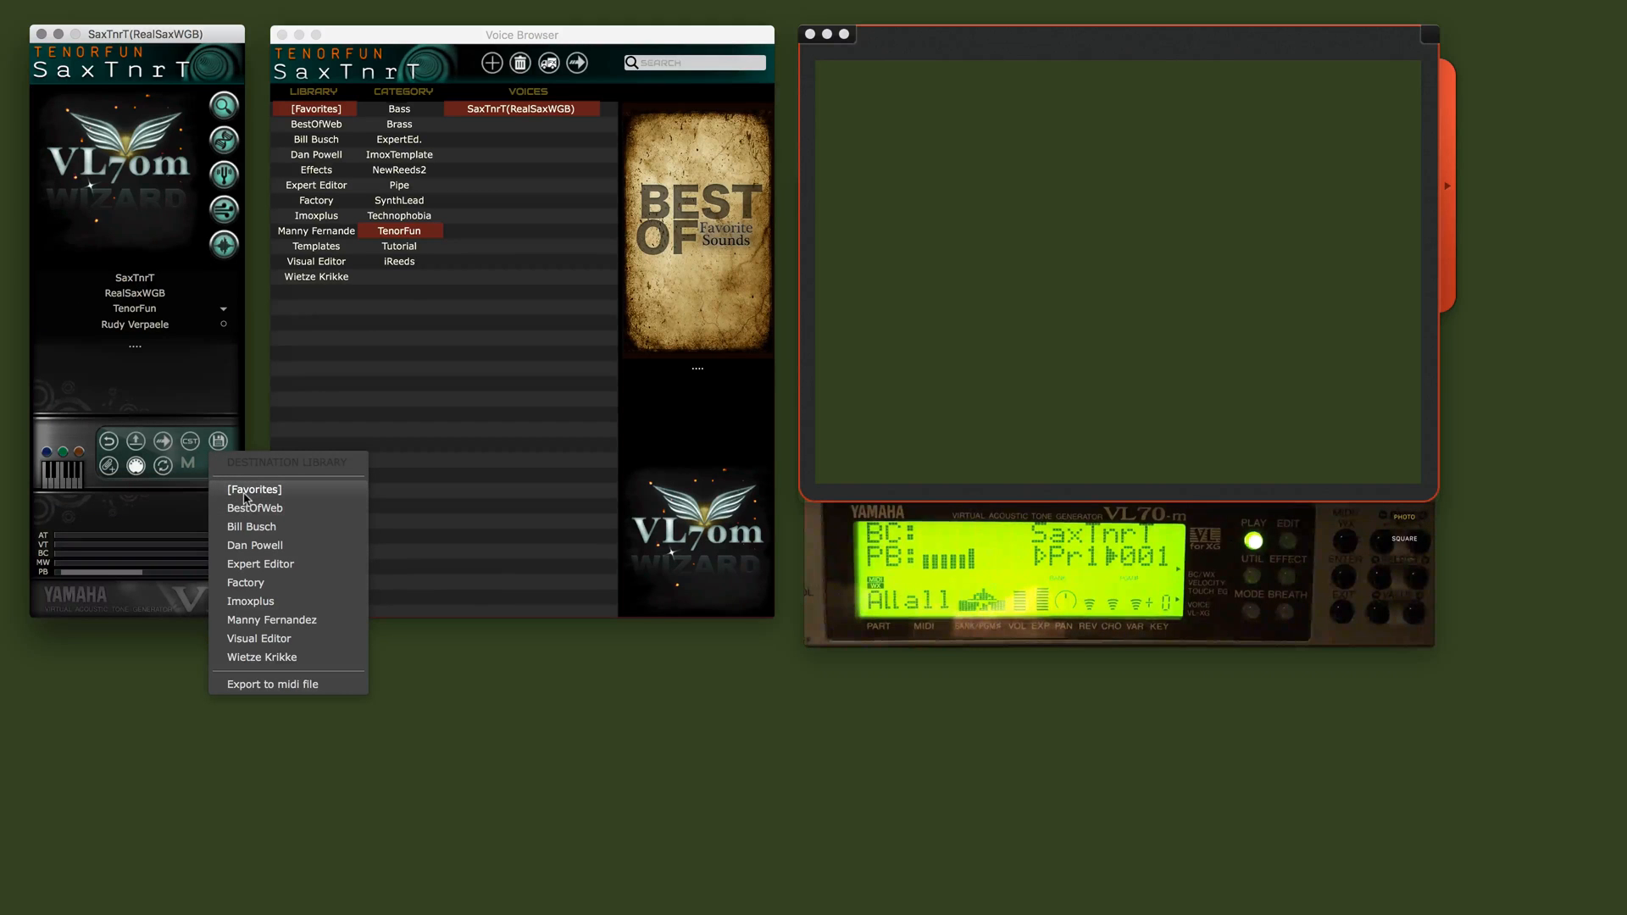
left_click(252, 488)
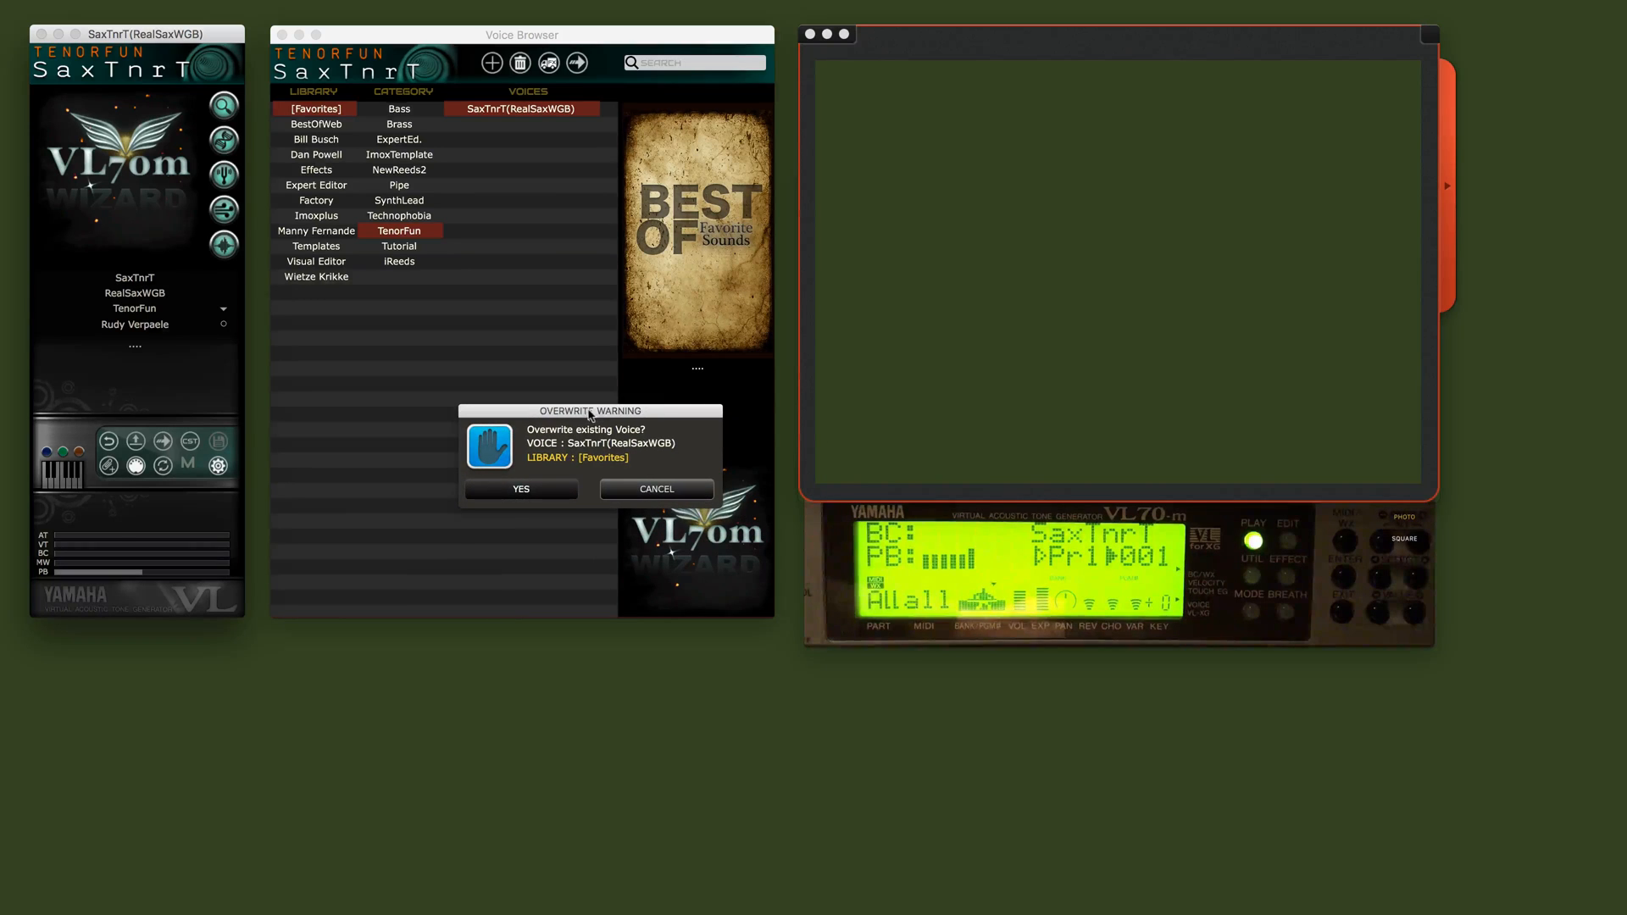
left_click(520, 488)
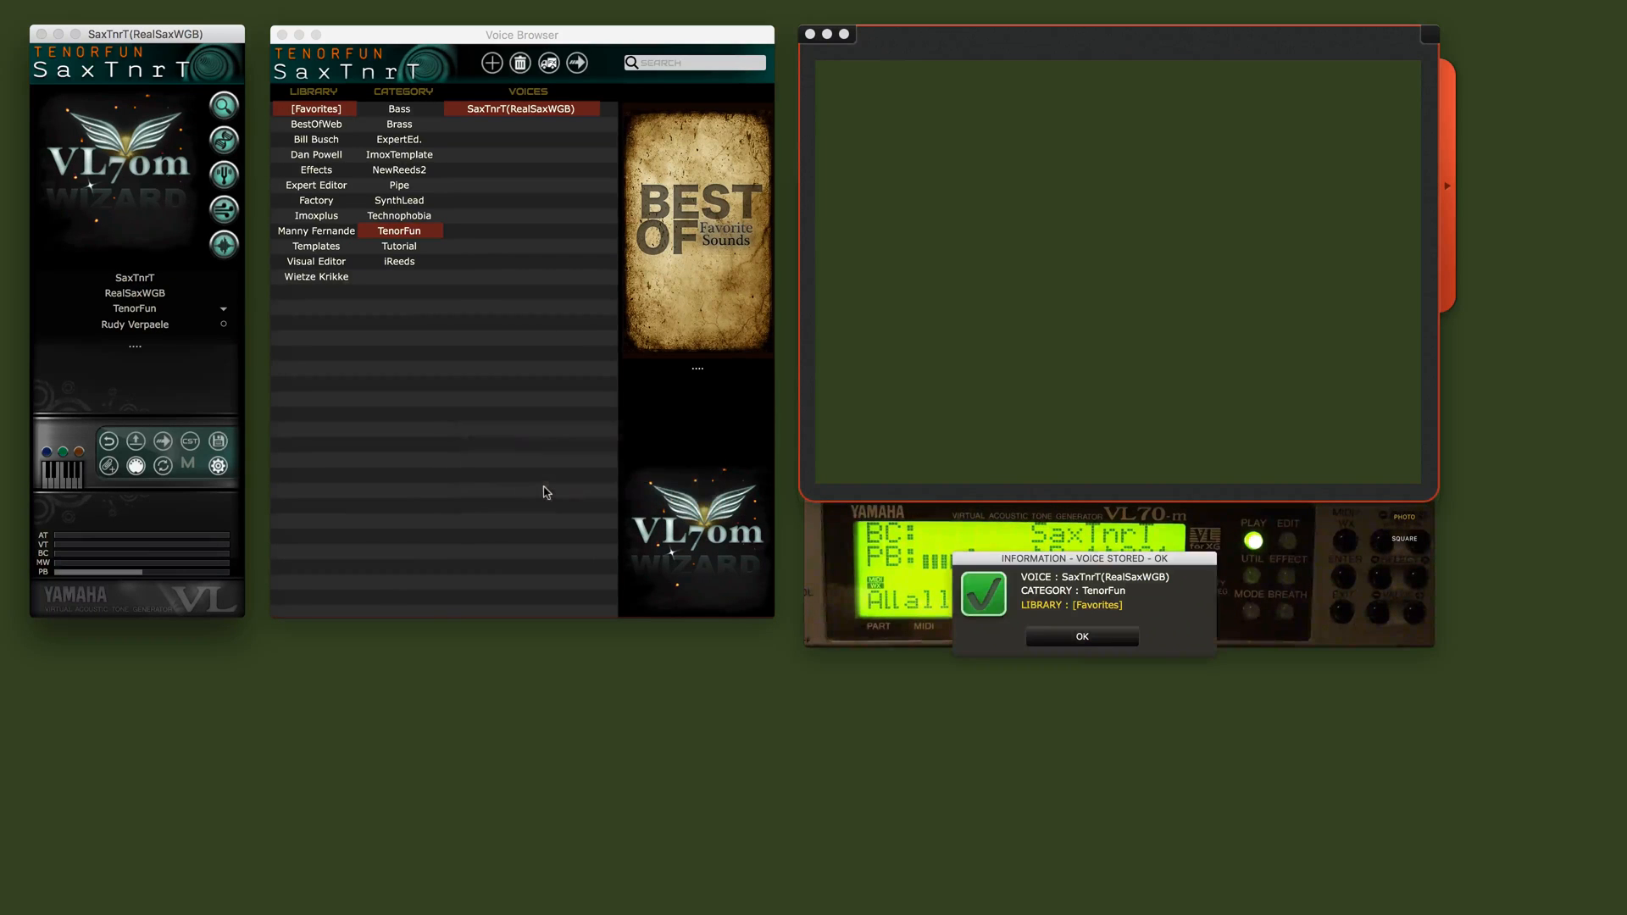
left_click(1081, 636)
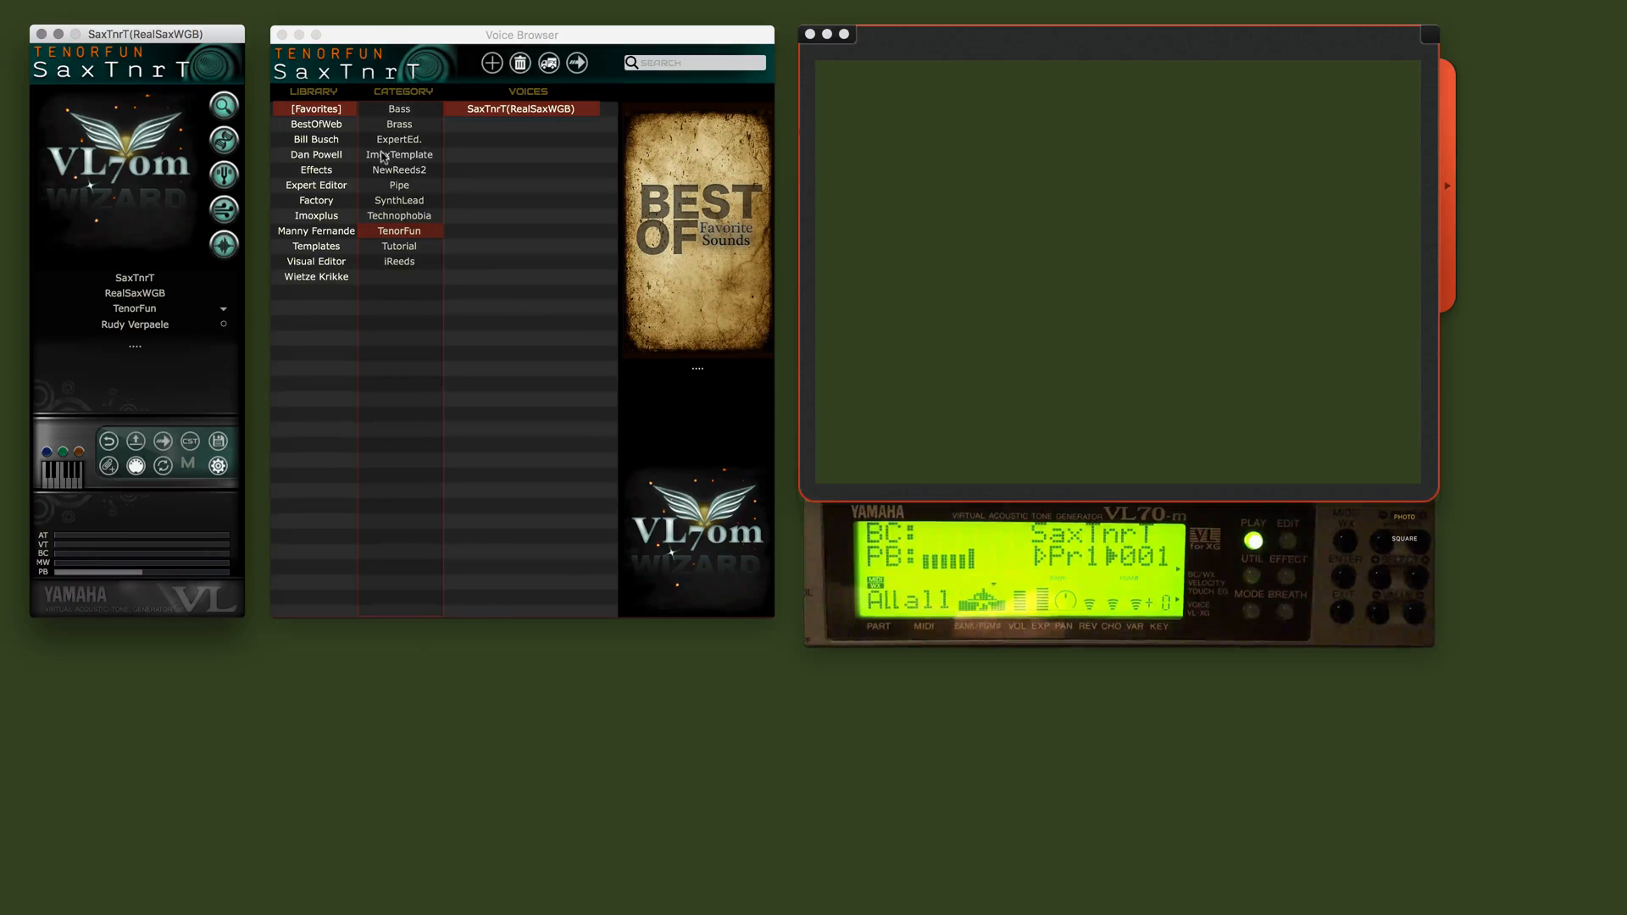
mouse_move(394, 254)
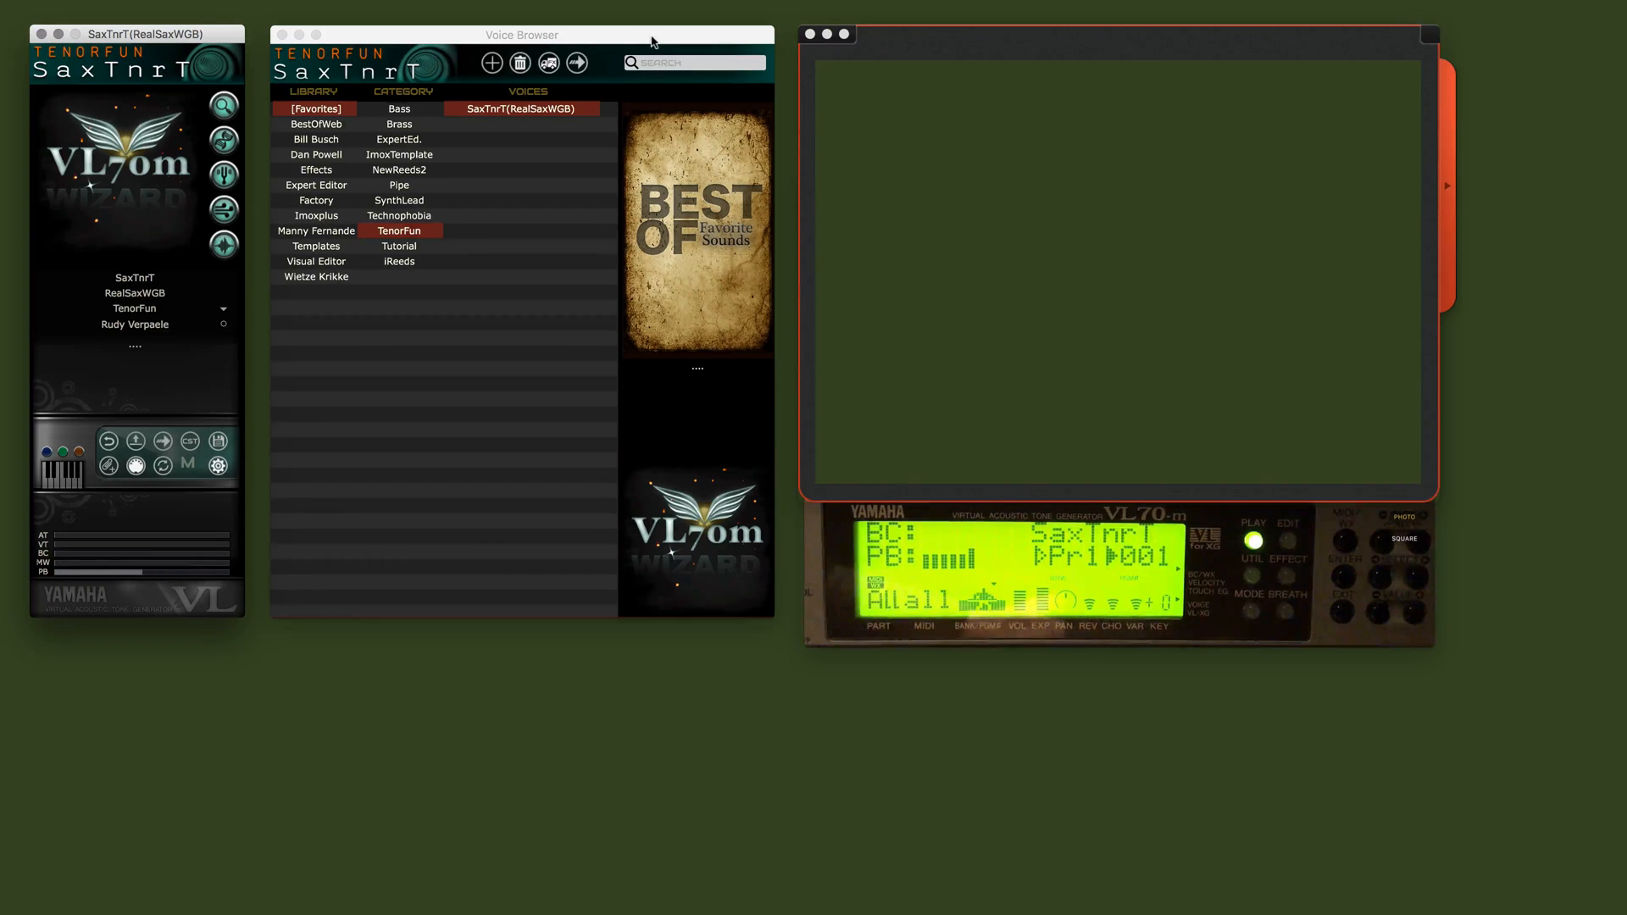
mouse_move(641, 385)
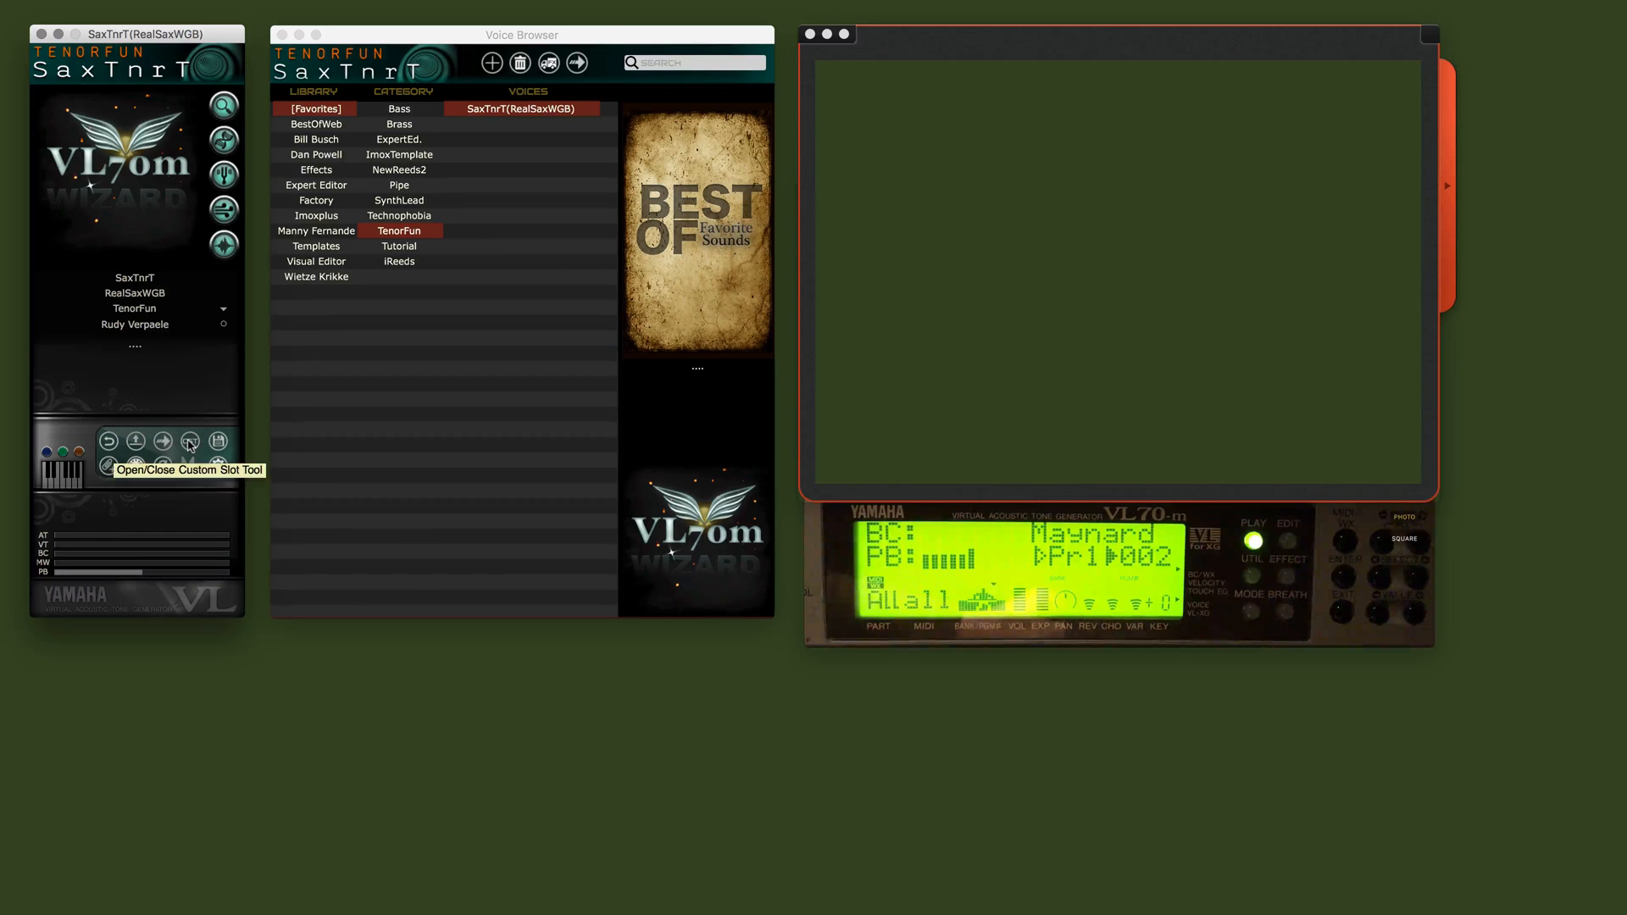
Step: Choose CST01 (VL257) as the target custom slot in the Store to CST & INT dialog
left_click(190, 442)
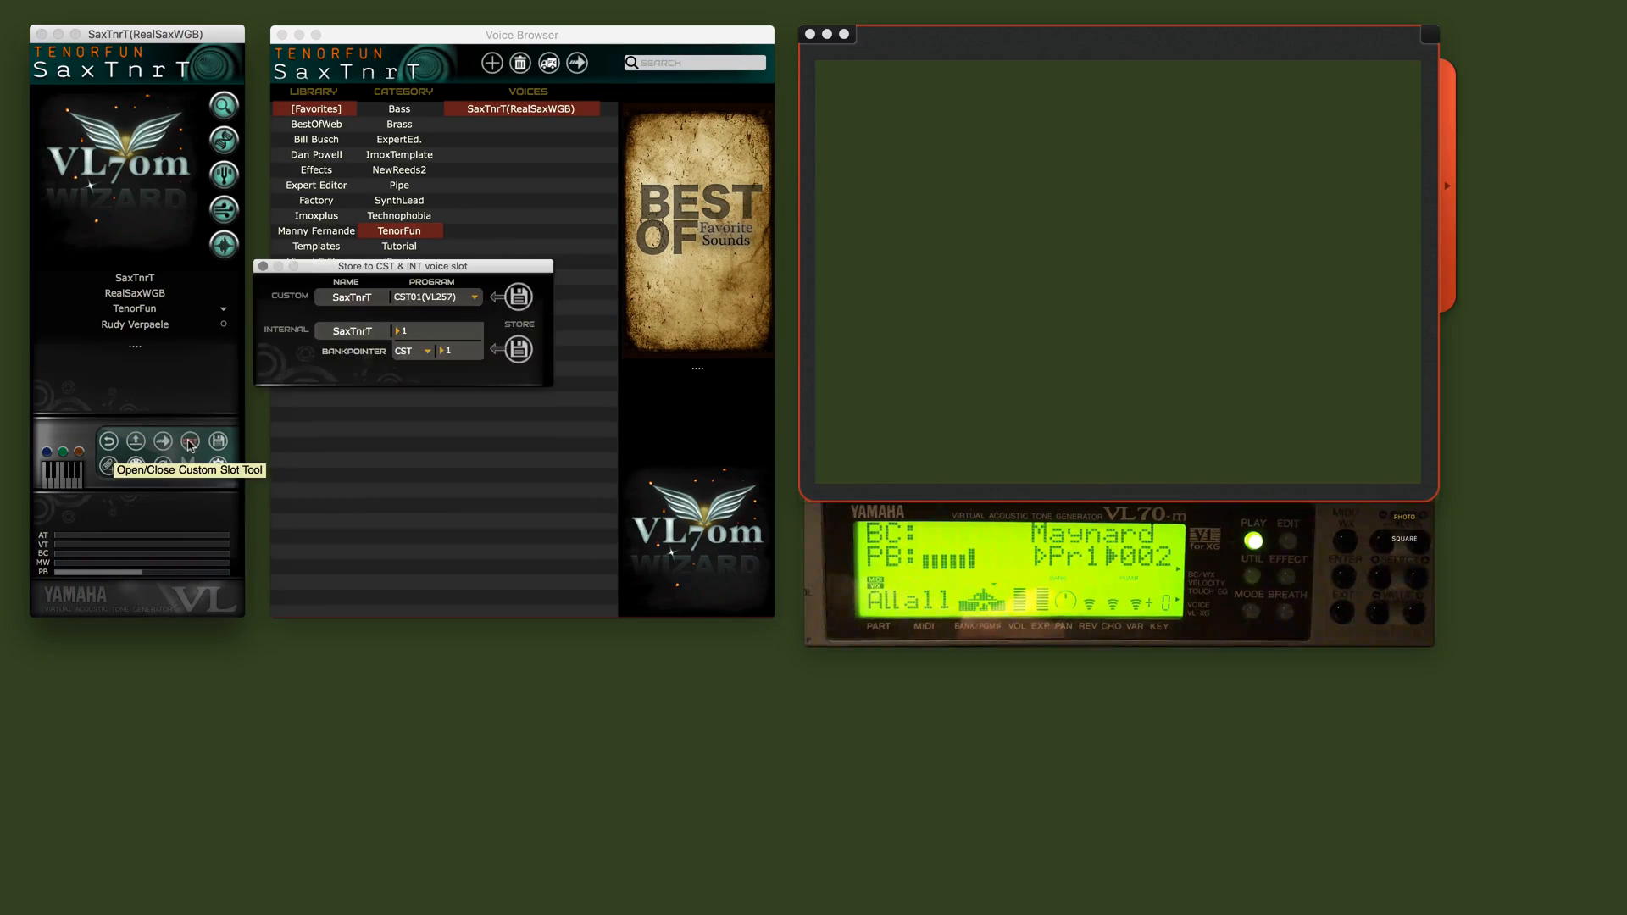
left_click(190, 441)
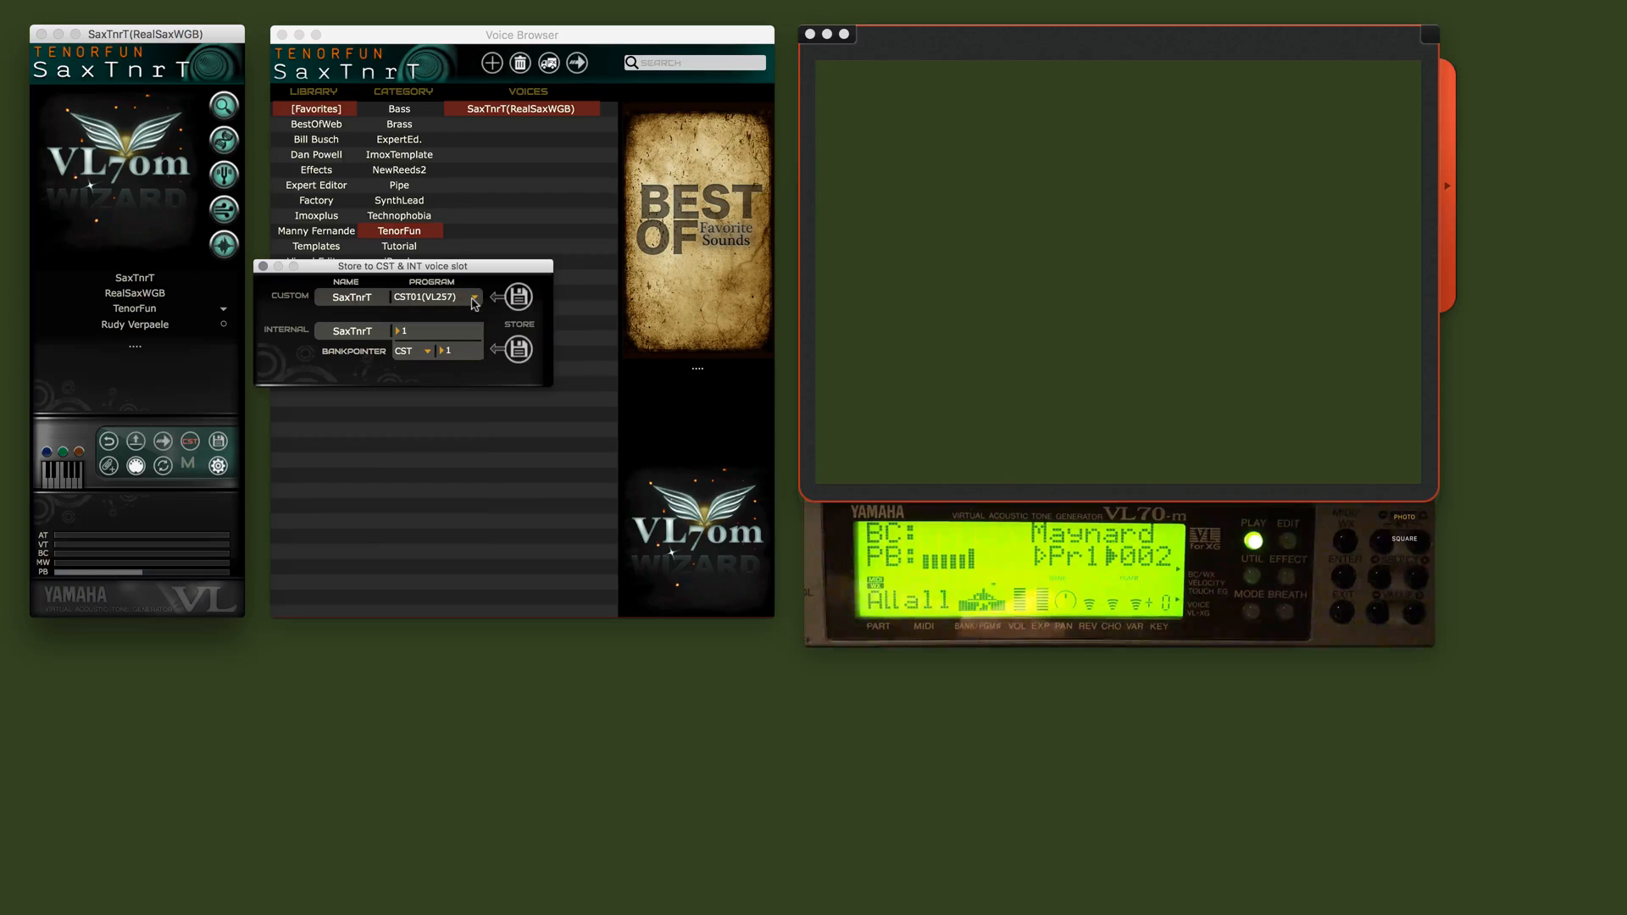
left_click(474, 296)
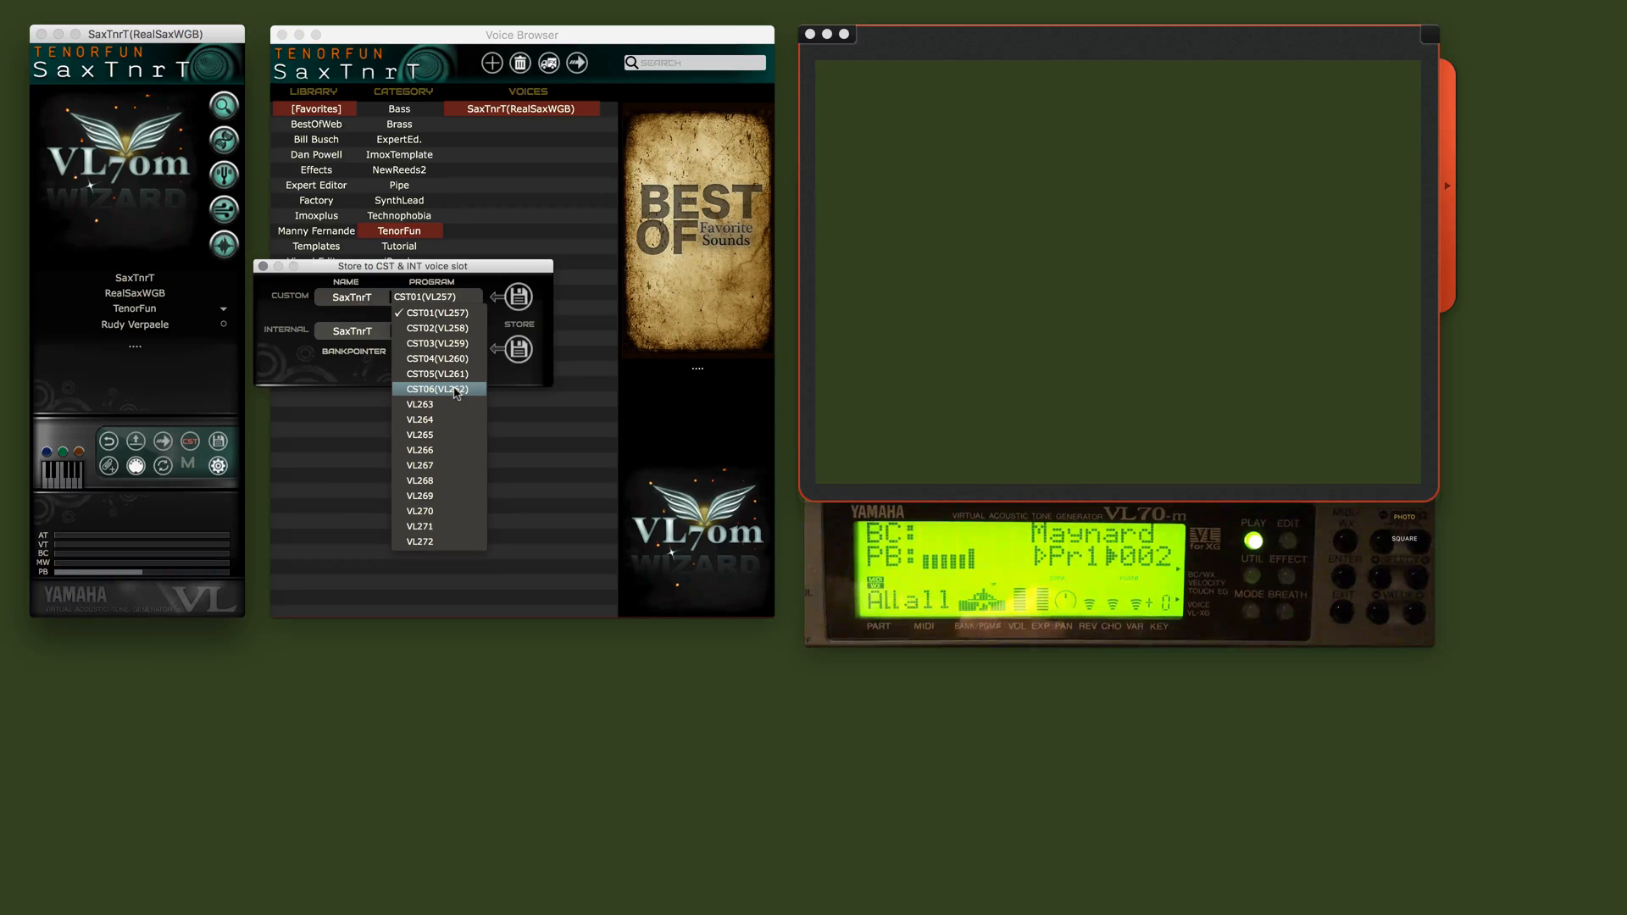
mouse_move(444, 540)
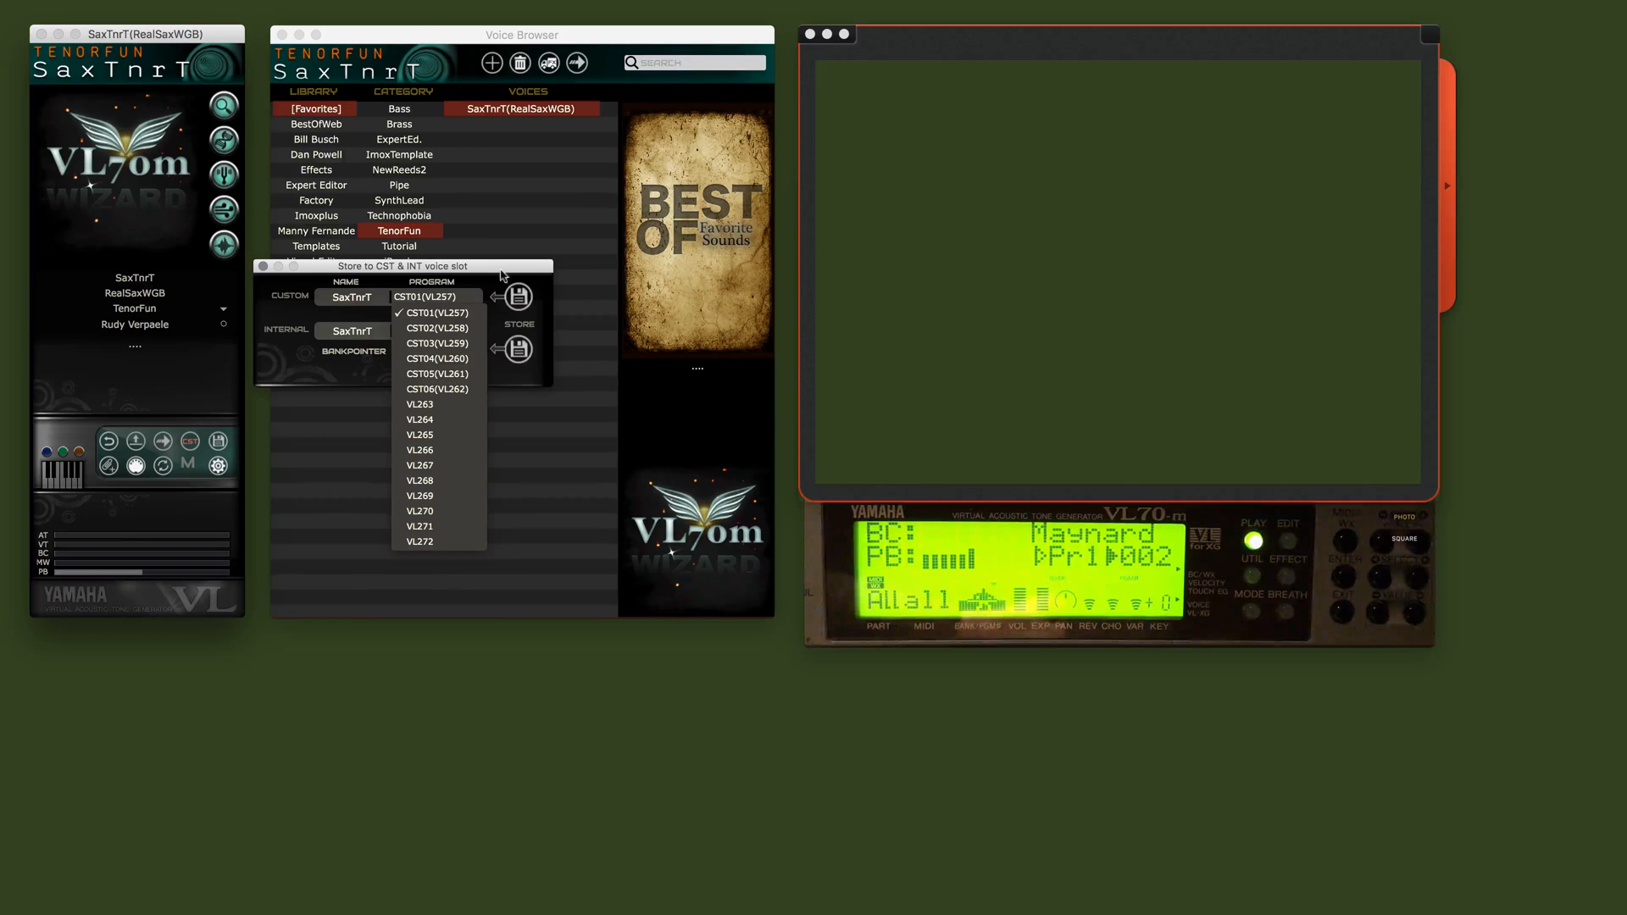
left_click(435, 312)
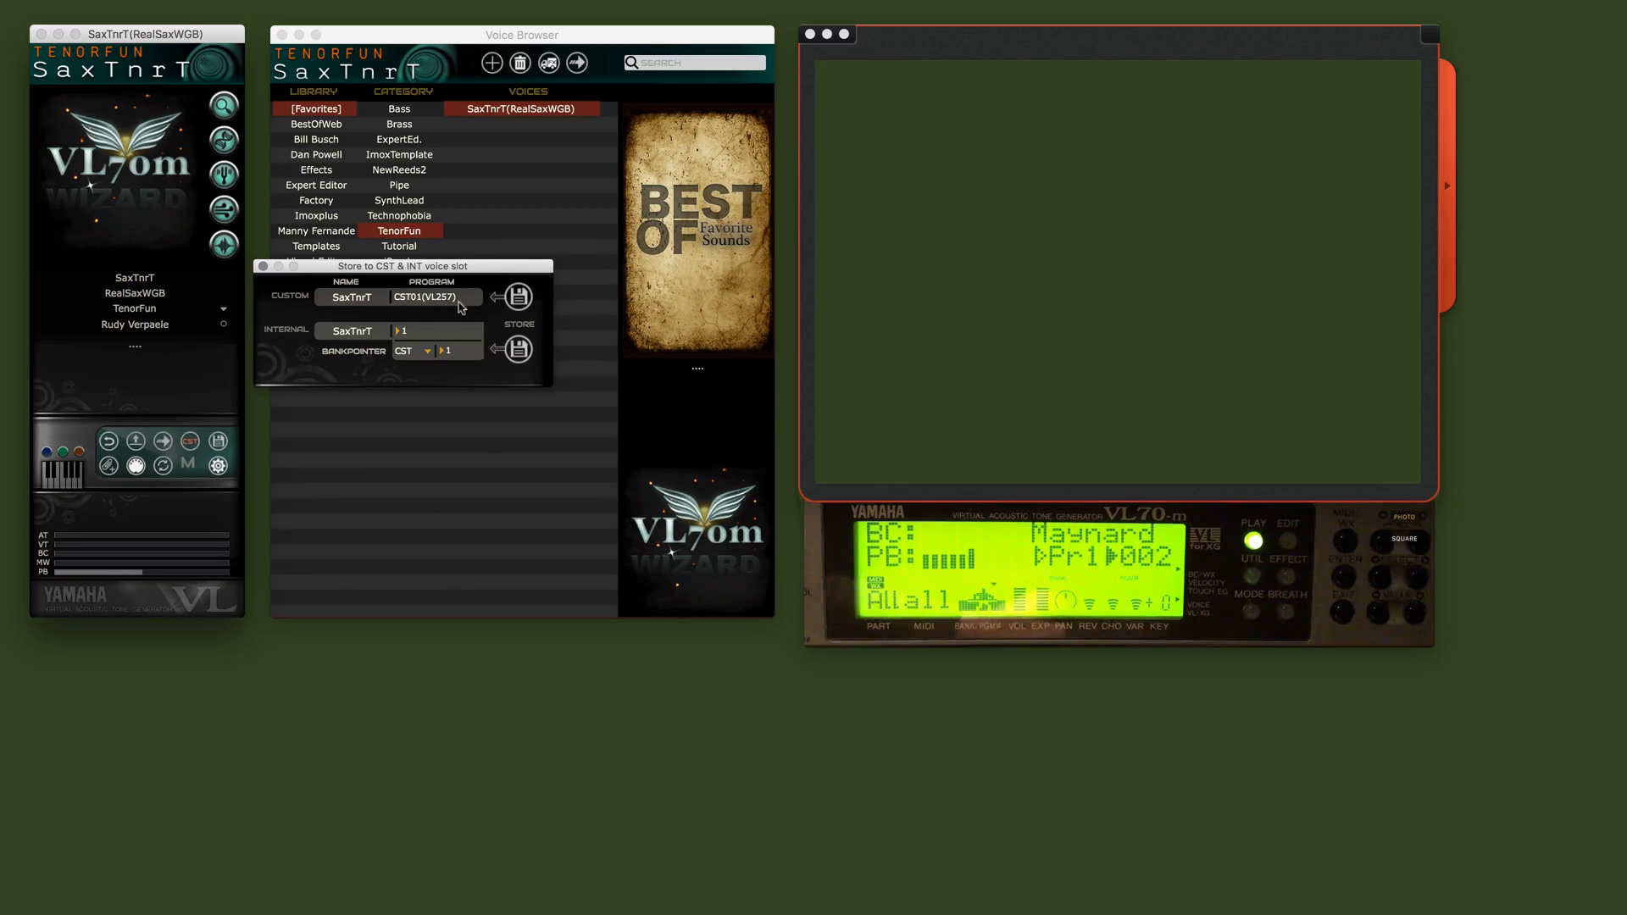
left_click(473, 296)
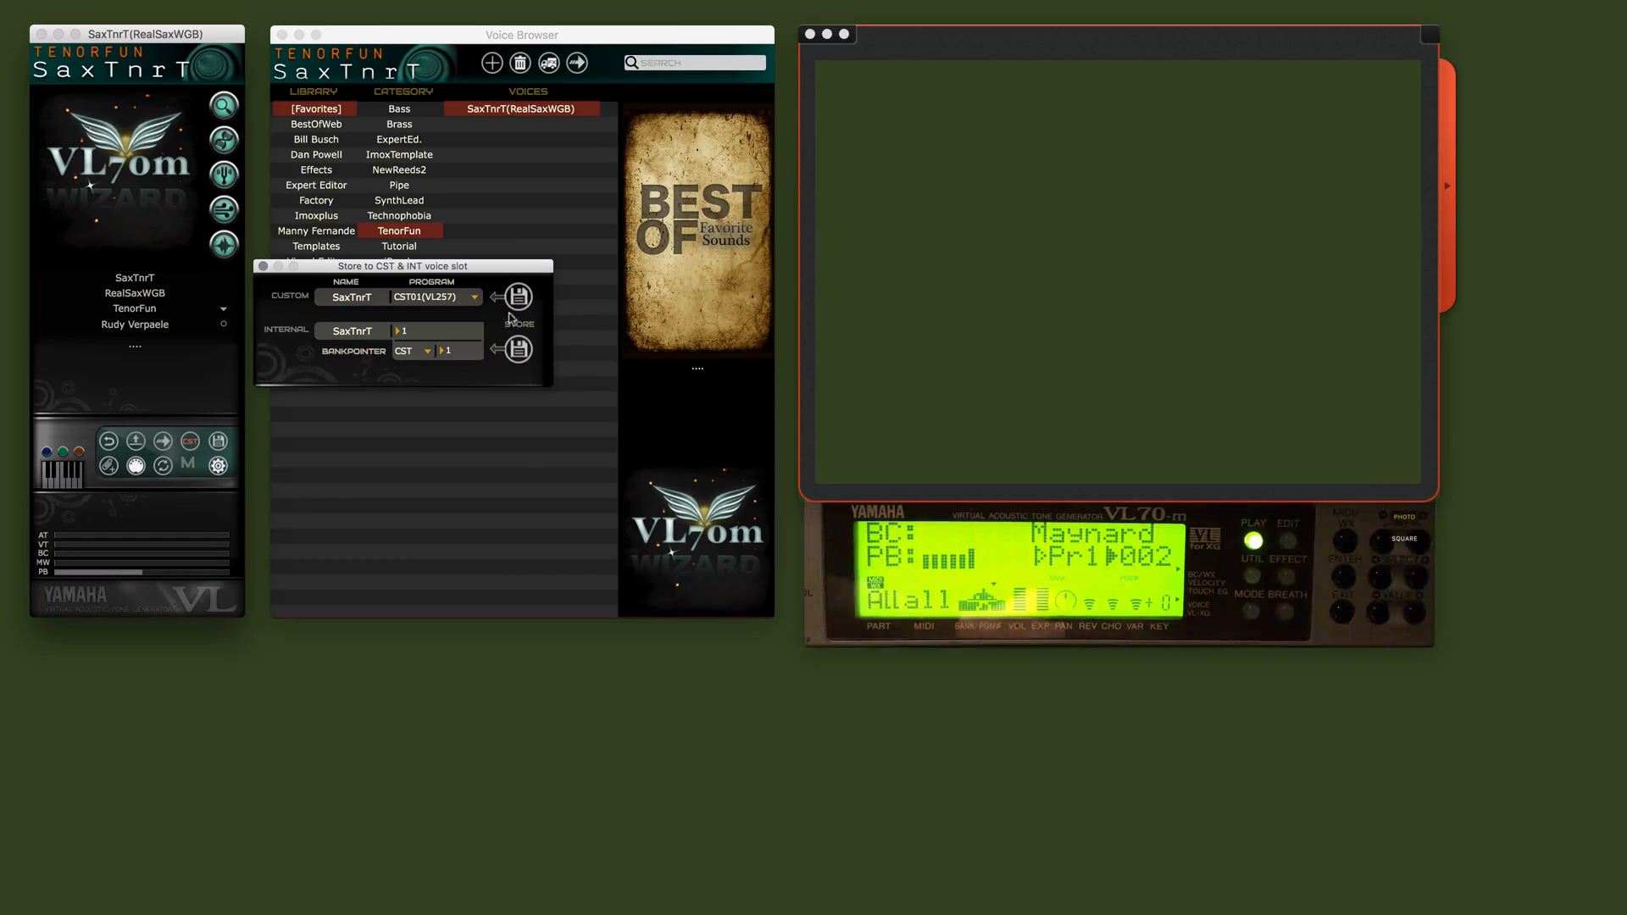
Step: Store SaxTnrT into custom slot 1 and confirm the store
left_click(515, 297)
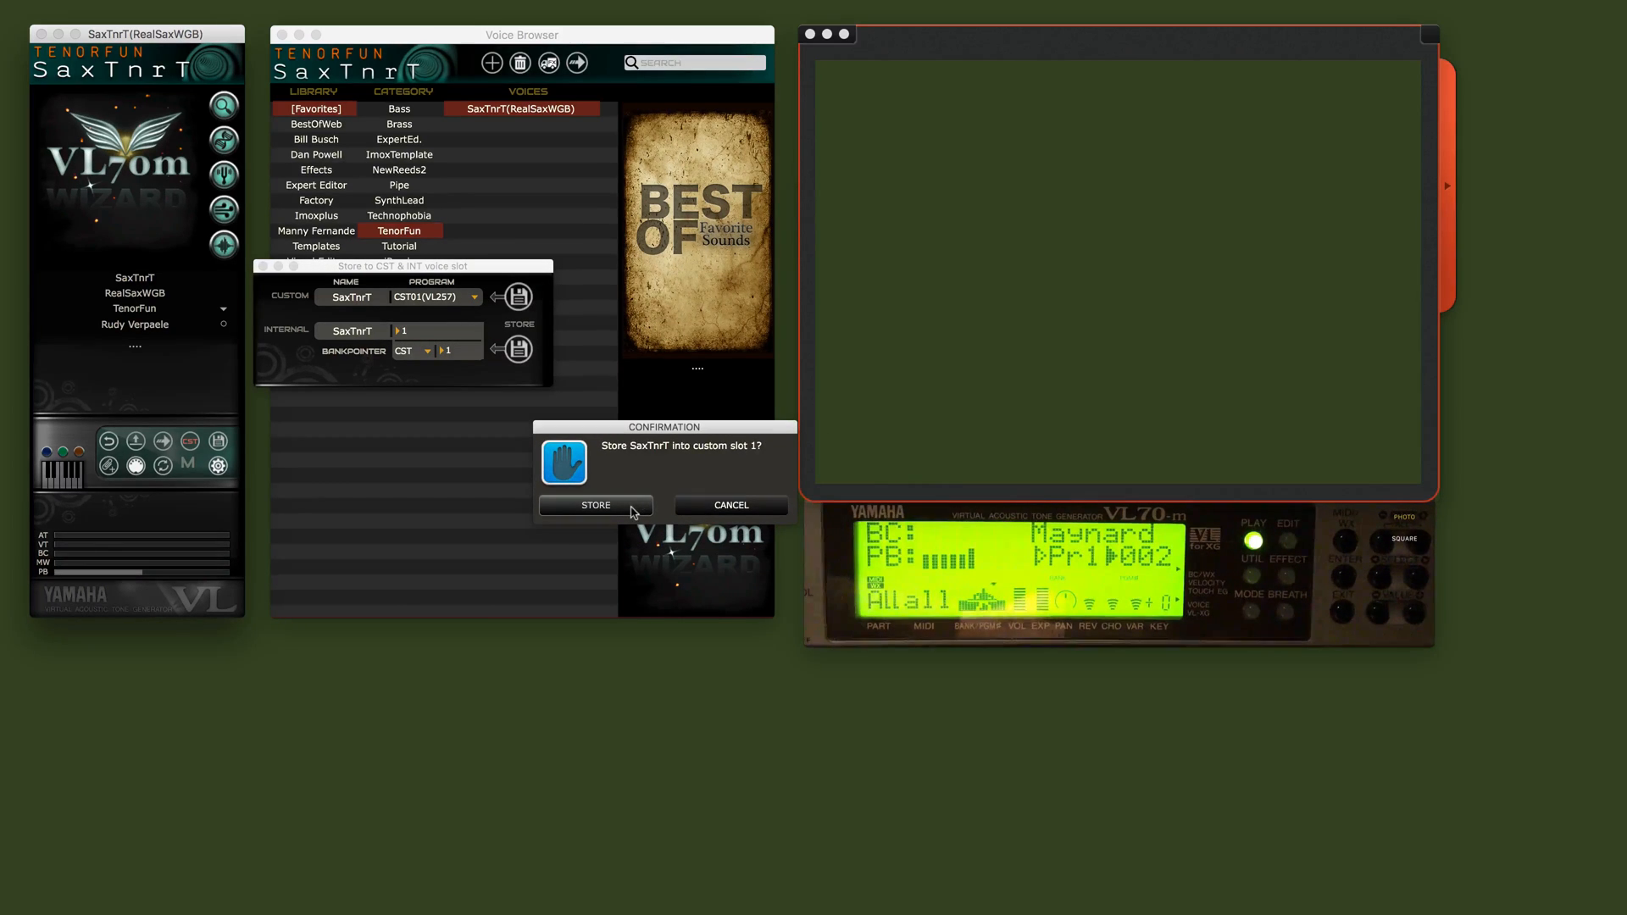
left_click(595, 505)
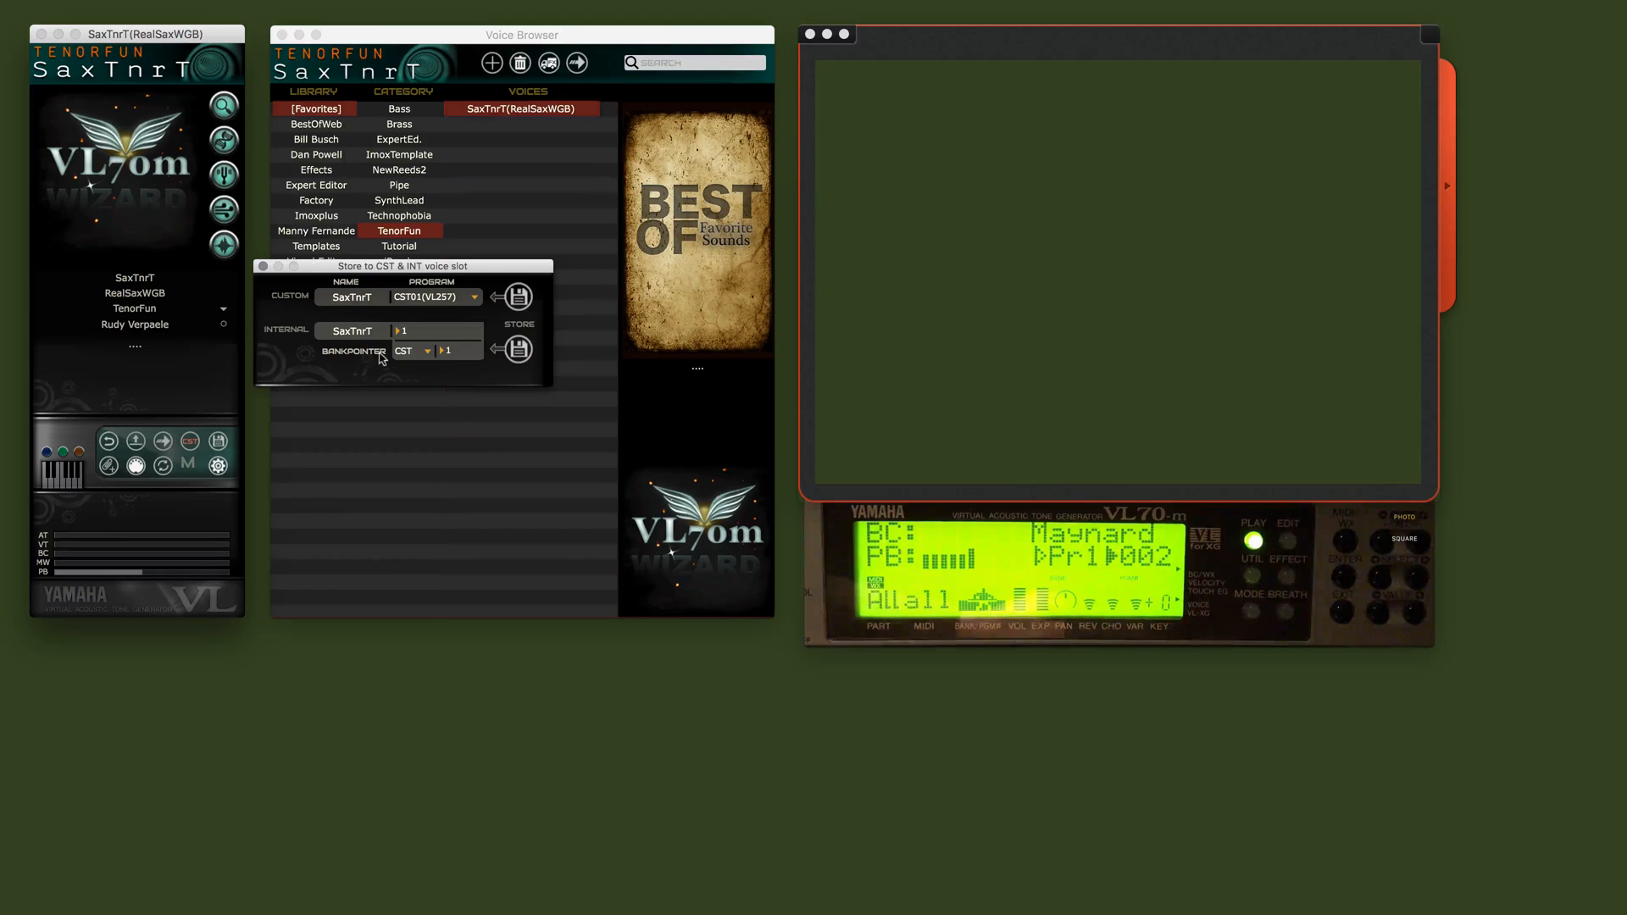
mouse_move(421, 385)
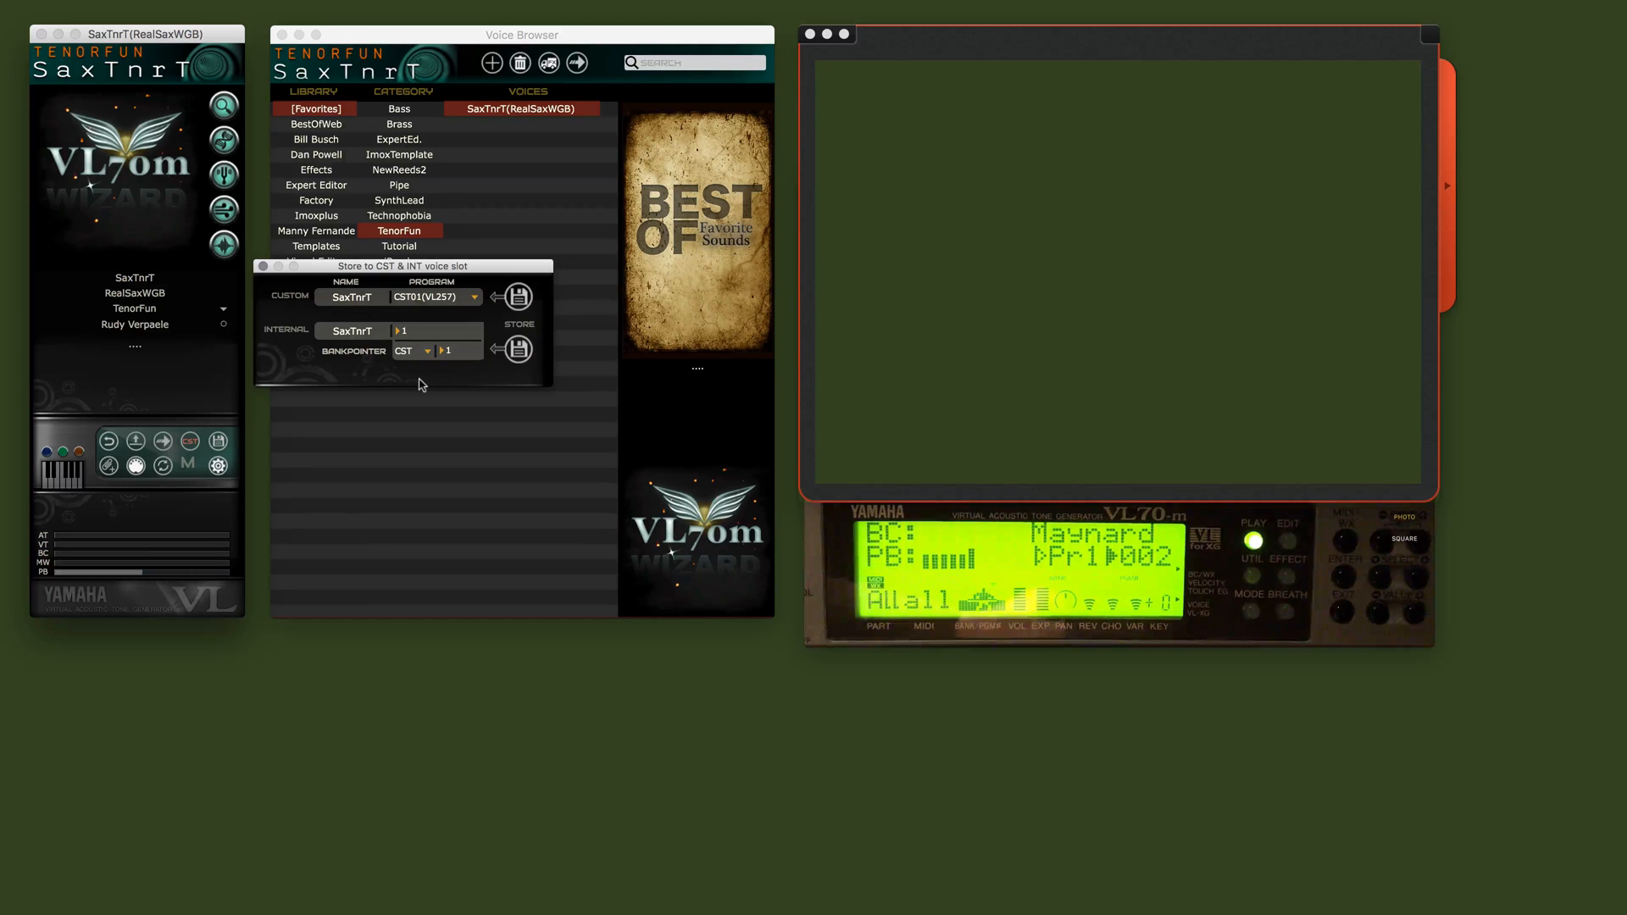
mouse_move(420, 332)
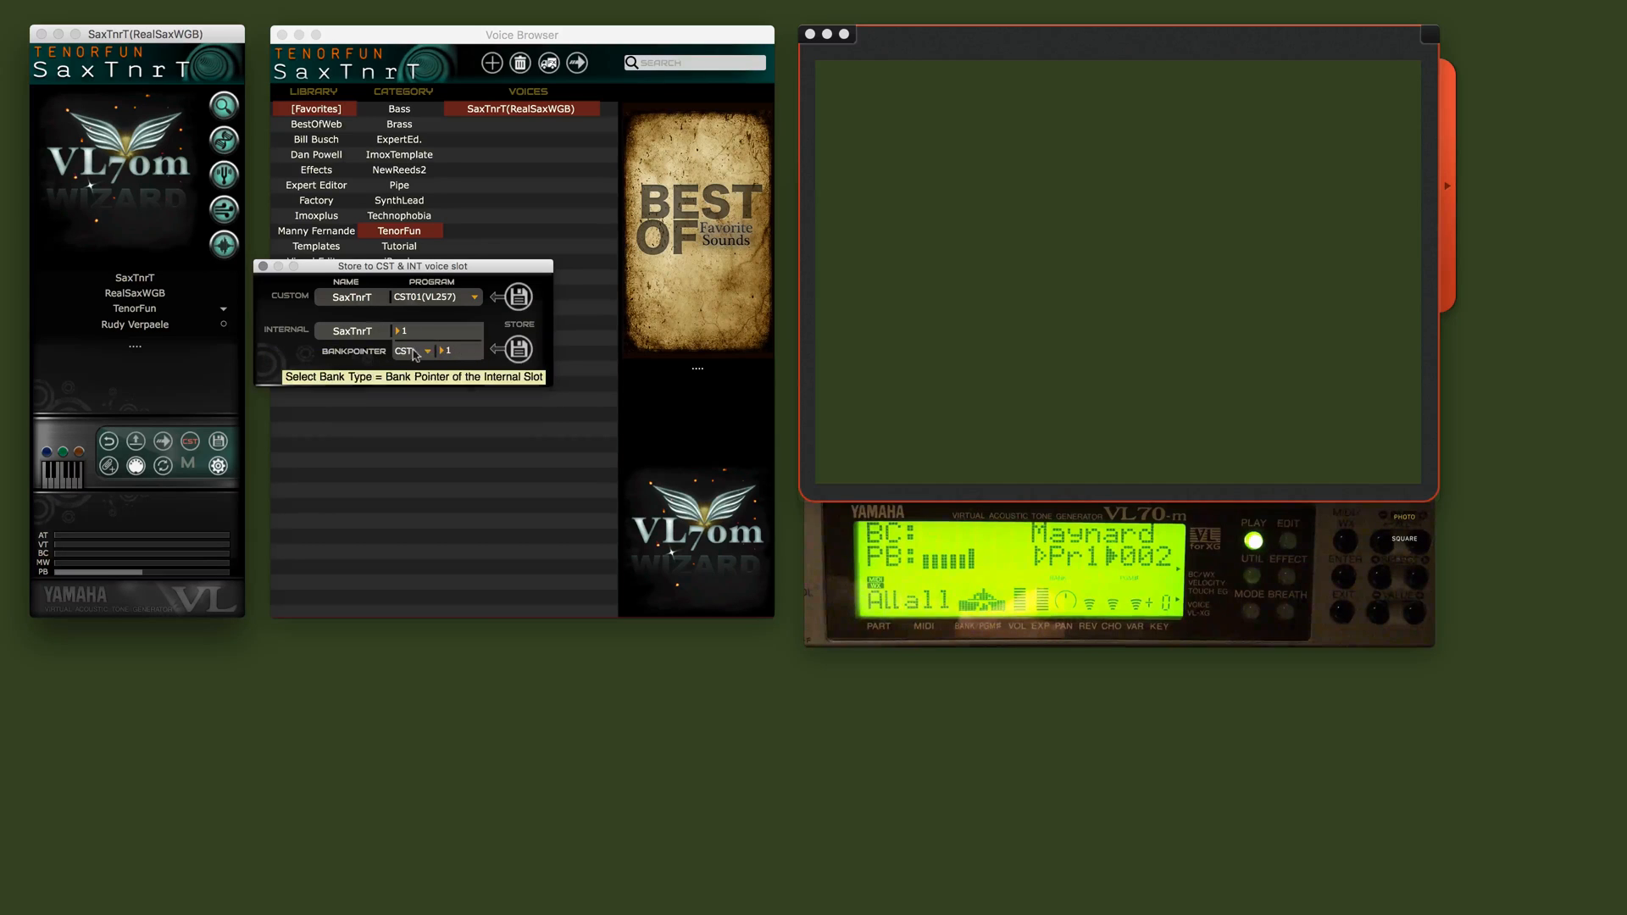
mouse_move(415, 354)
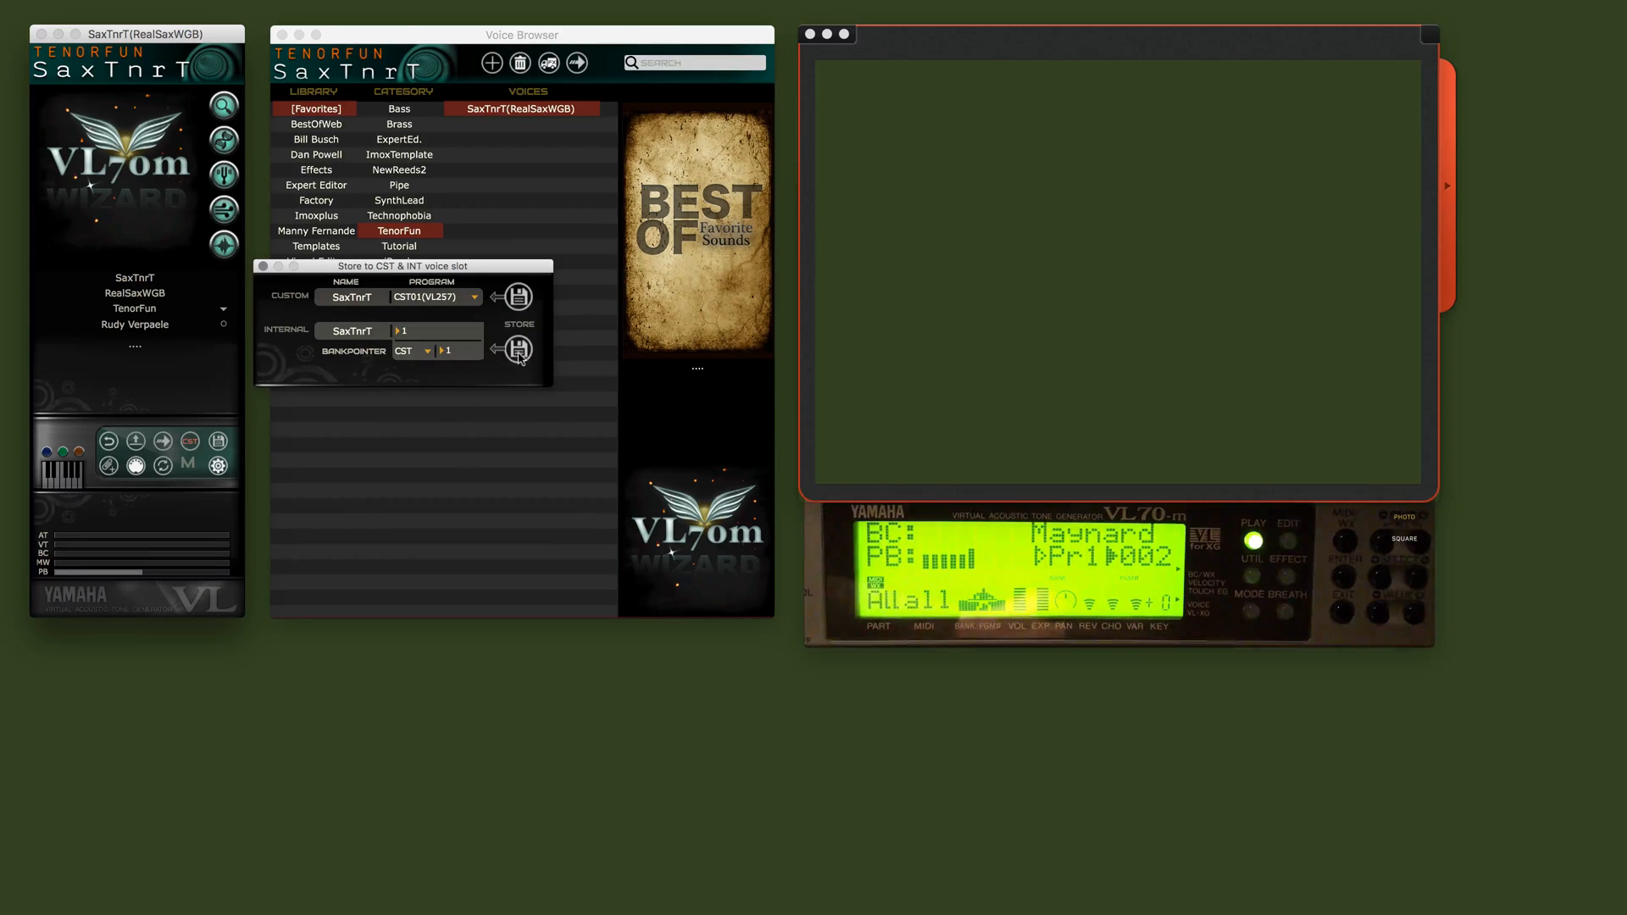
Step: Store SaxTnrT into internal slot 1 with bank pointer CST 1 and confirm
left_click(515, 349)
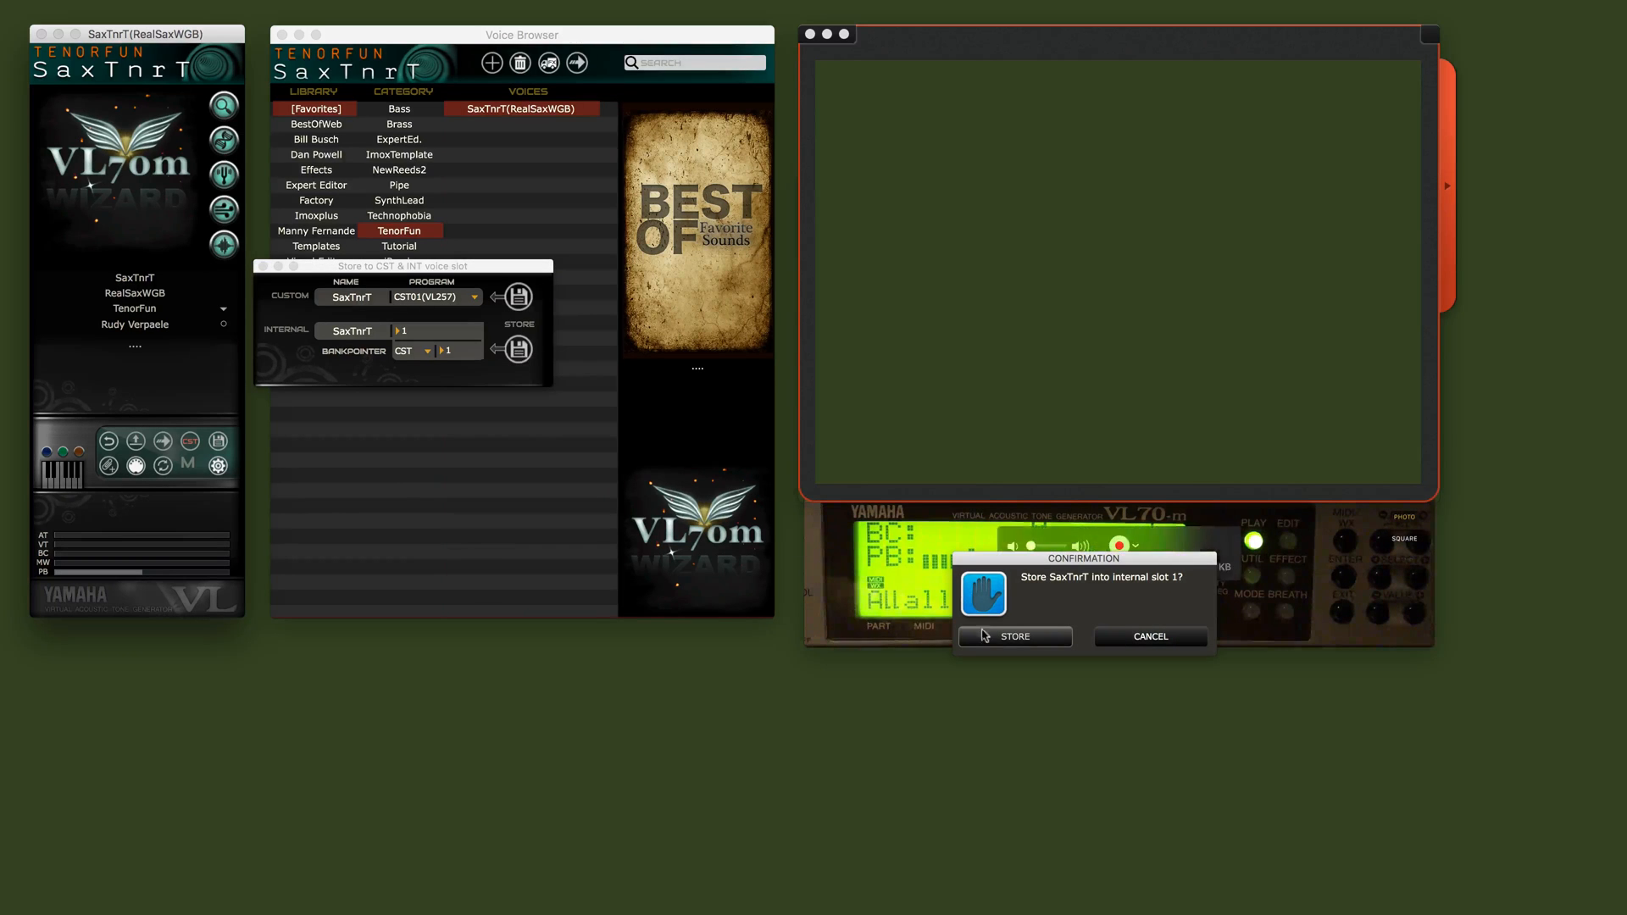
left_click(1013, 635)
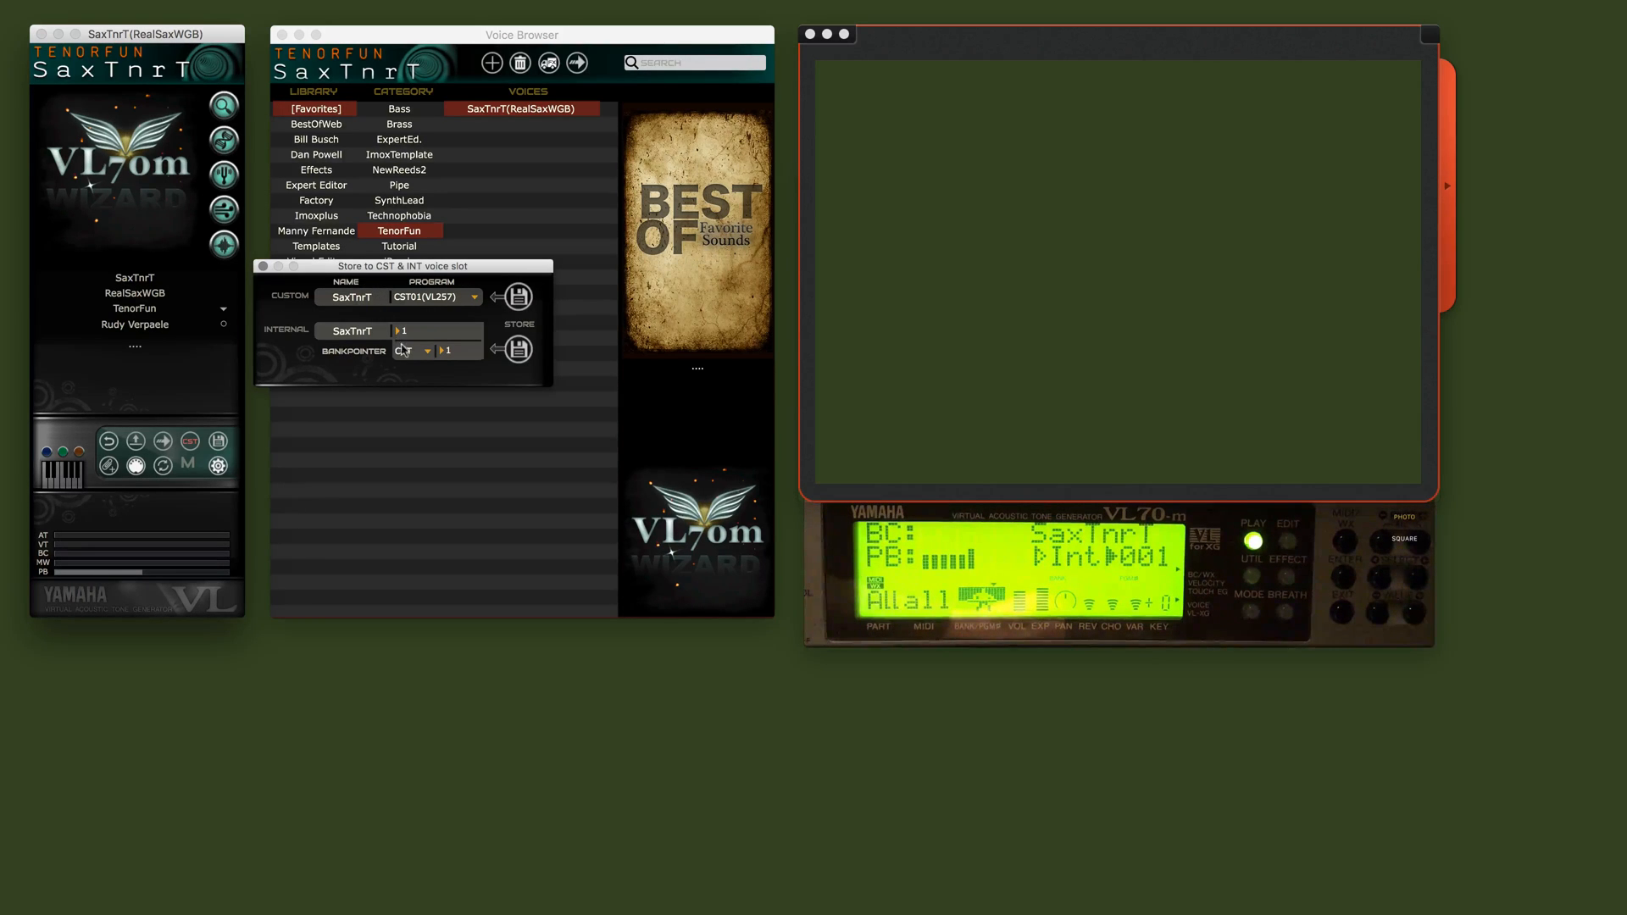
mouse_move(403, 331)
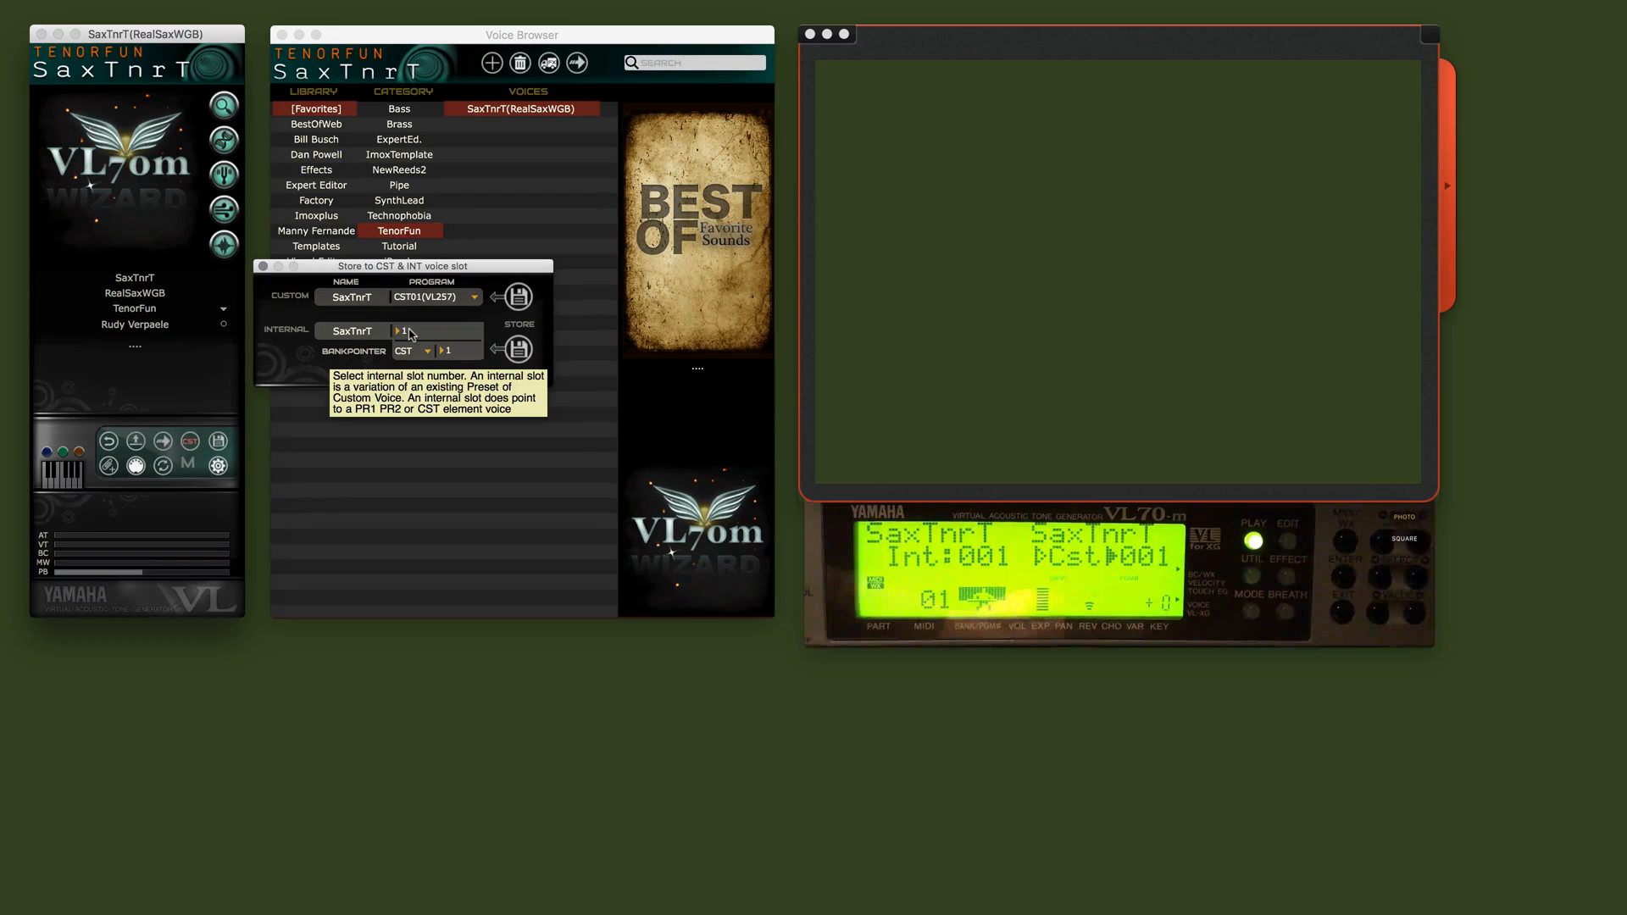
mouse_move(465, 422)
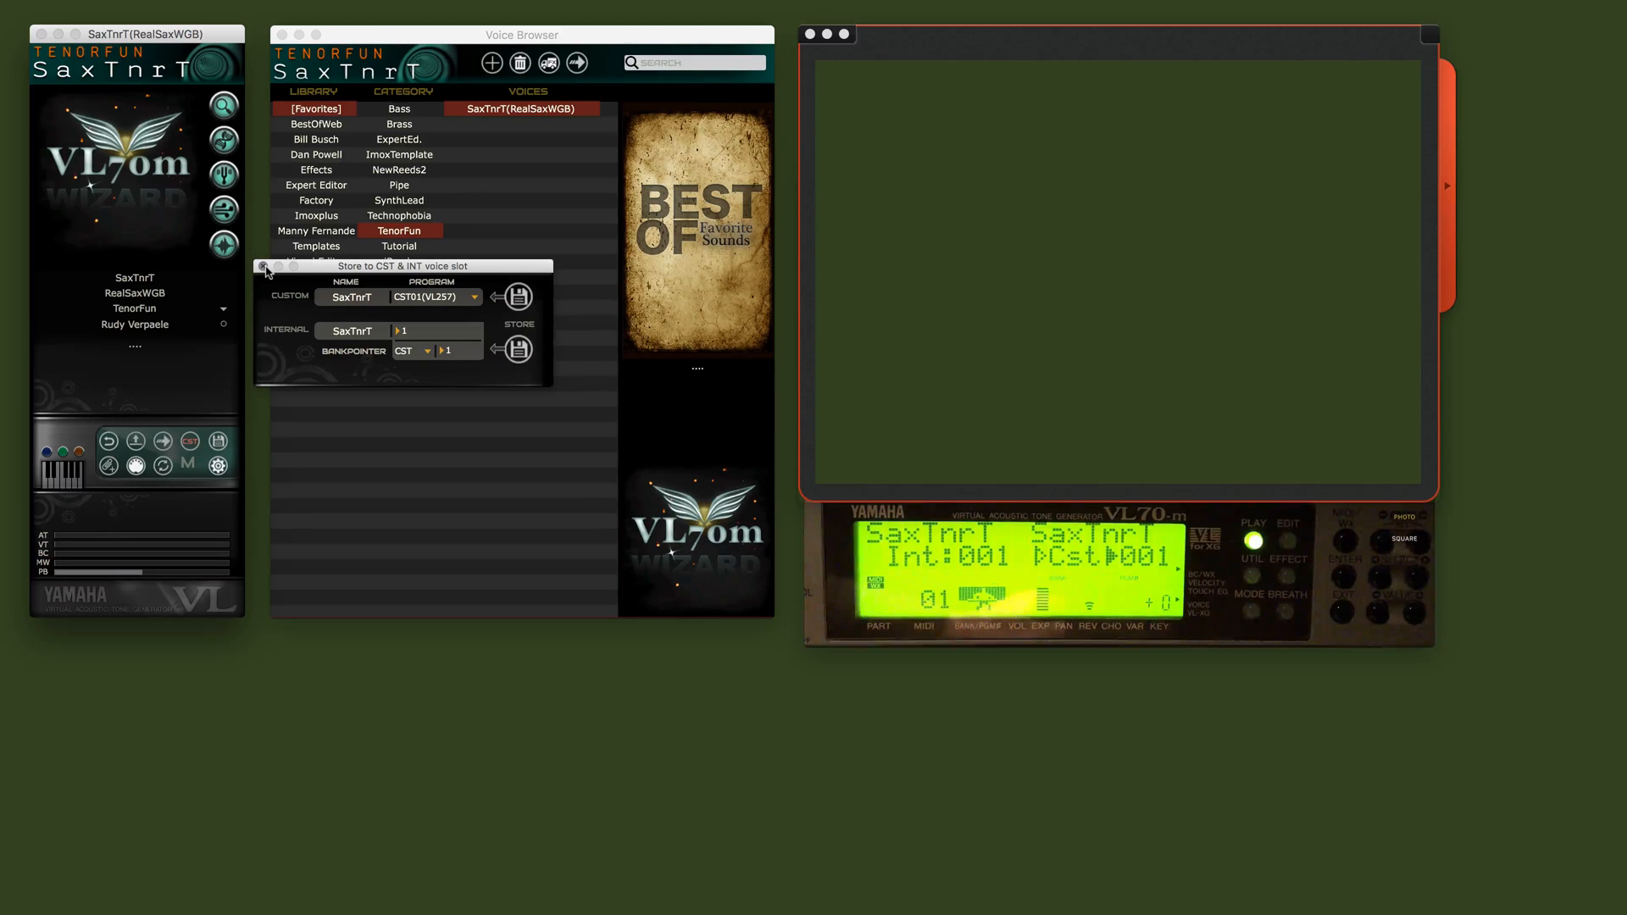
Step: Close the Store to CST & INT window and clear the loaded voice from the editor
left_click(266, 271)
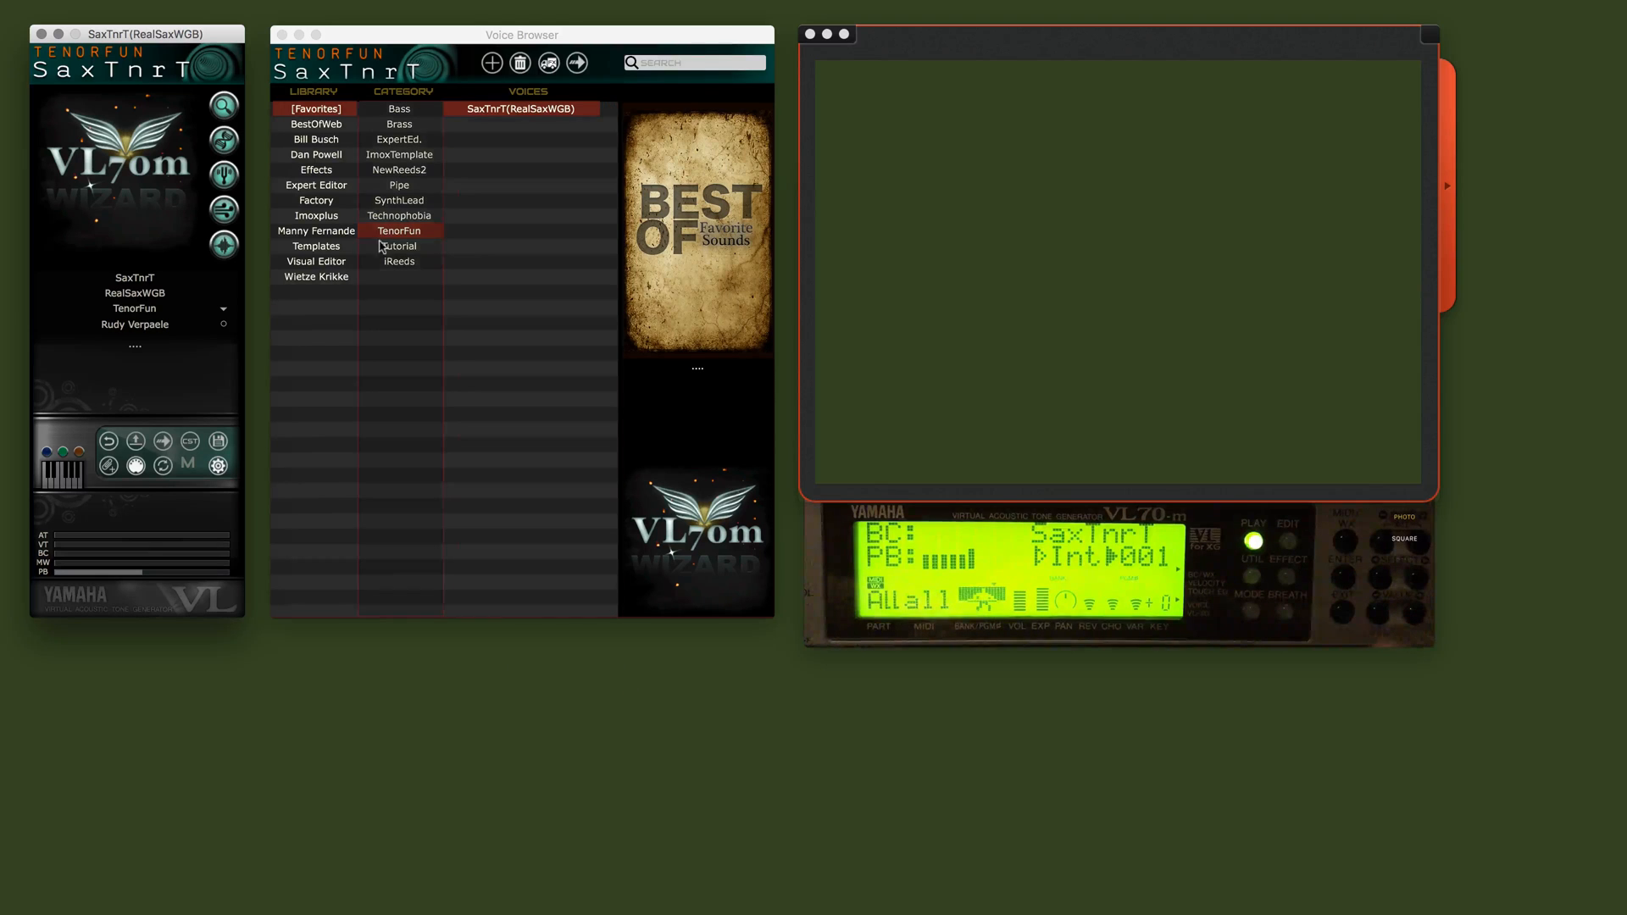
left_click(315, 261)
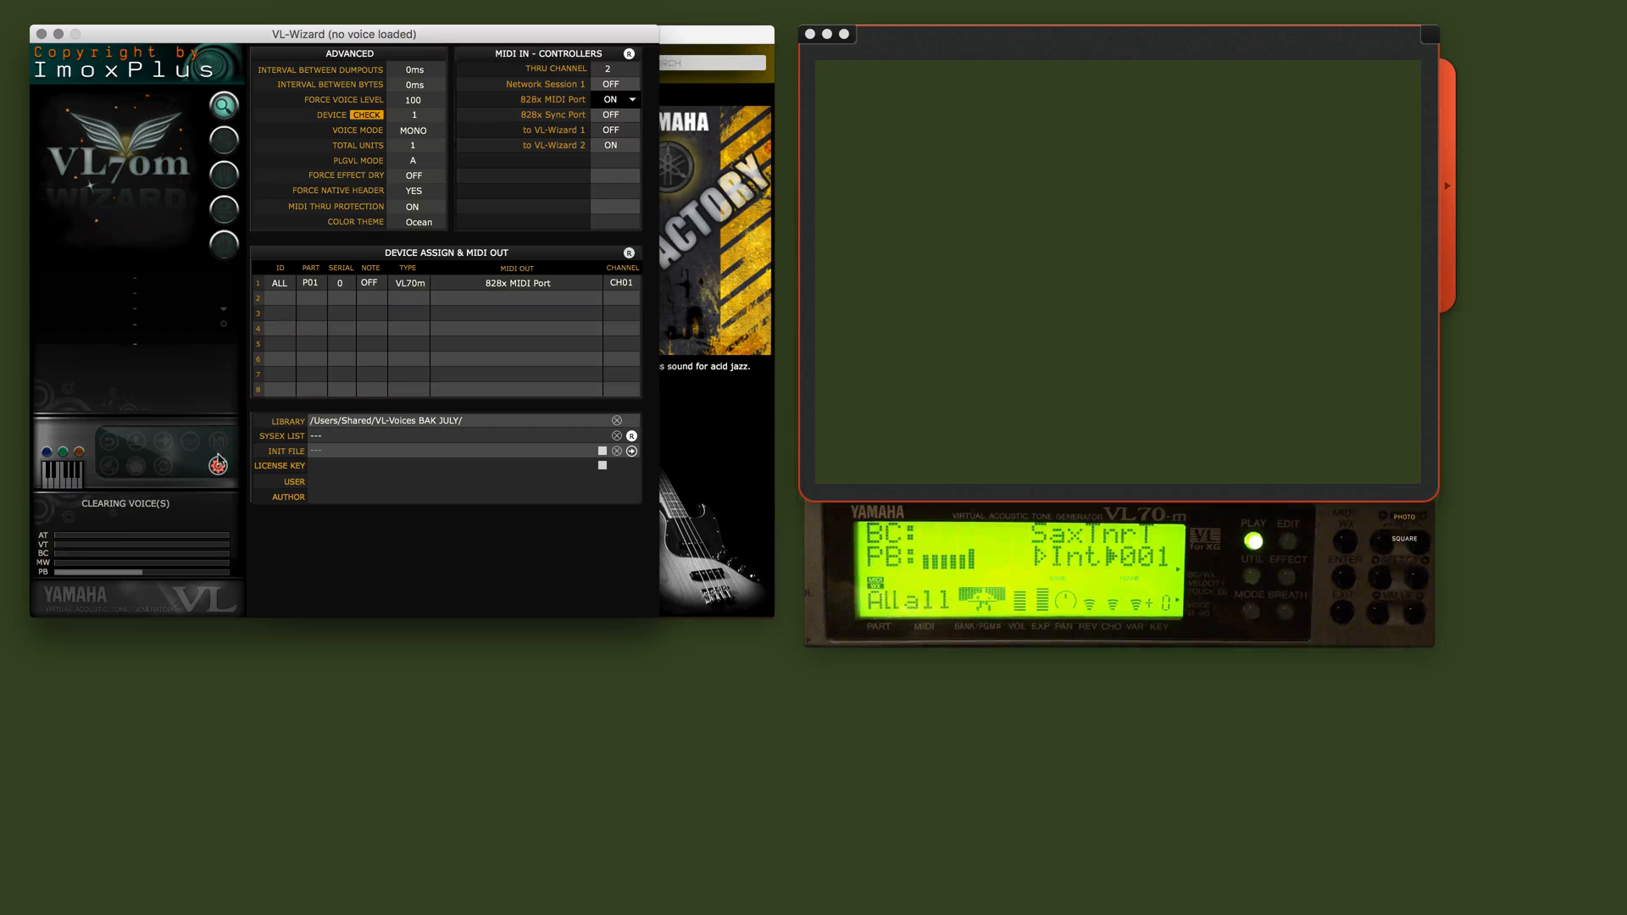
Step: Dismiss the setup panel to return to the empty editor and Factory Bass voice browser
left_click(213, 456)
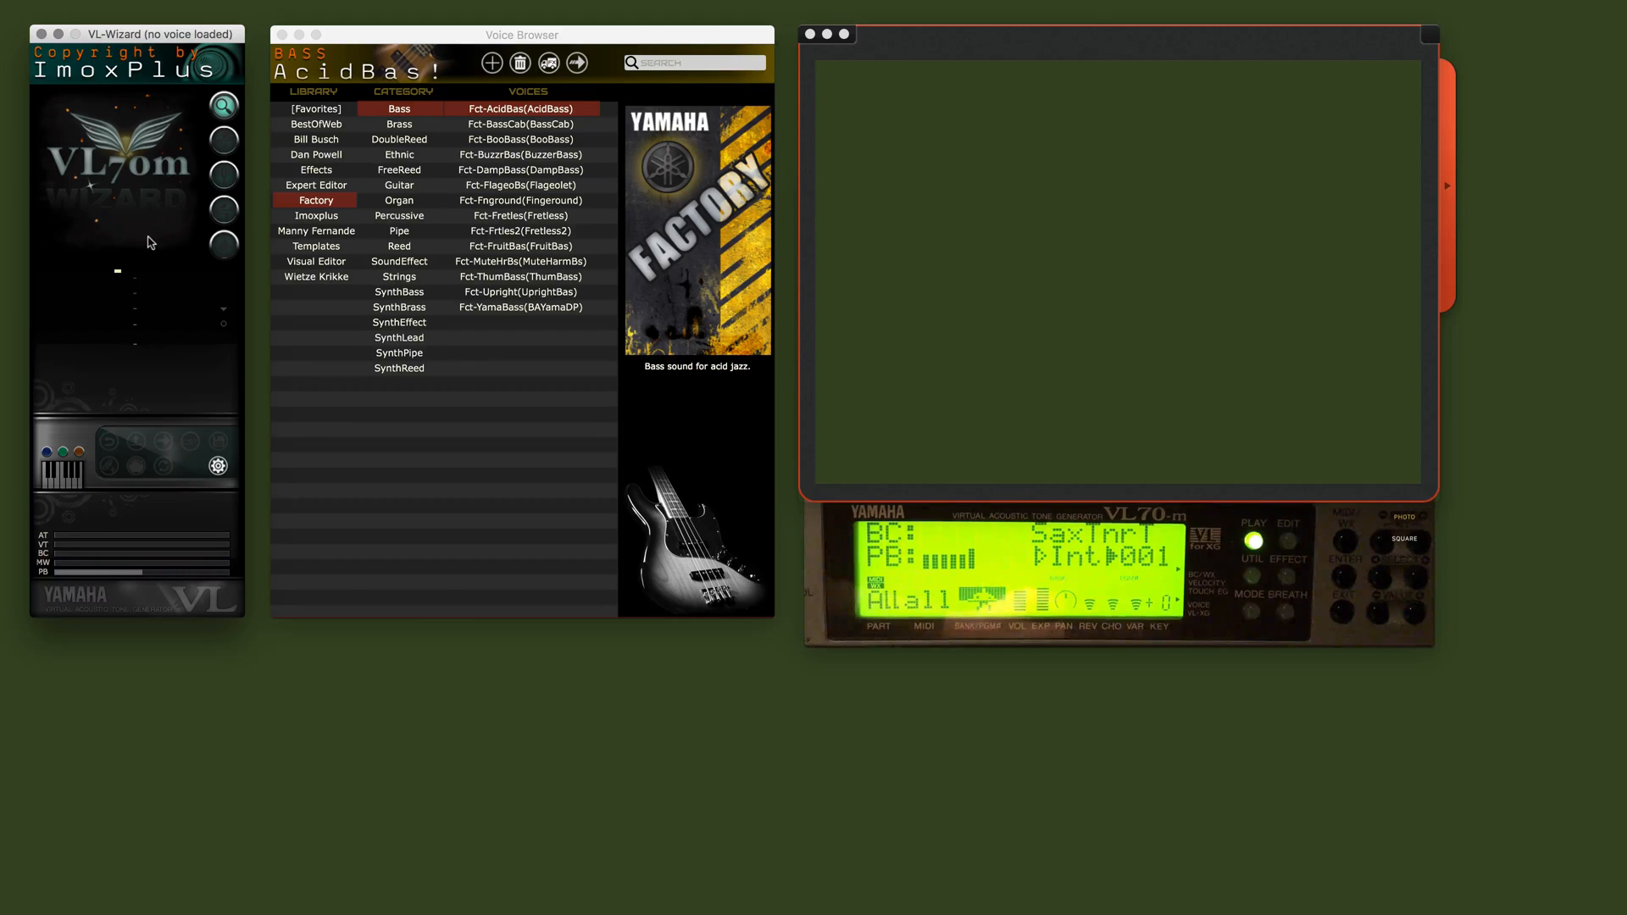
mouse_move(945, 803)
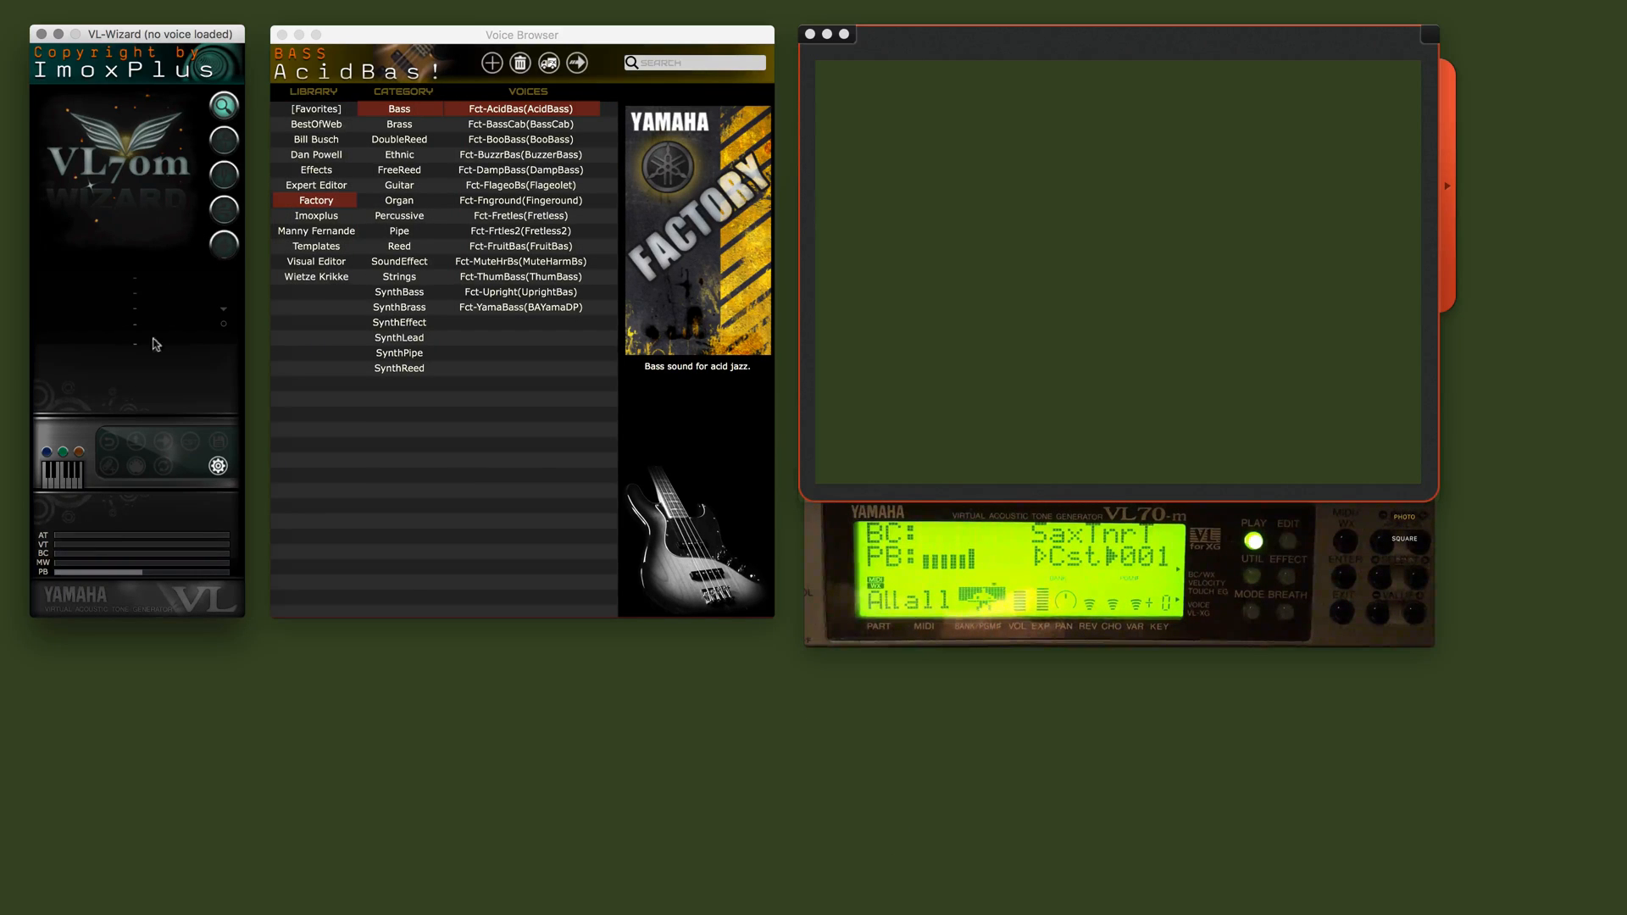
mouse_move(131, 335)
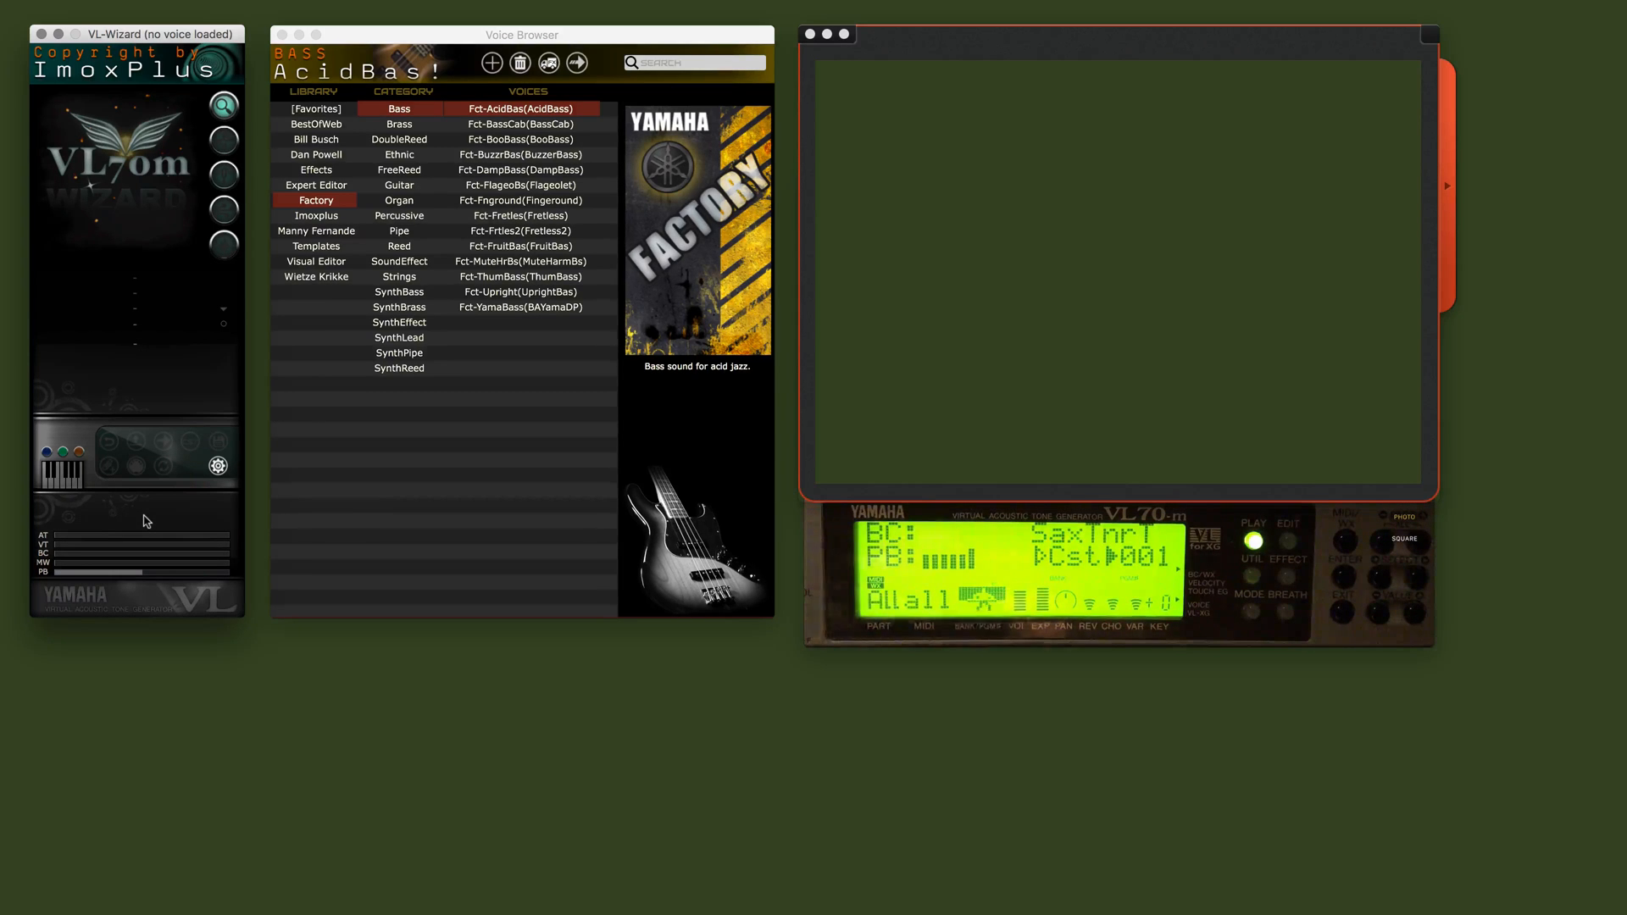
Step: Receive the SaxTnrT(RealSaxWGB) current dump from the VL70-m and accept the notice
left_click(1253, 558)
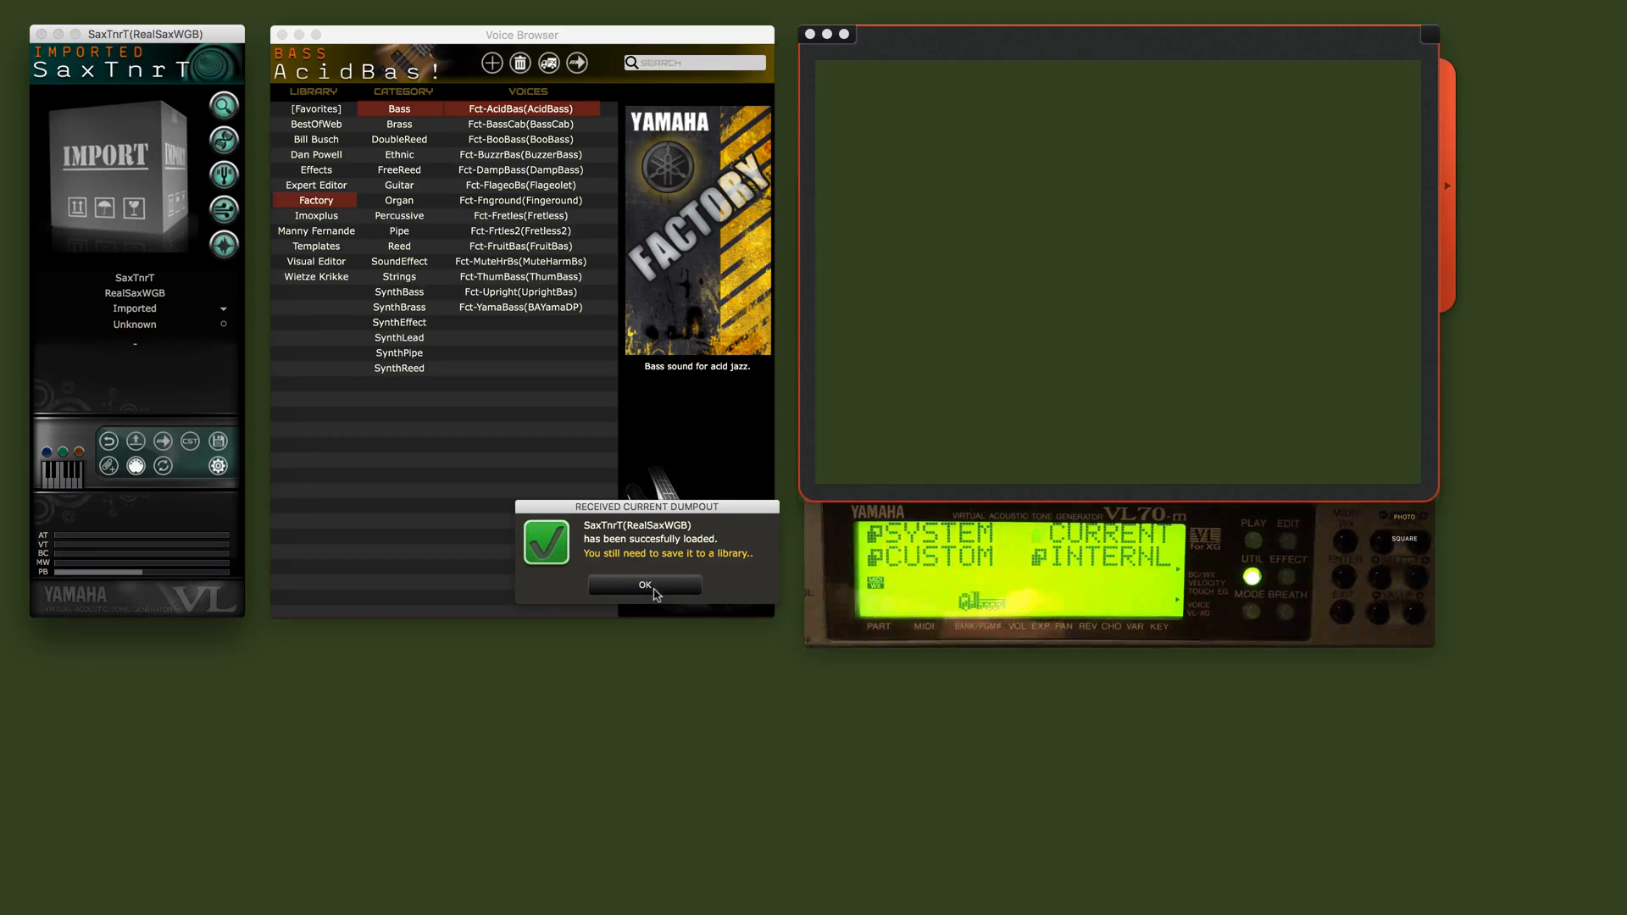
left_click(644, 584)
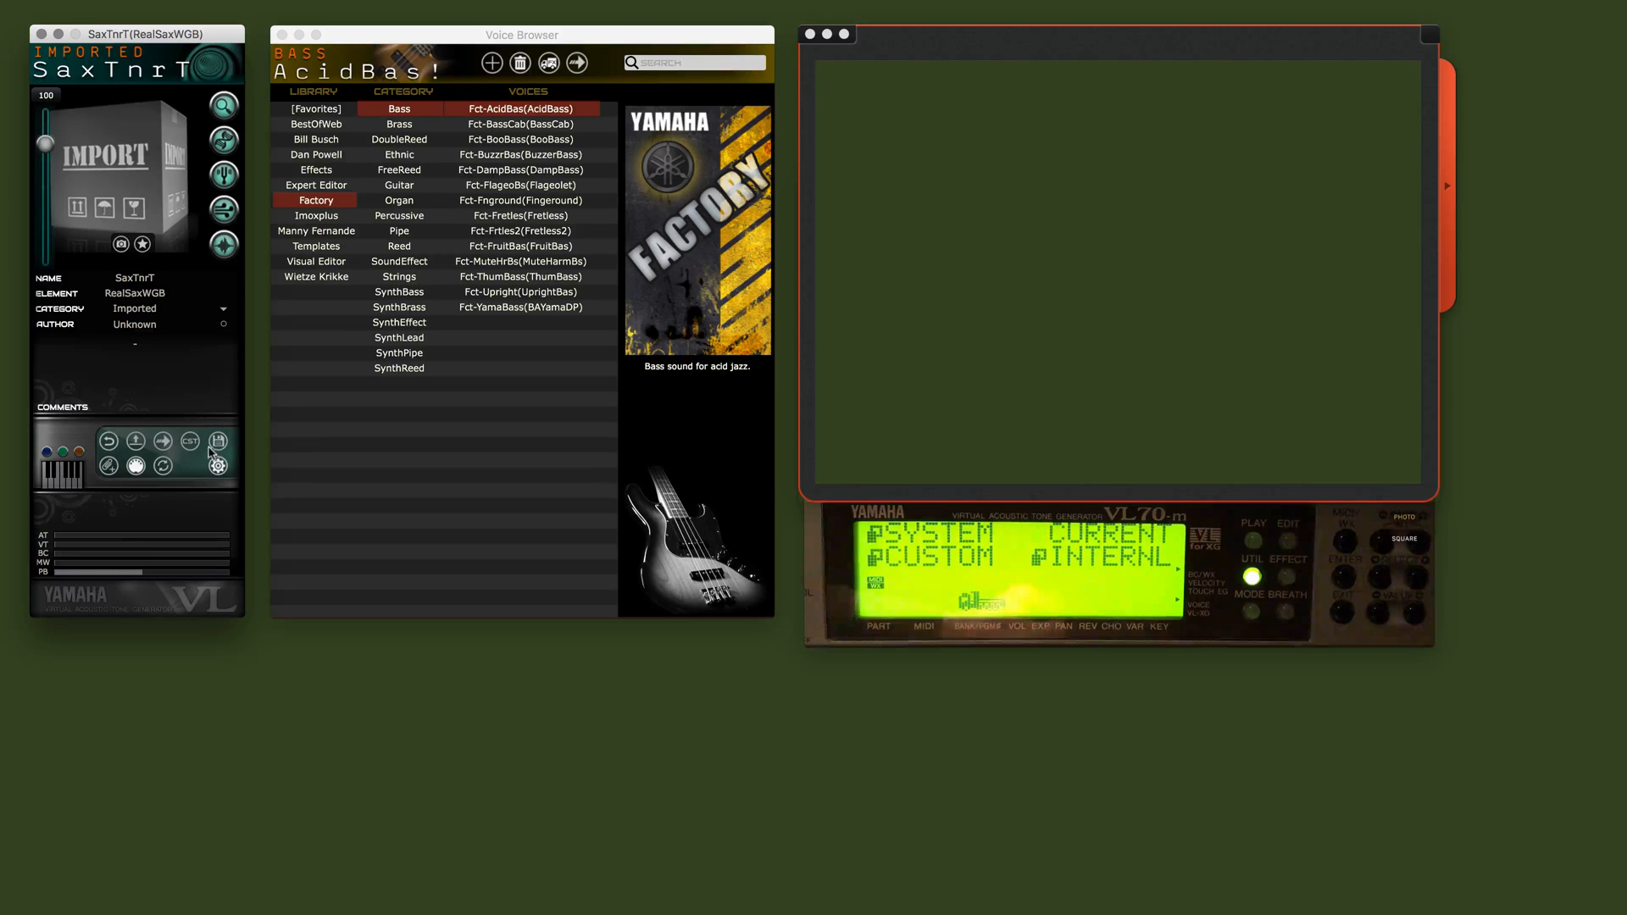
mouse_move(223, 141)
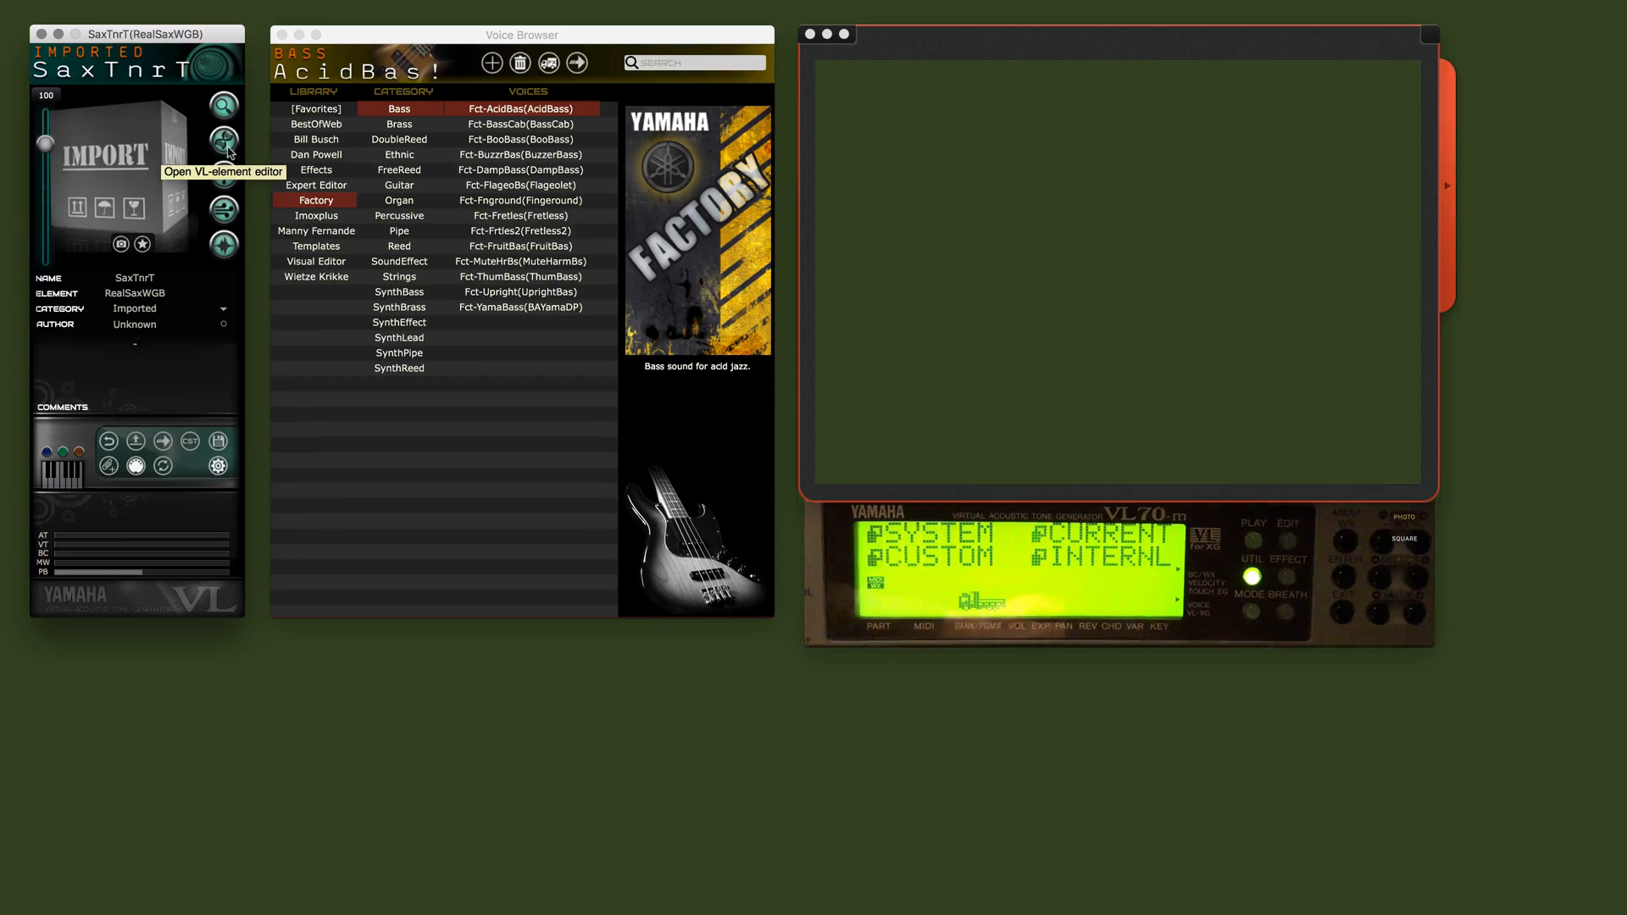